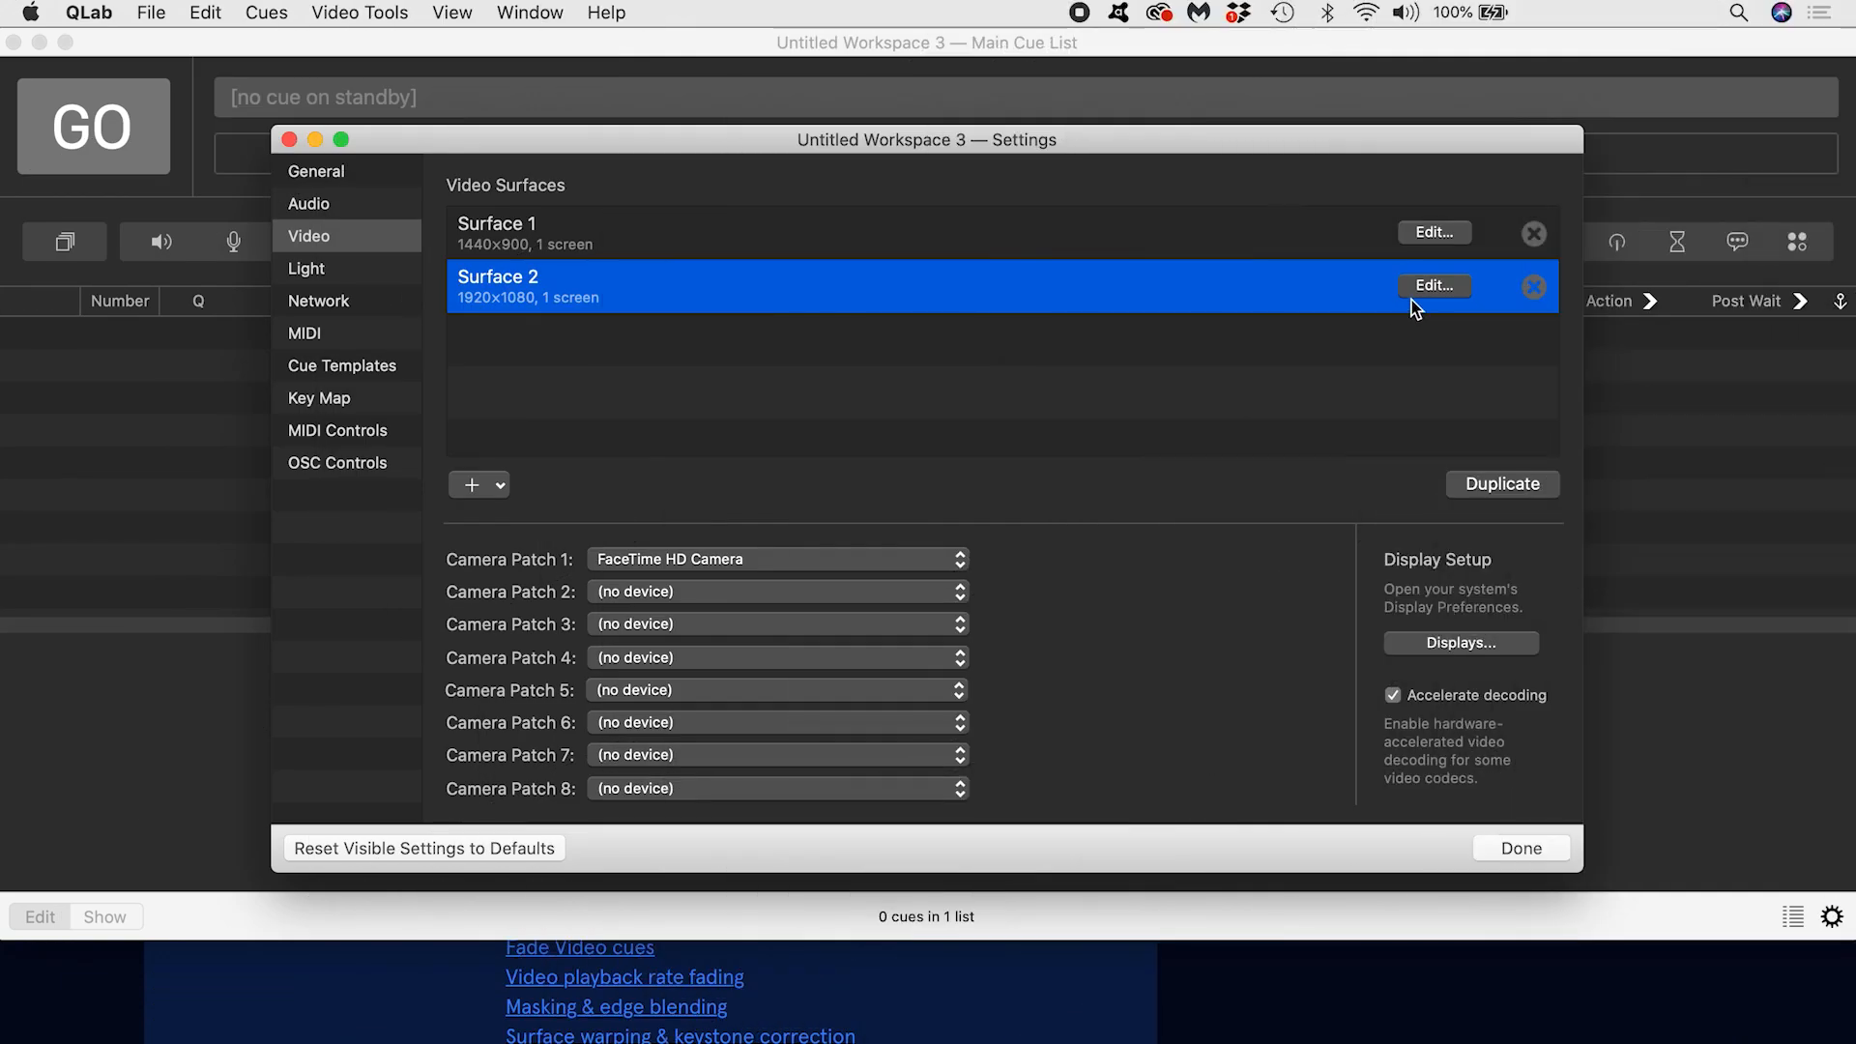
Step: Show the Surface 2 editor with BenQ PJ assigned at 1920×1080
{"action": "left_click", "coordinate": [1433, 286]}
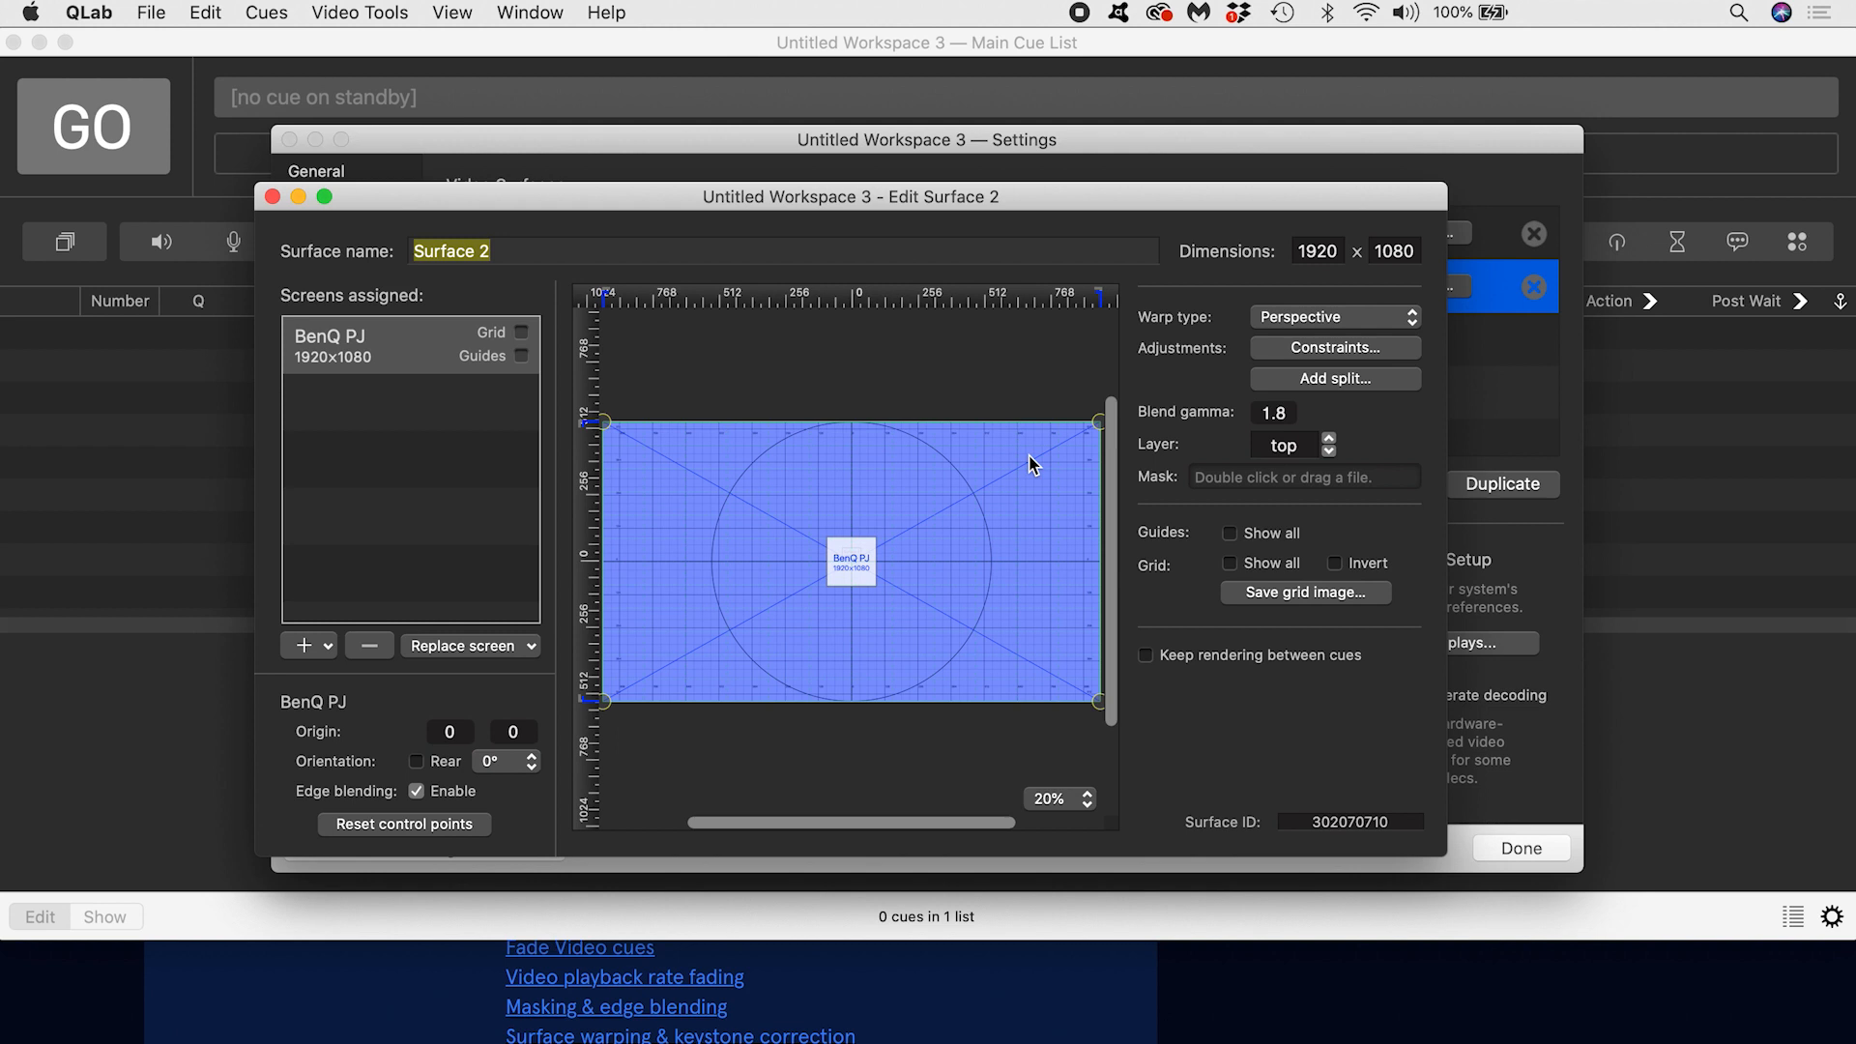
{"action": "mouse_move", "coordinate": [397, 251]}
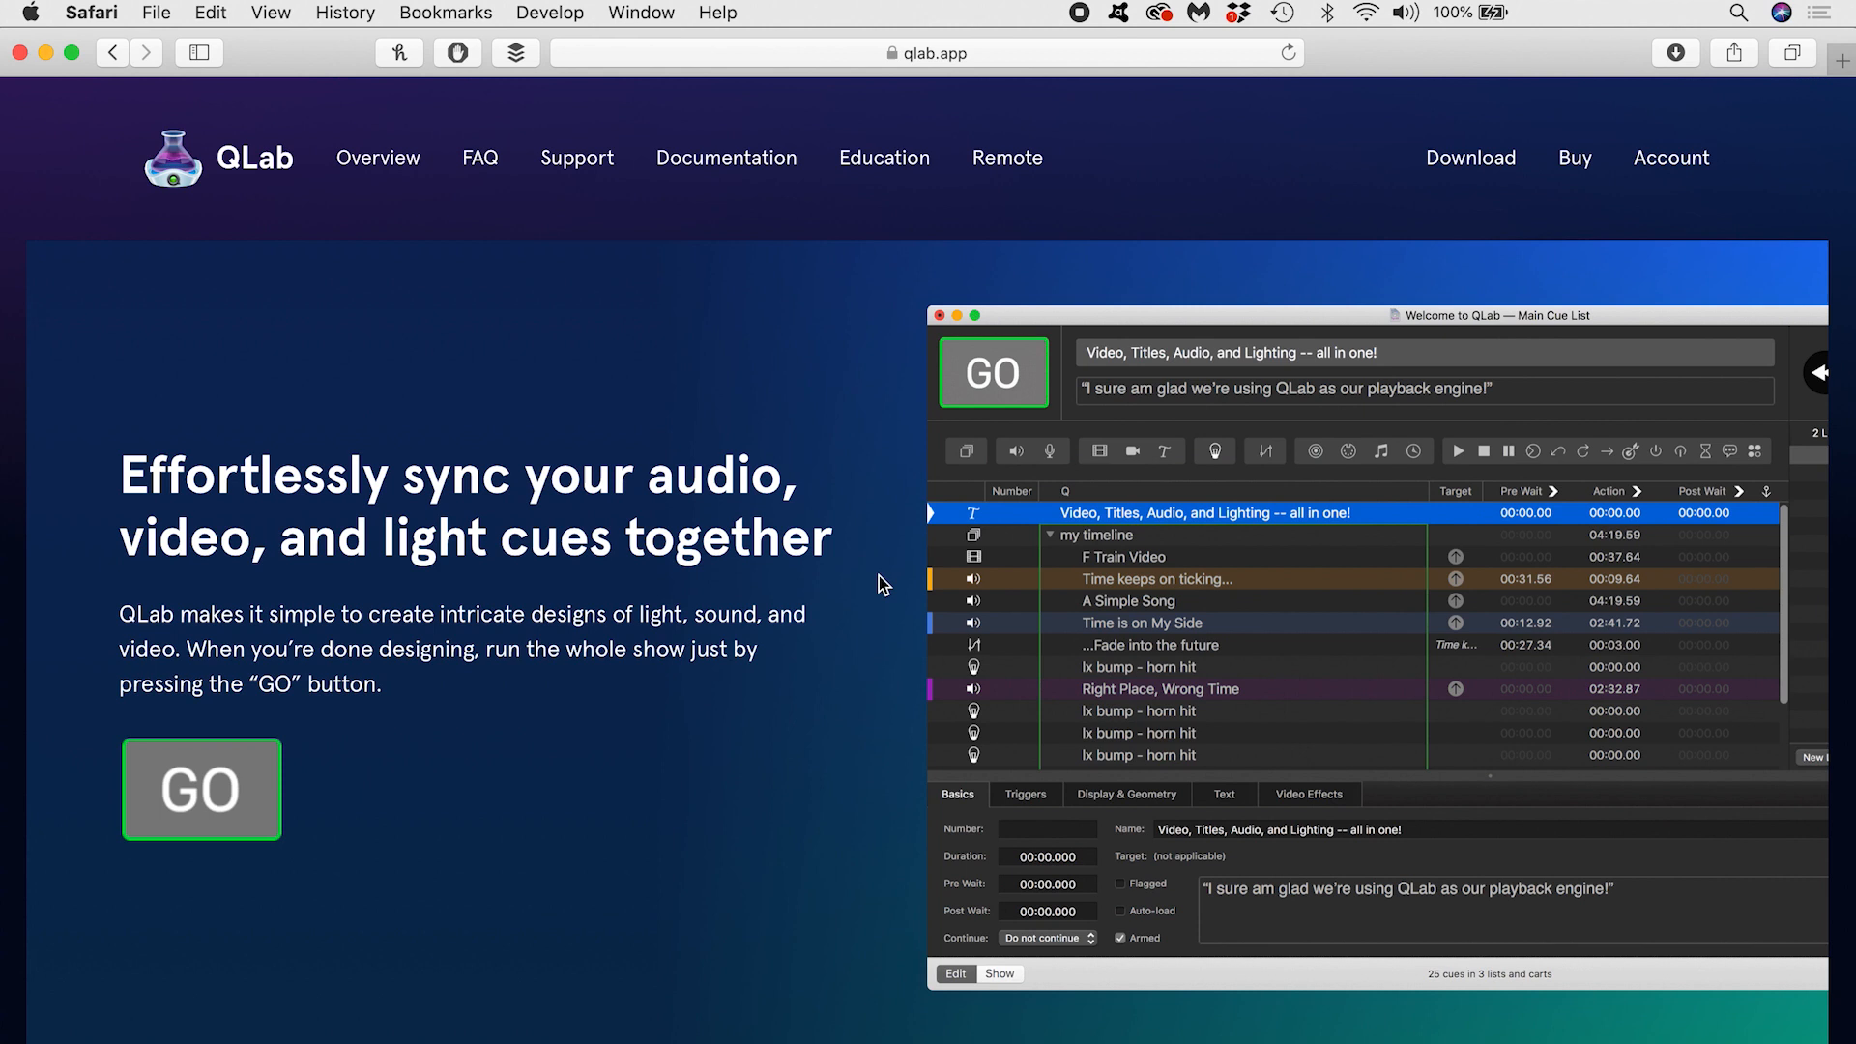
Step: Browse the qlab.app homepage down to its Video Mapping feature
{"action": "scroll", "scroll_direction": "down", "scroll_amount": 3}
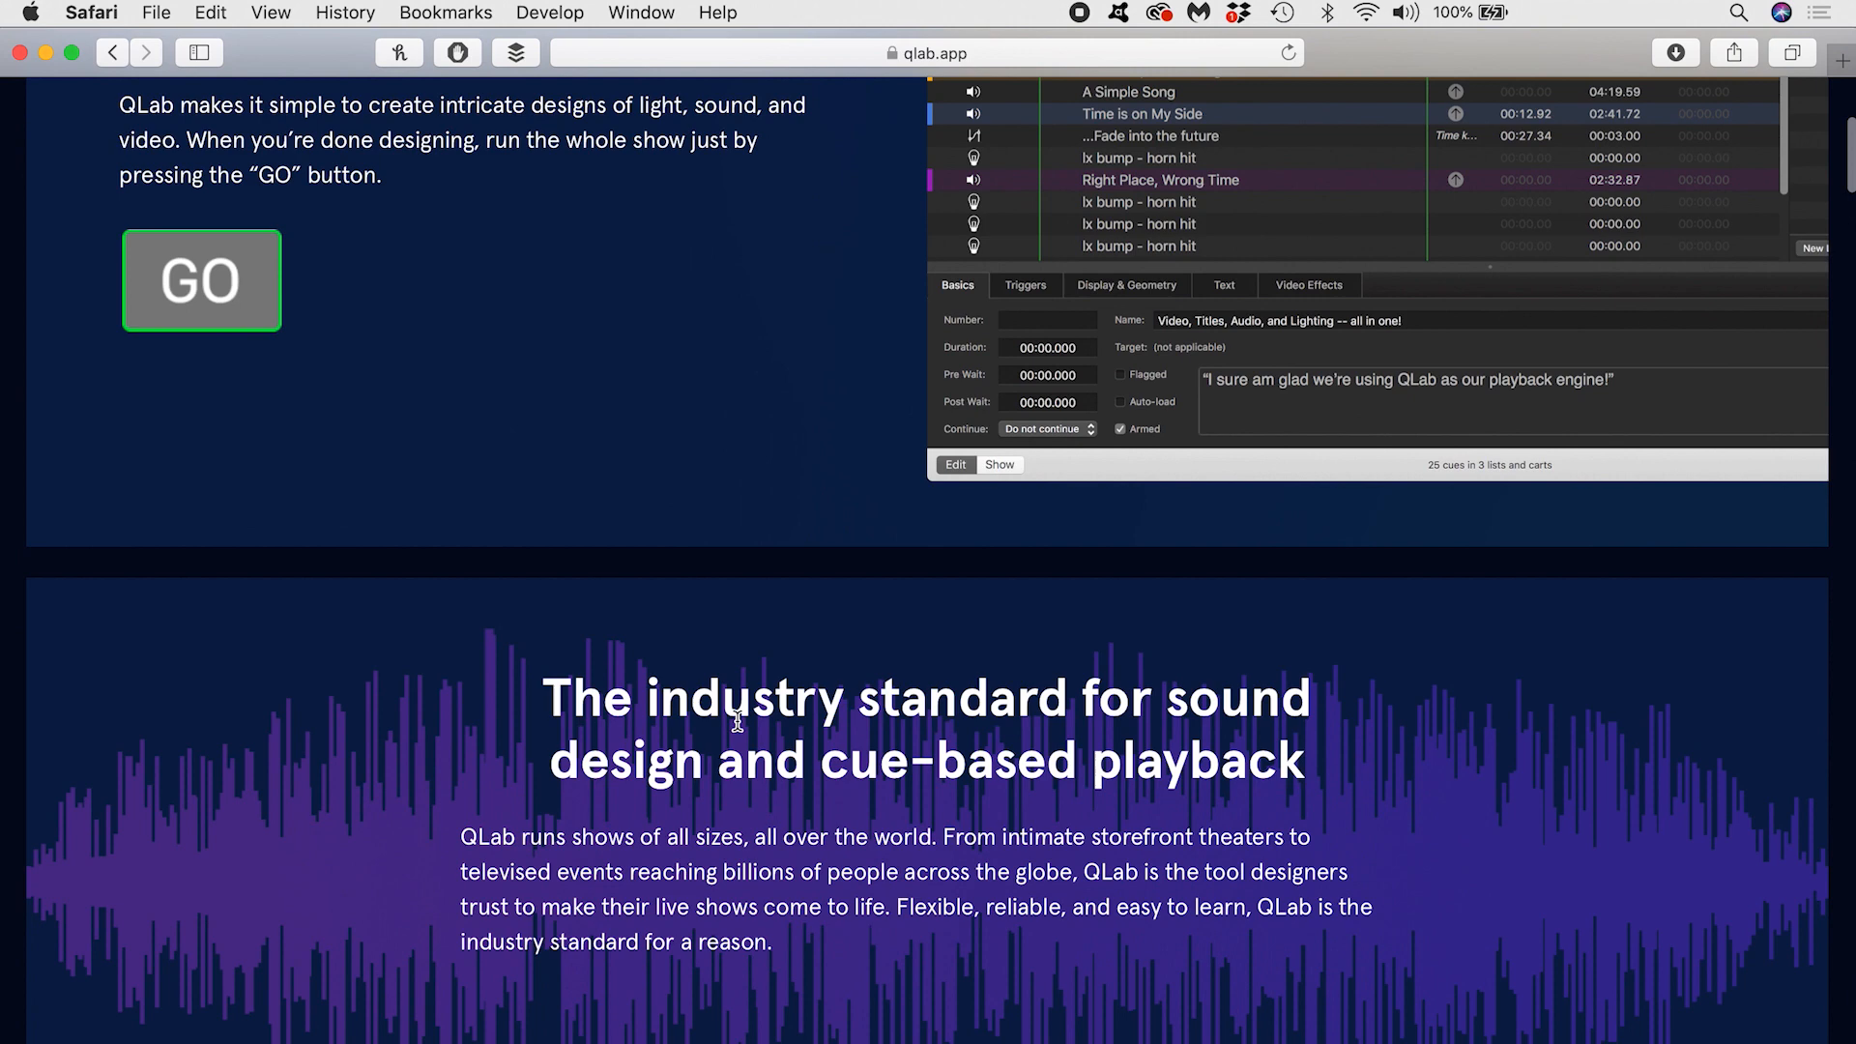
{"action": "scroll", "scroll_direction": "down", "scroll_amount": 3}
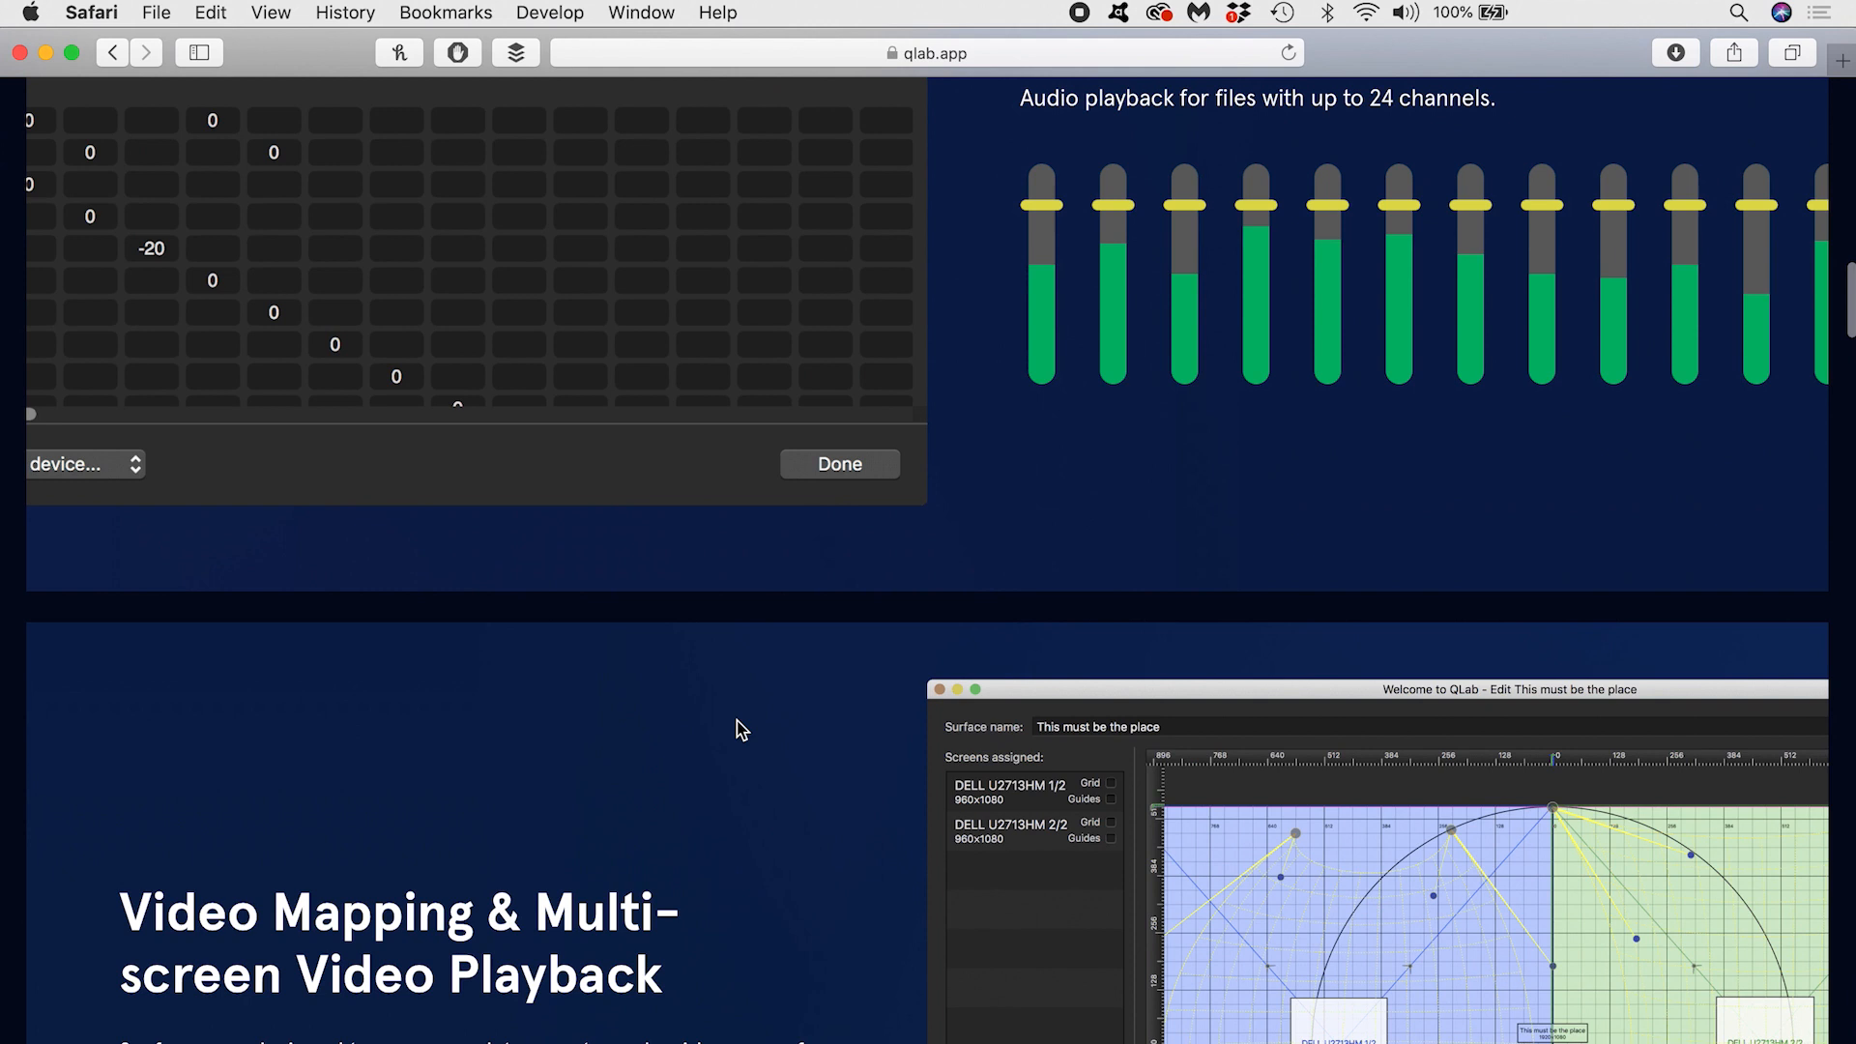
{"action": "scroll", "scroll_direction": "down", "scroll_amount": 3}
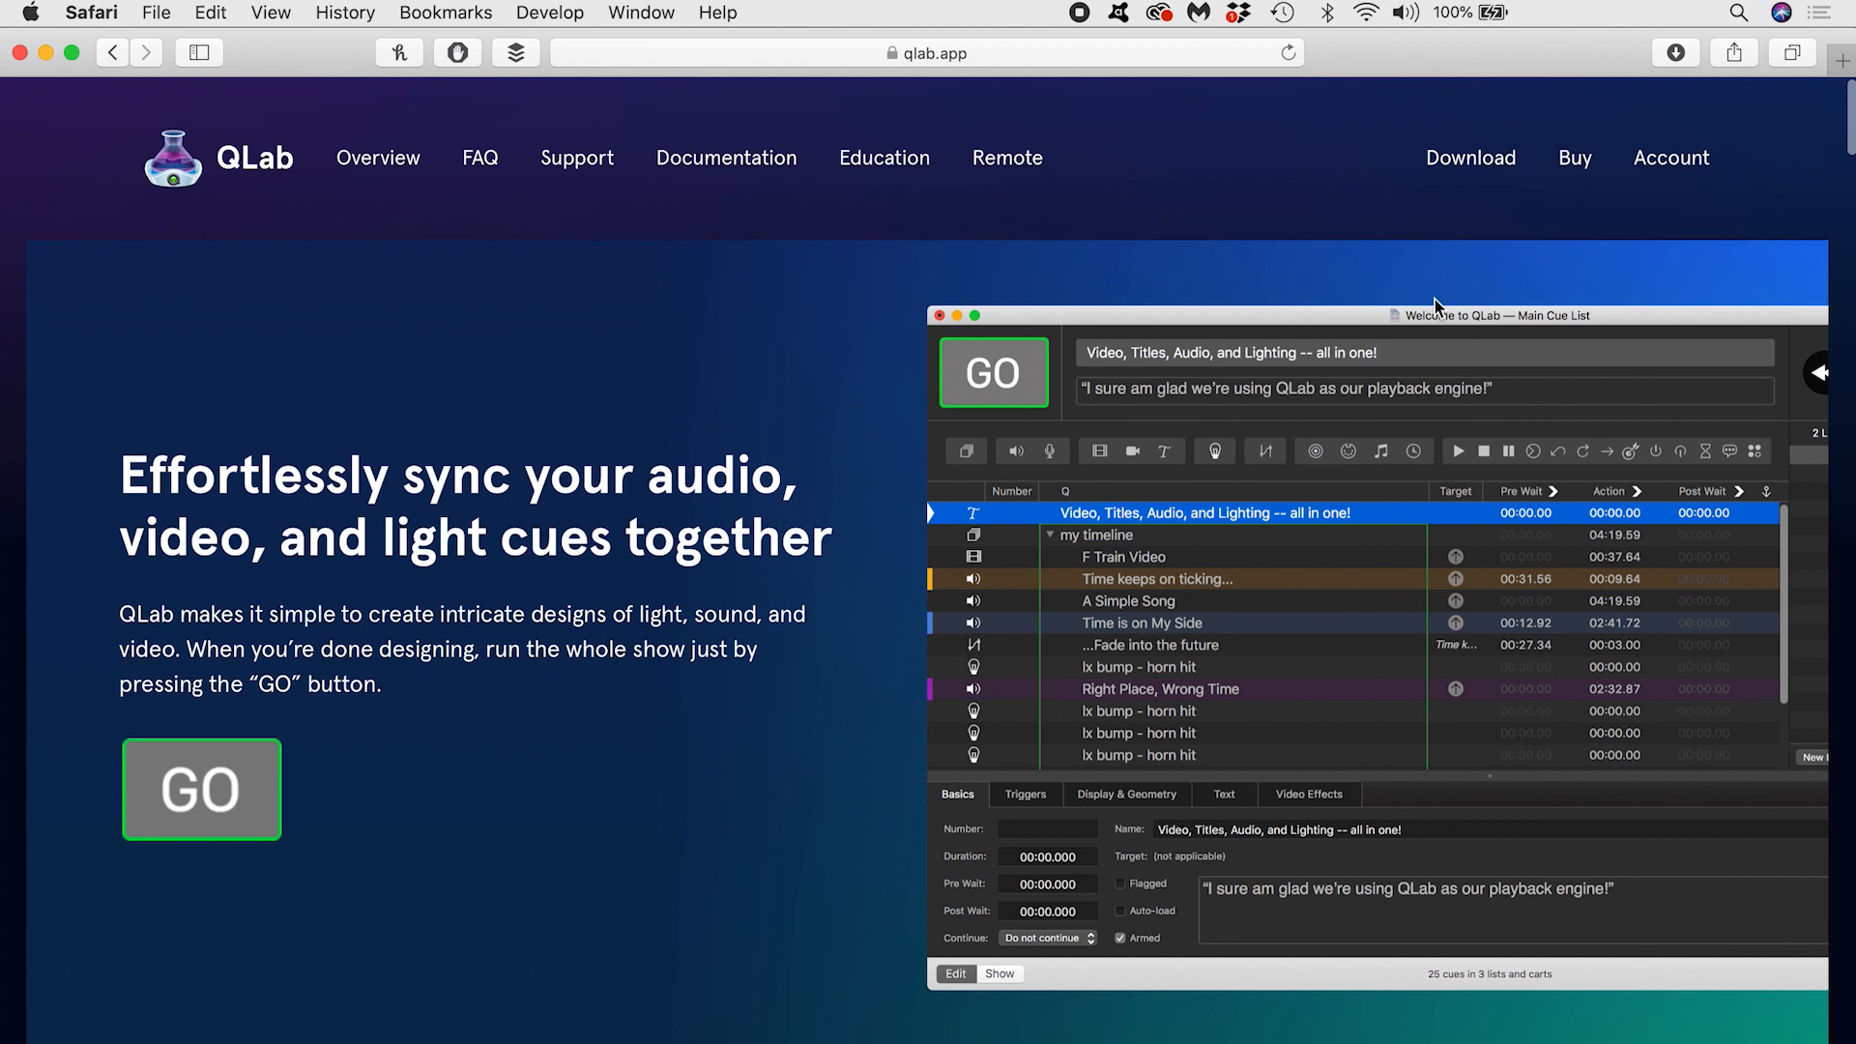
{"action": "scroll", "scroll_direction": "down", "scroll_amount": 3}
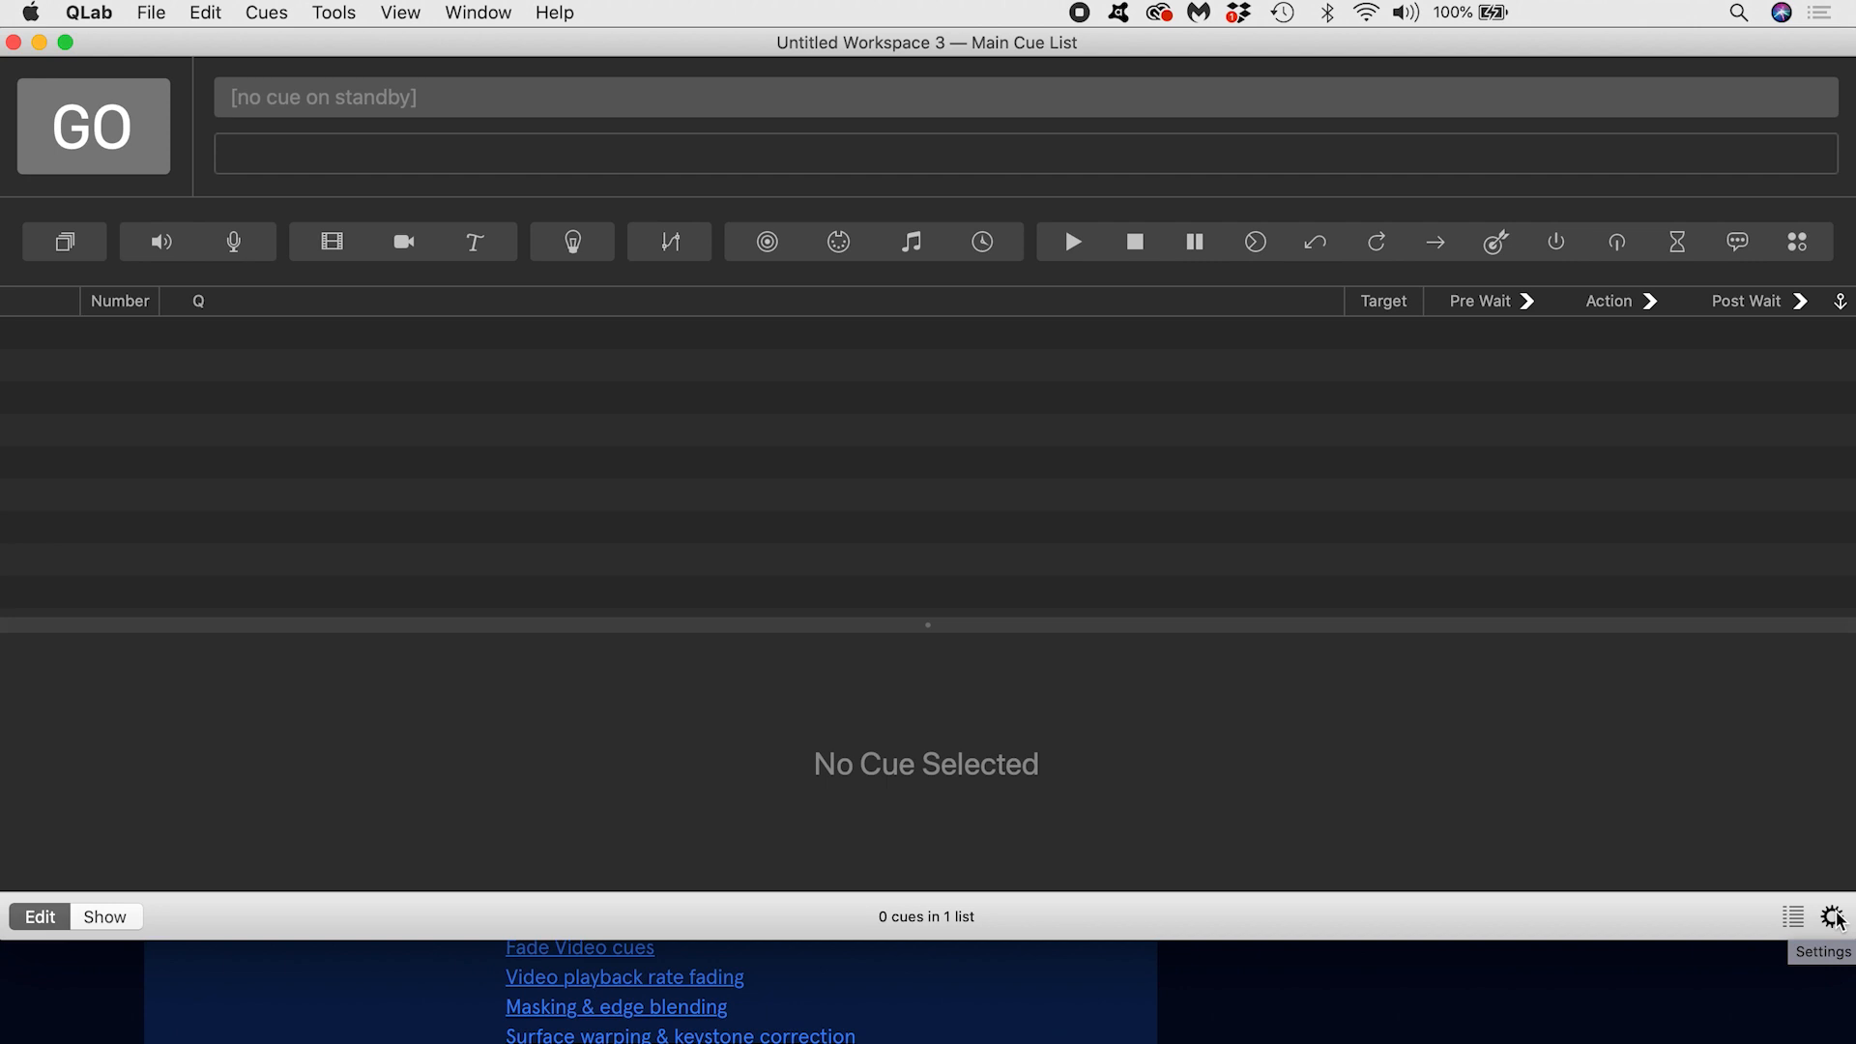
Step: Review Surface 1 (1440×900) and Surface 2 (1920×1080) in the workspace's Video Surfaces list
{"action": "left_click", "coordinate": [1833, 916]}
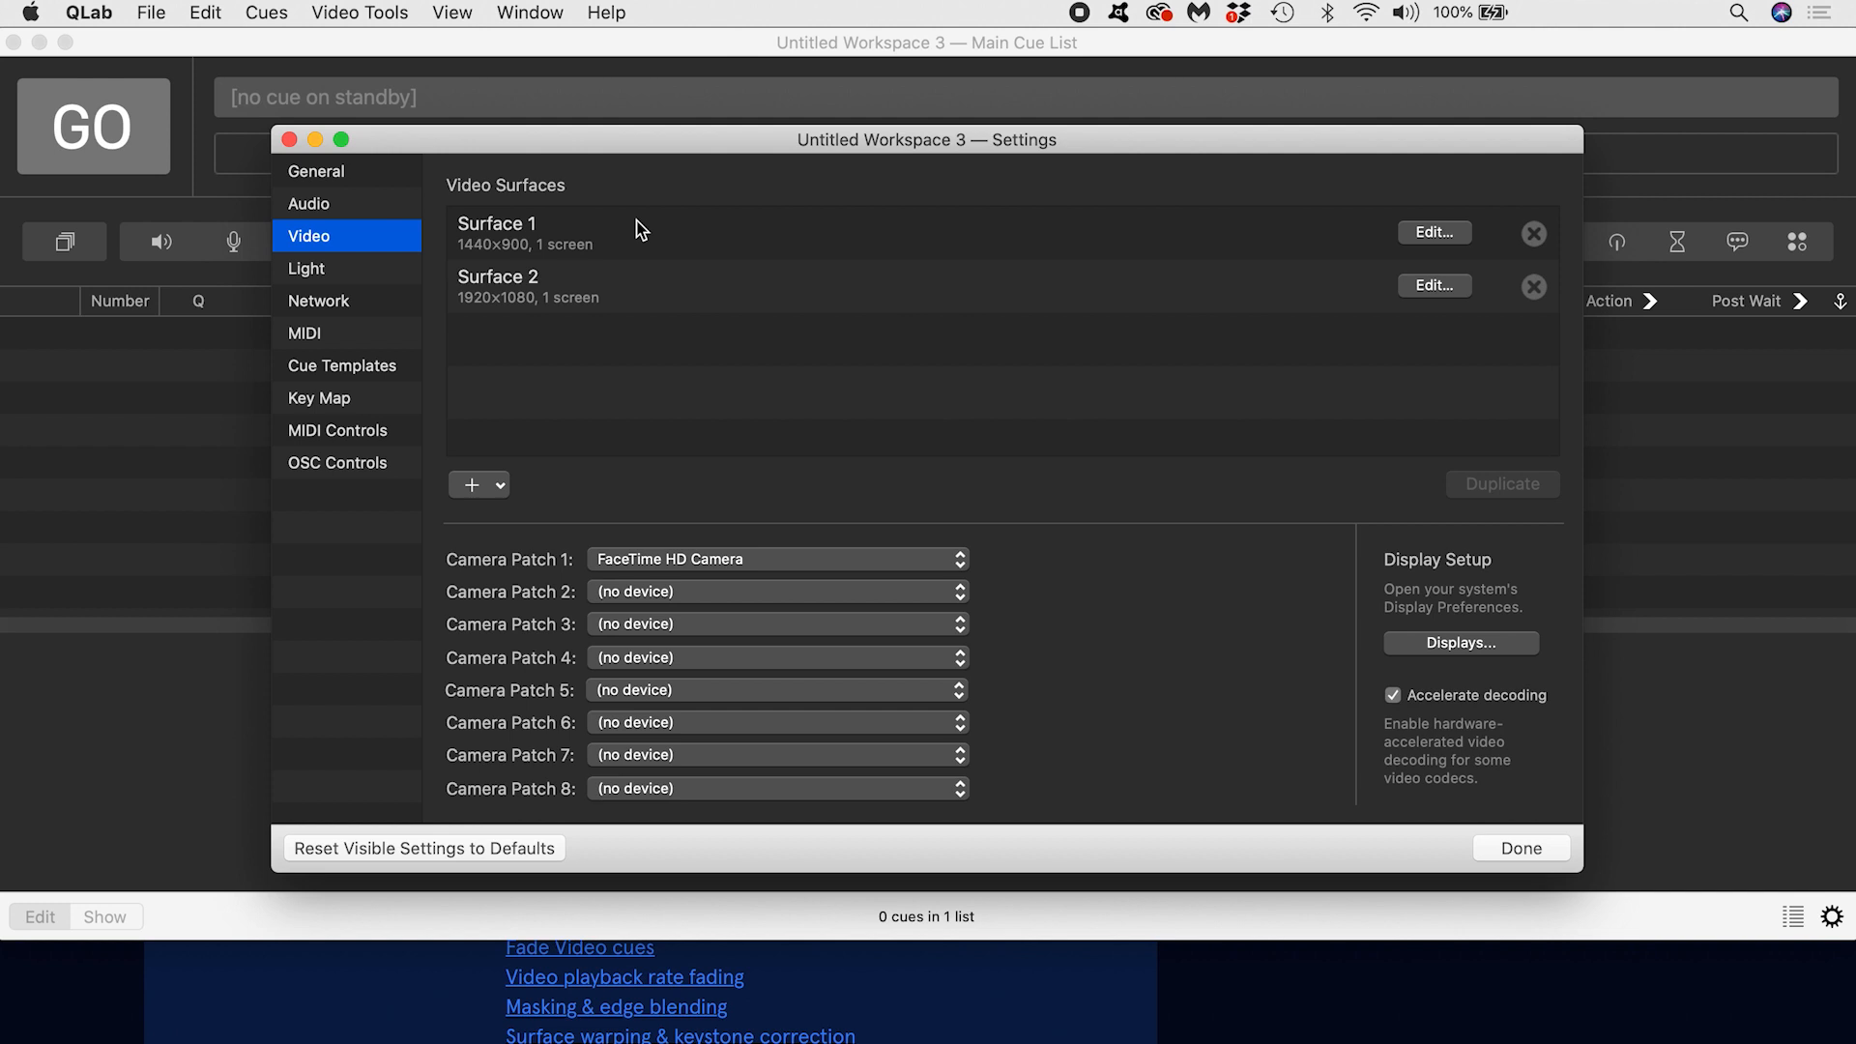
{"action": "left_click", "coordinate": [591, 232]}
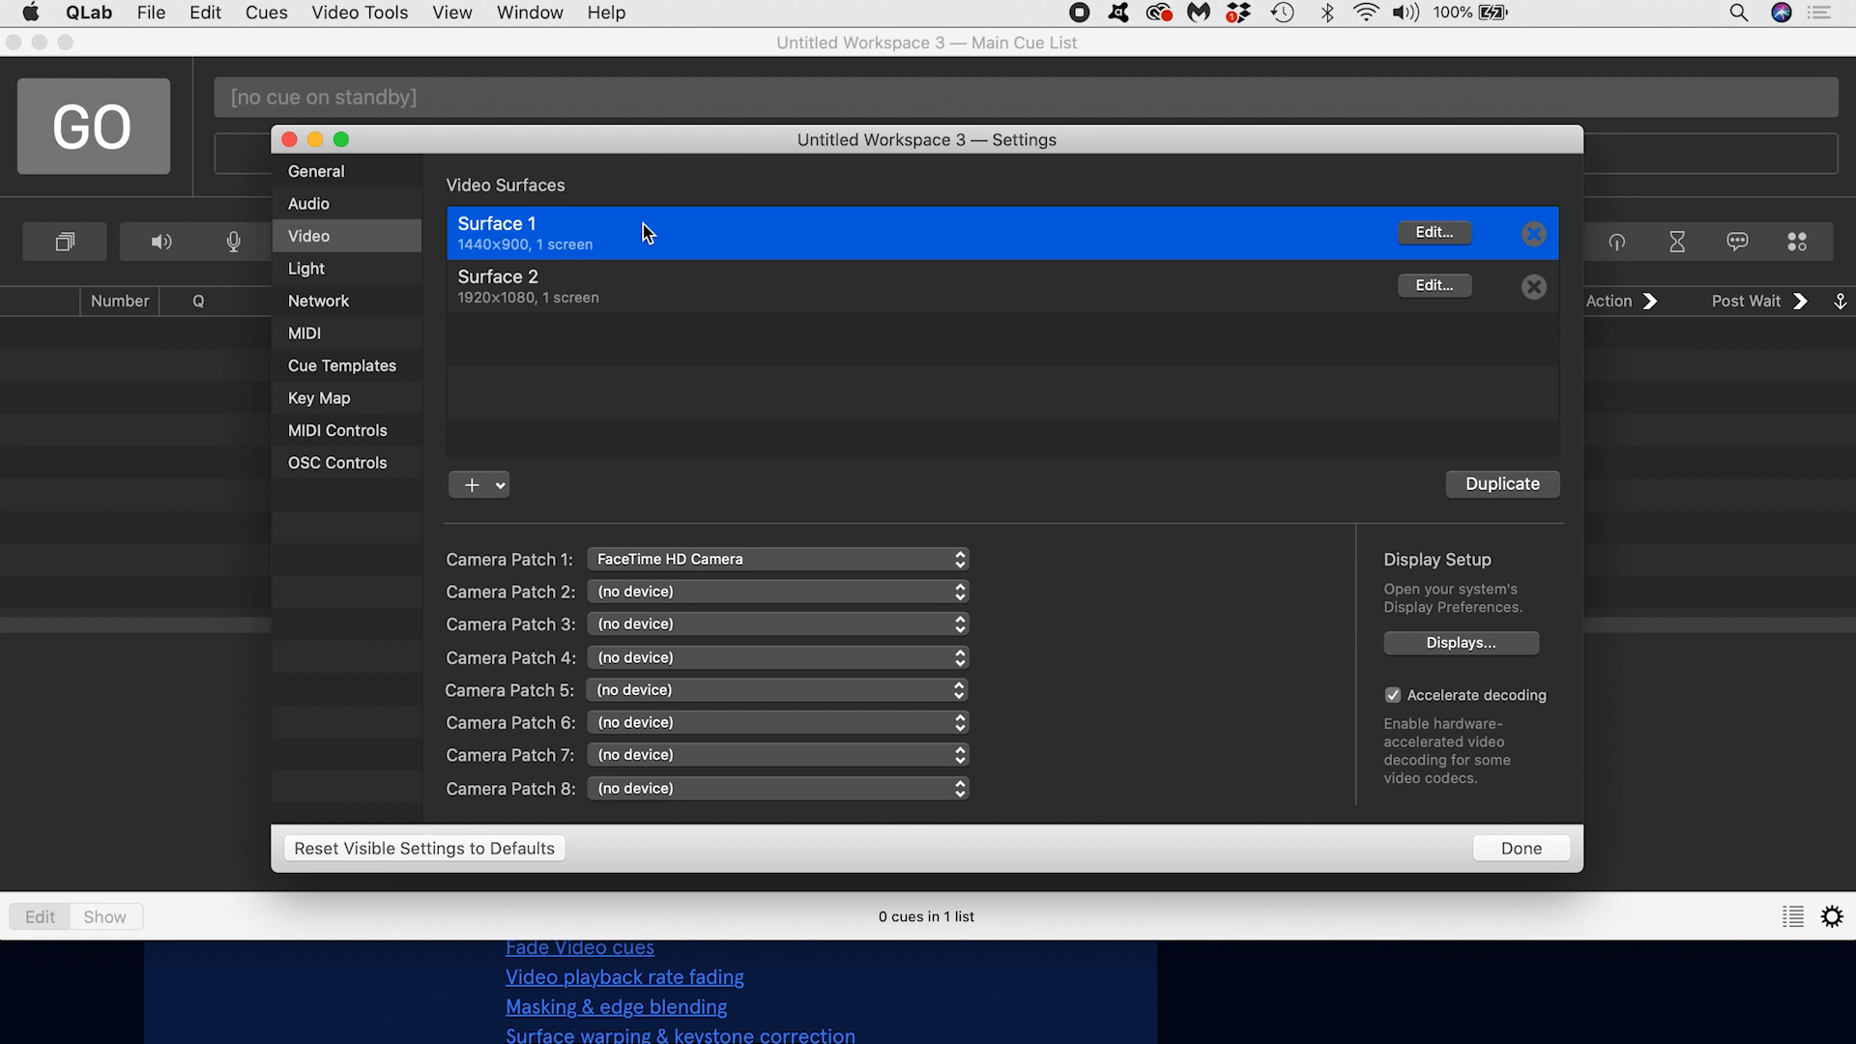
{"action": "left_click", "coordinate": [497, 286]}
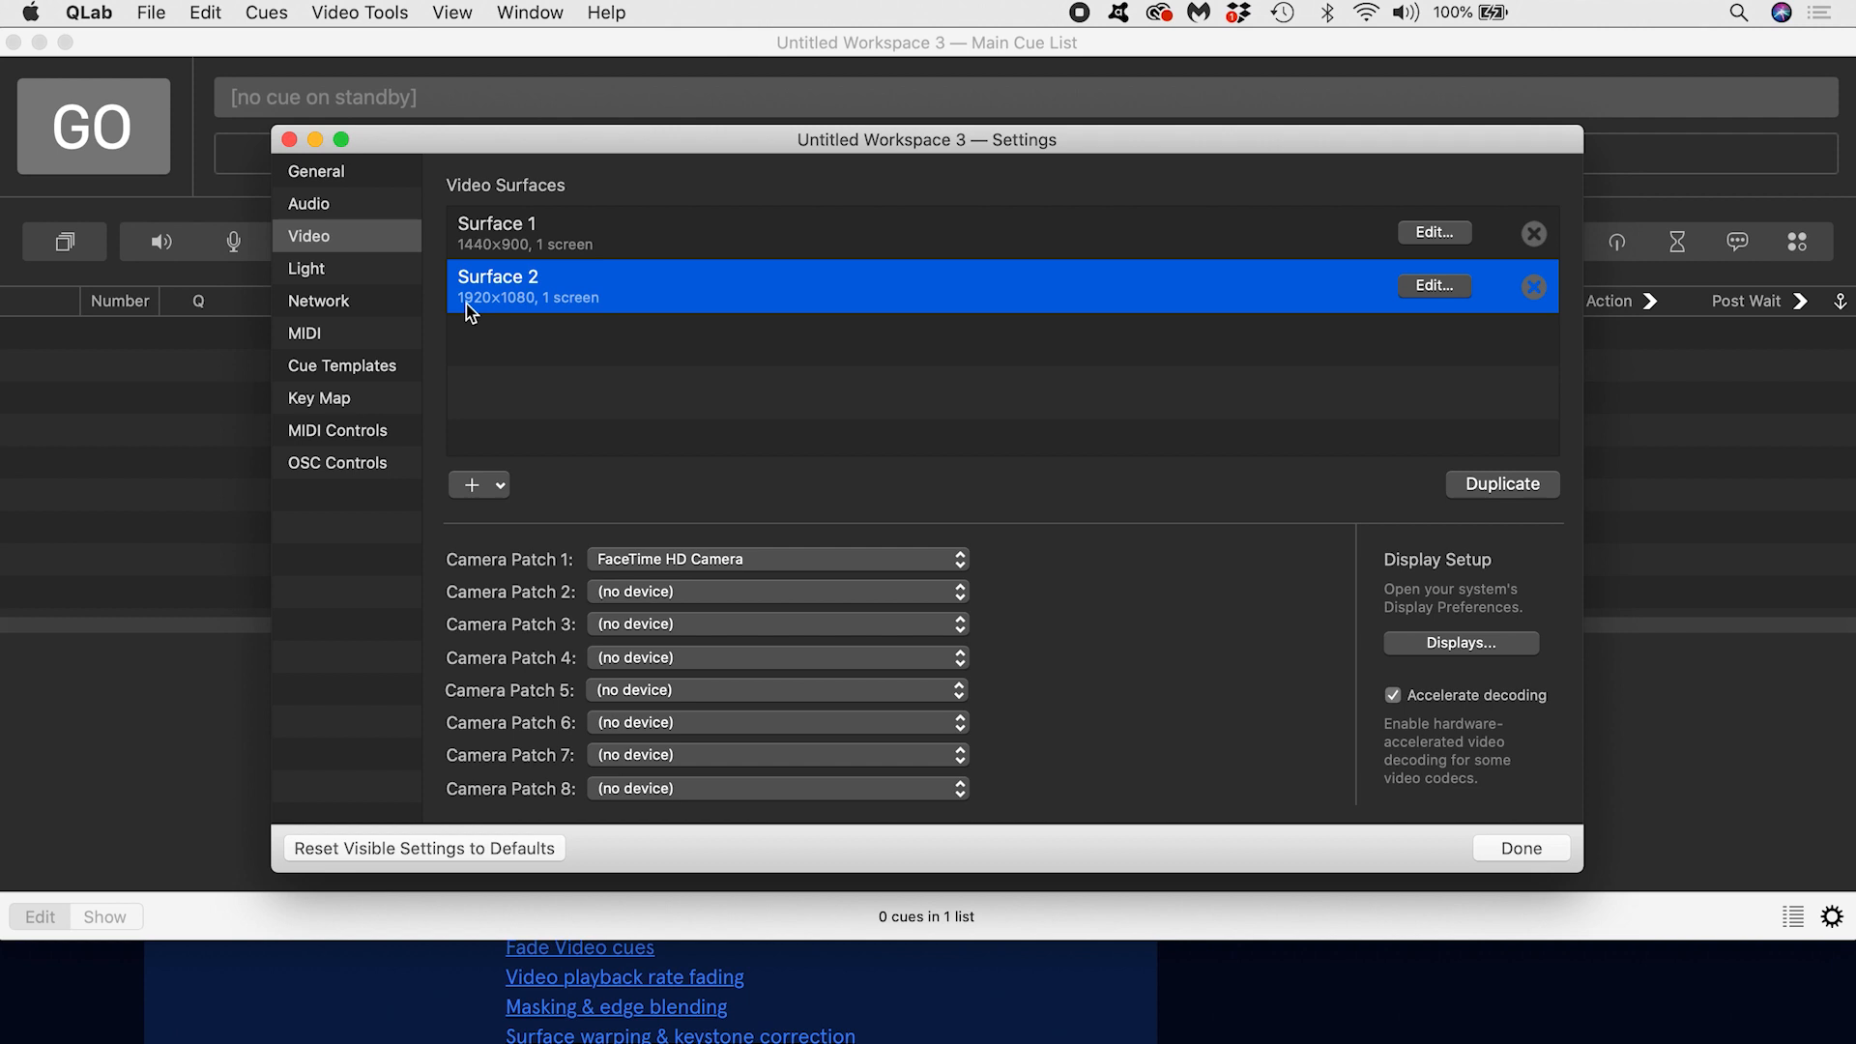
{"action": "mouse_move", "coordinate": [1433, 305]}
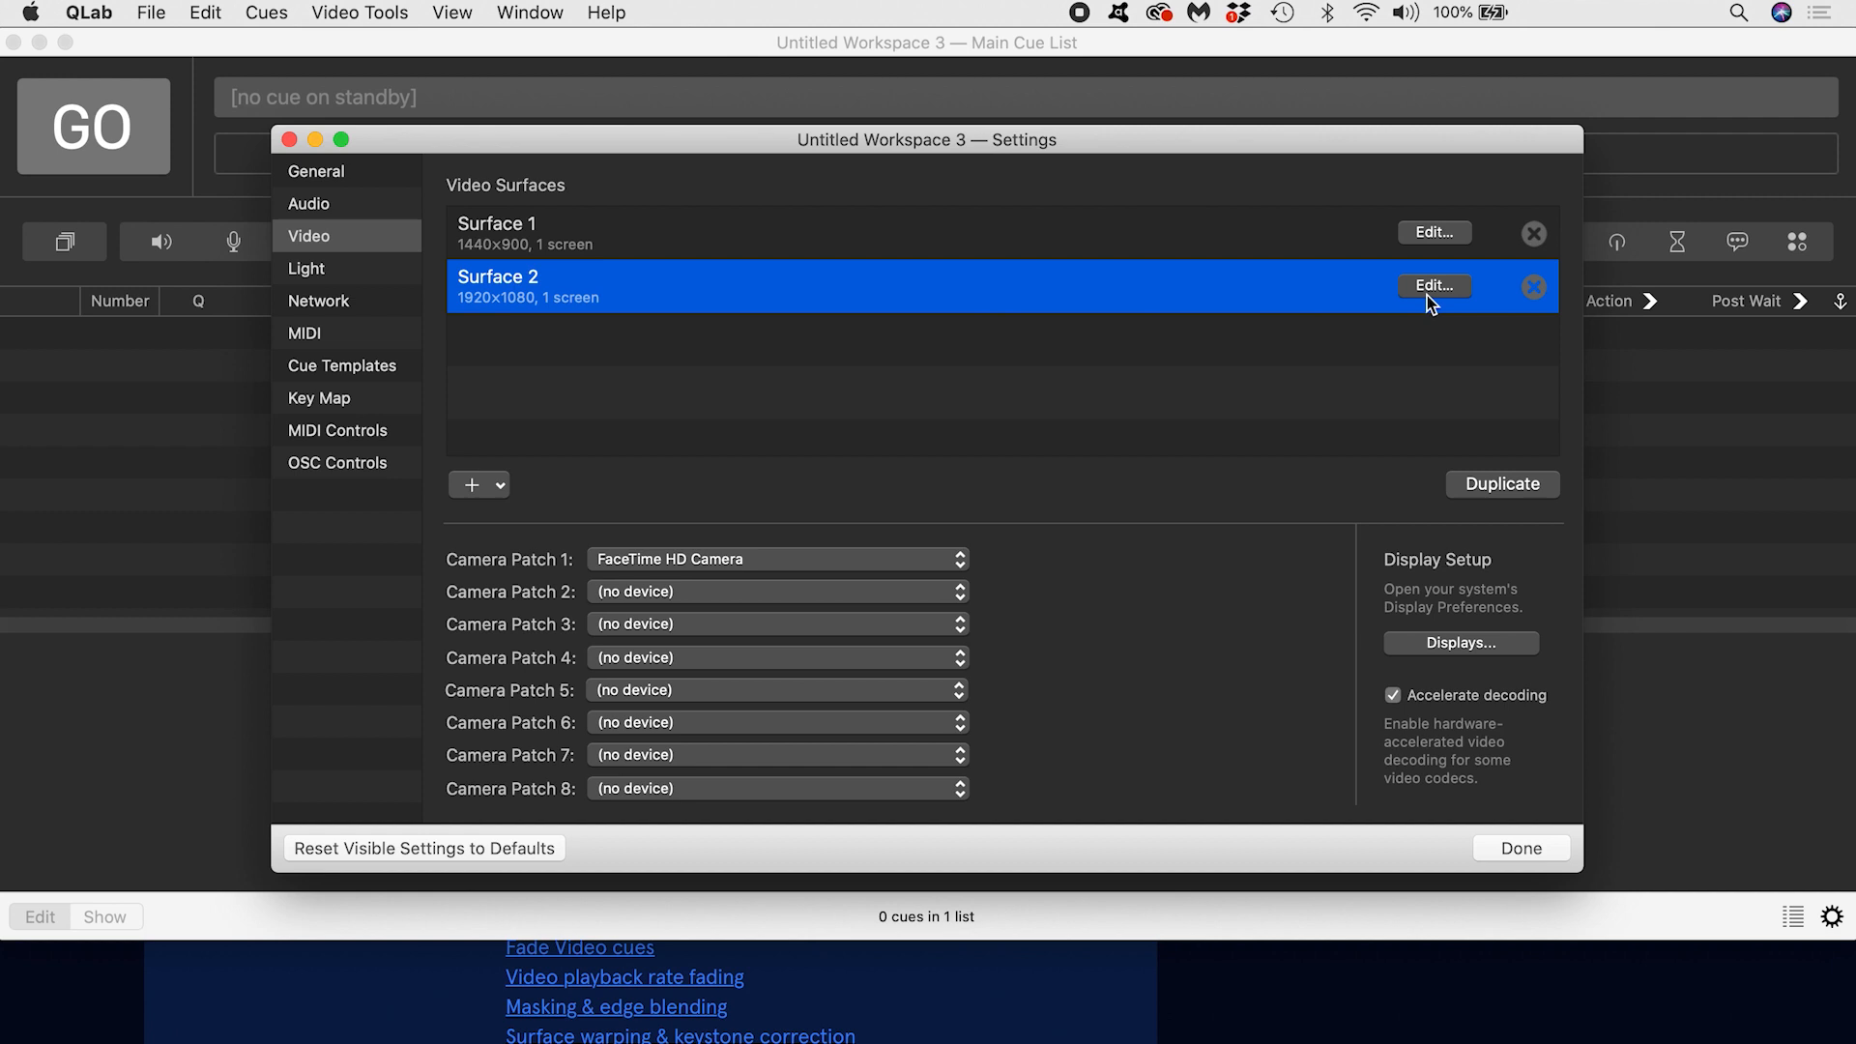
Step: Bring up the editor for Surface 2, assigned to the BenQ PJ screen at 1920×1080
{"action": "left_click", "coordinate": [1433, 286]}
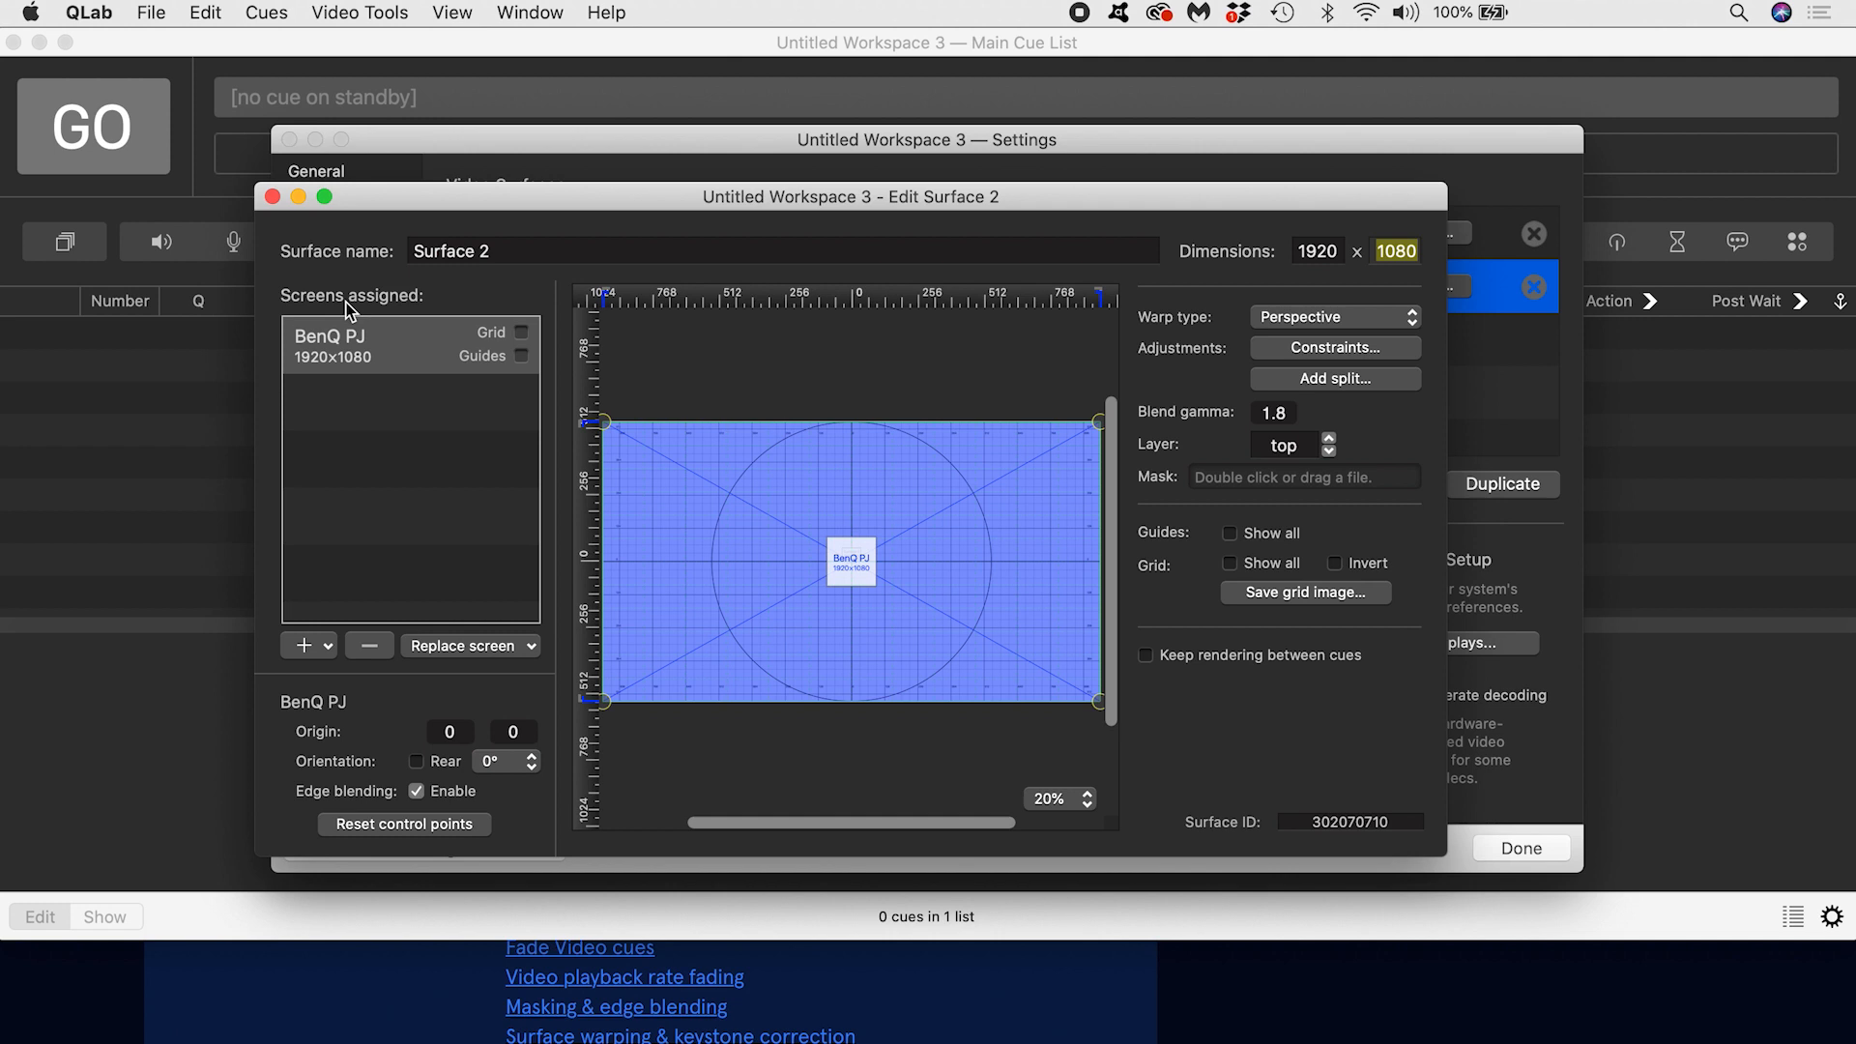
{"action": "mouse_move", "coordinate": [358, 326]}
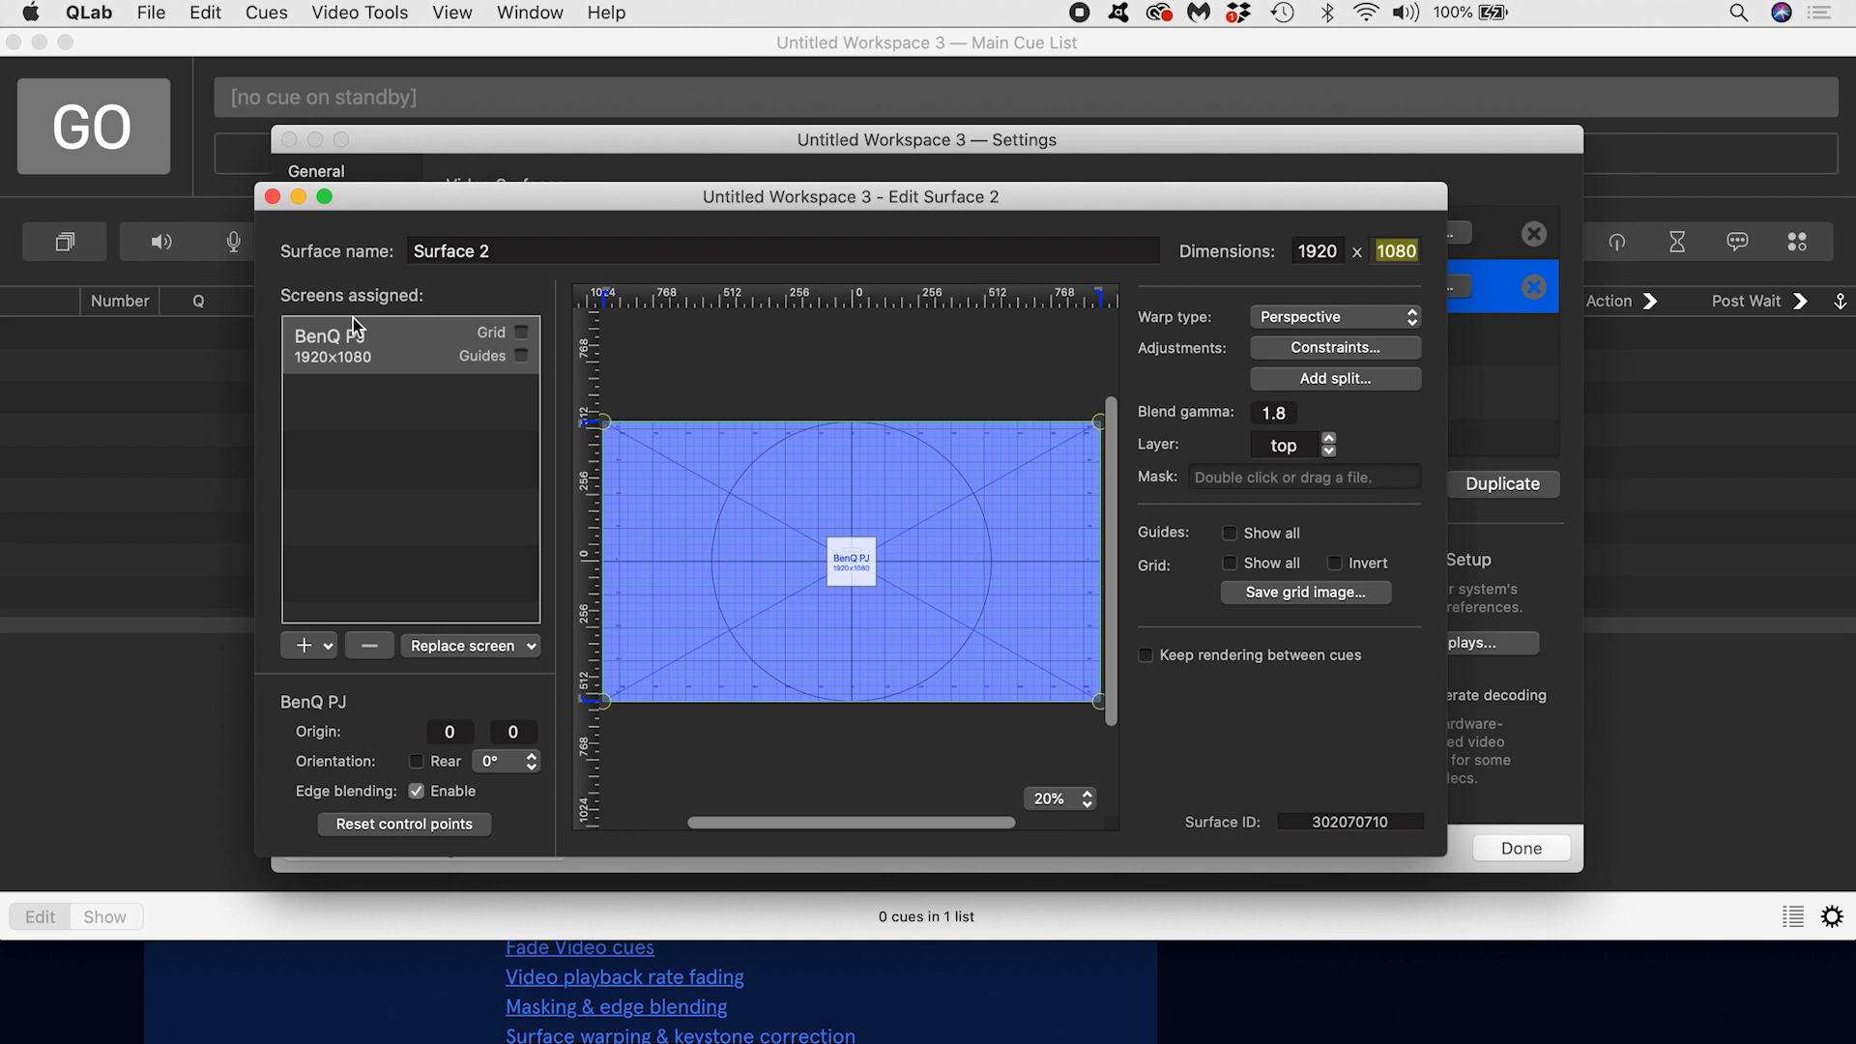
{"action": "mouse_move", "coordinate": [388, 365]}
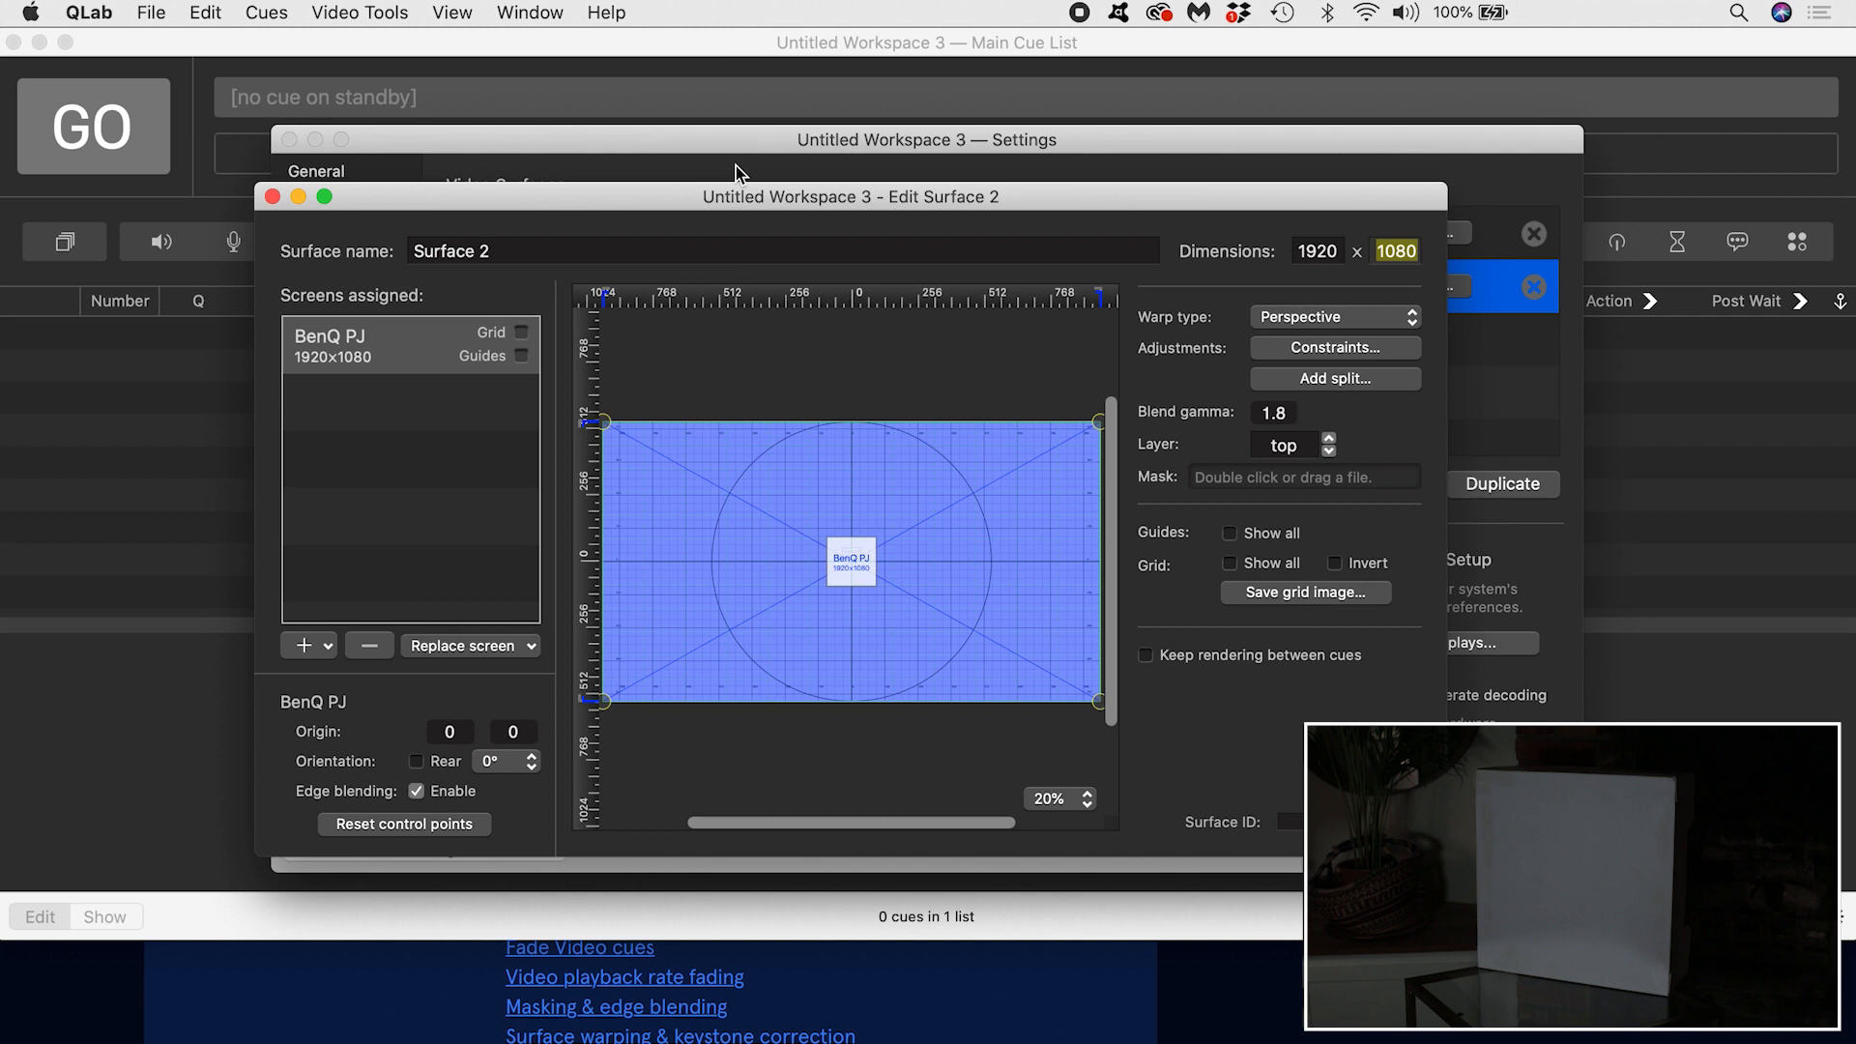
Step: Resize the surface to 1080 × 1080 and rename it 'White Square'
{"action": "type", "text": "1080"}
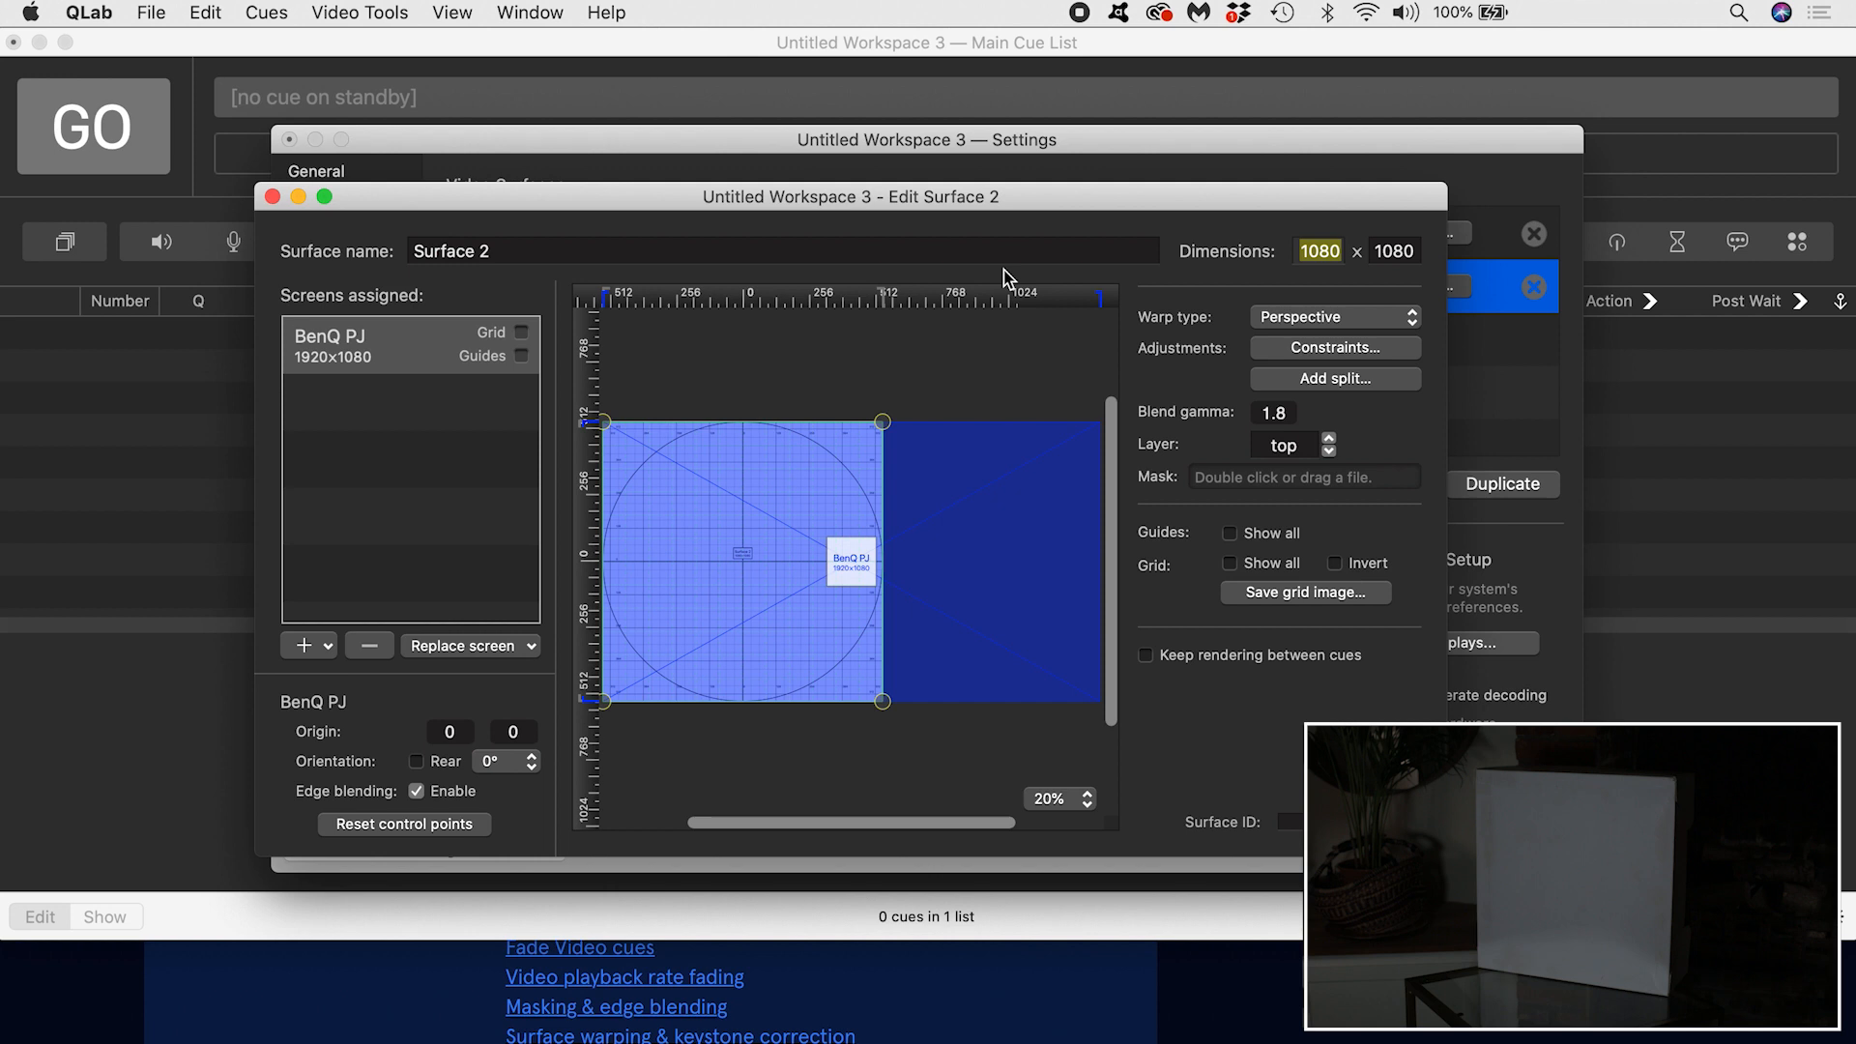
{"action": "type", "text": "White Square"}
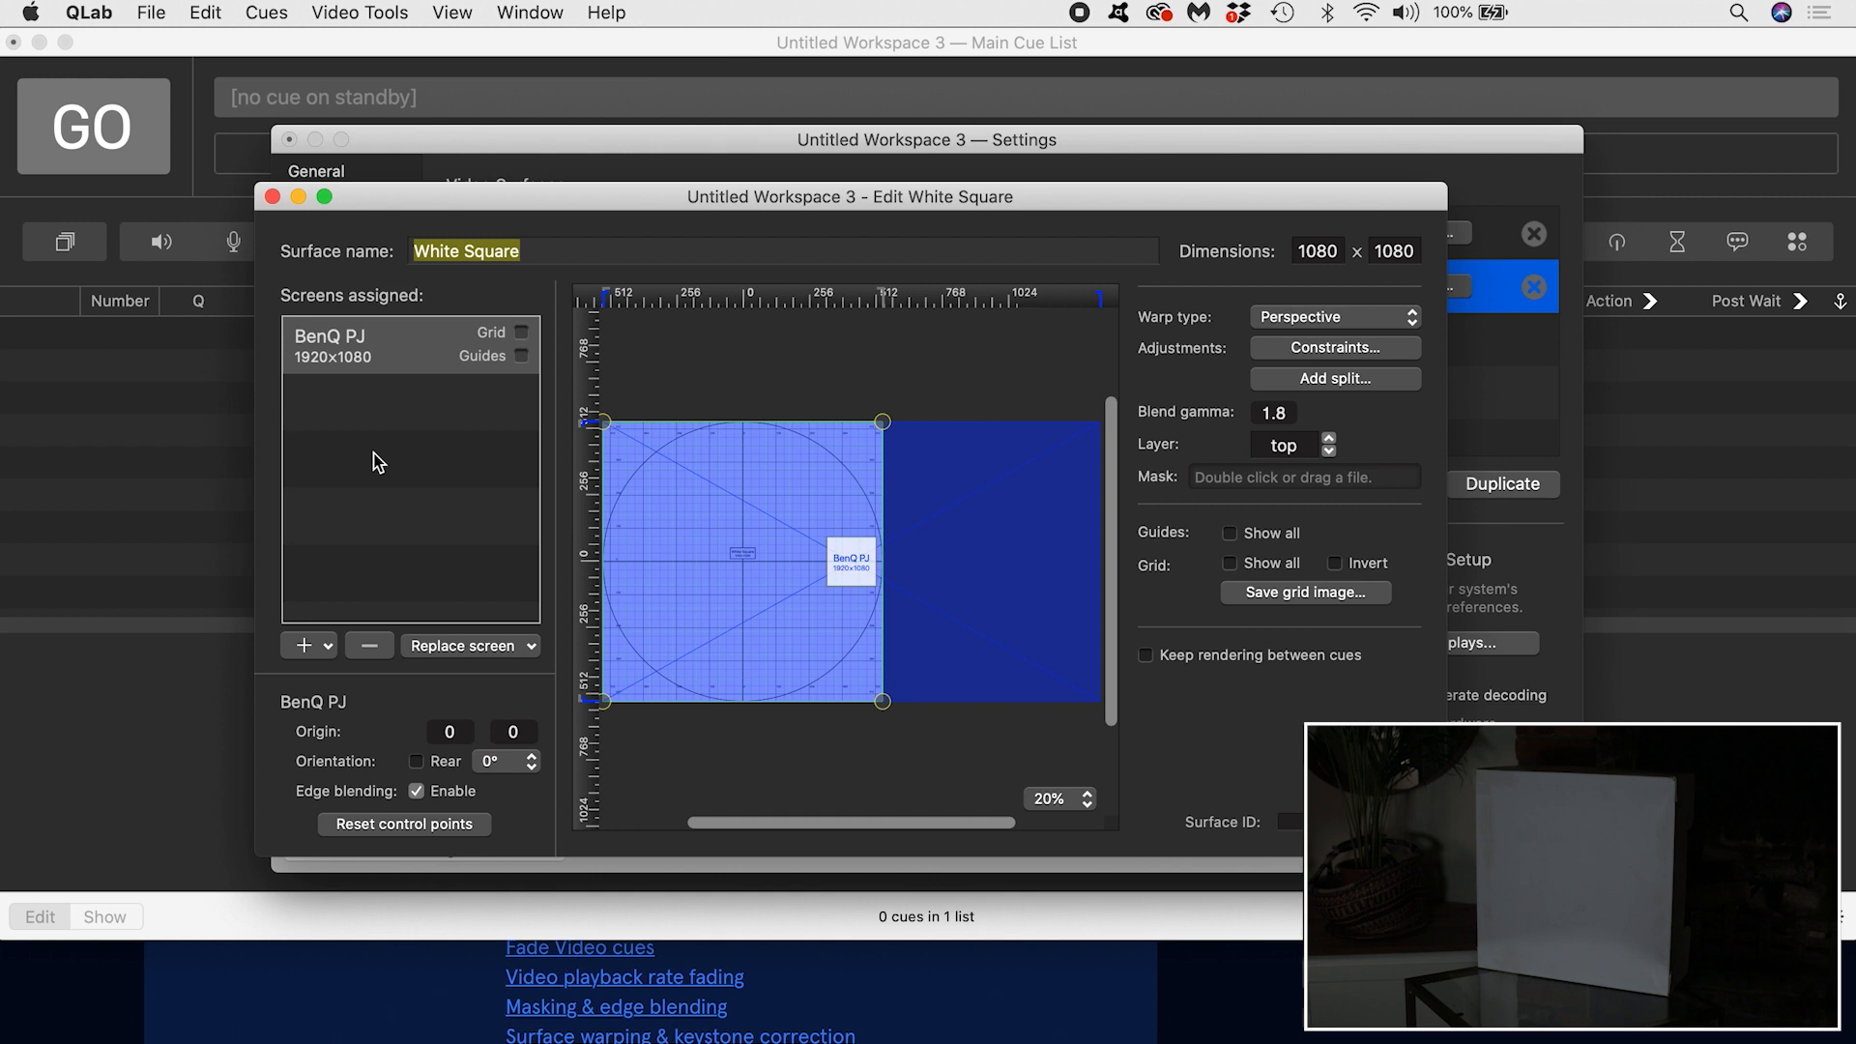
{"action": "mouse_move", "coordinate": [413, 613]}
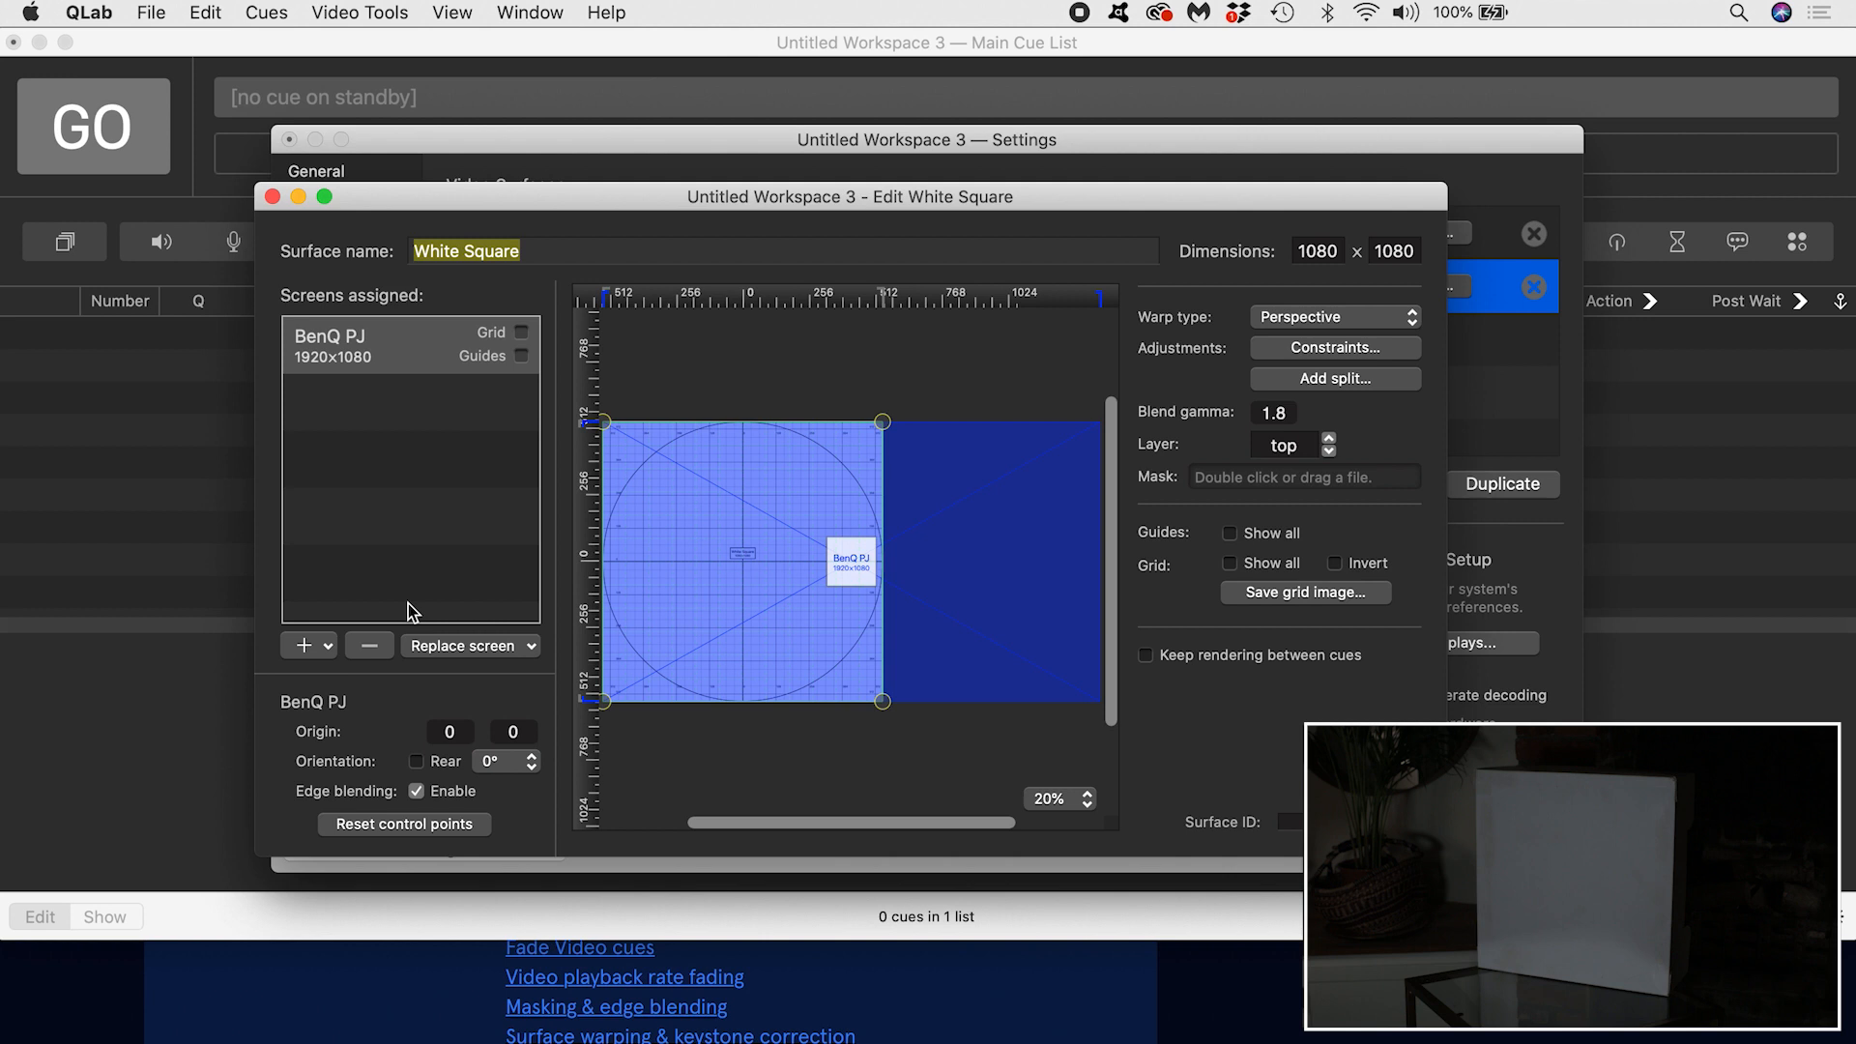
{"action": "left_click", "coordinate": [302, 646]}
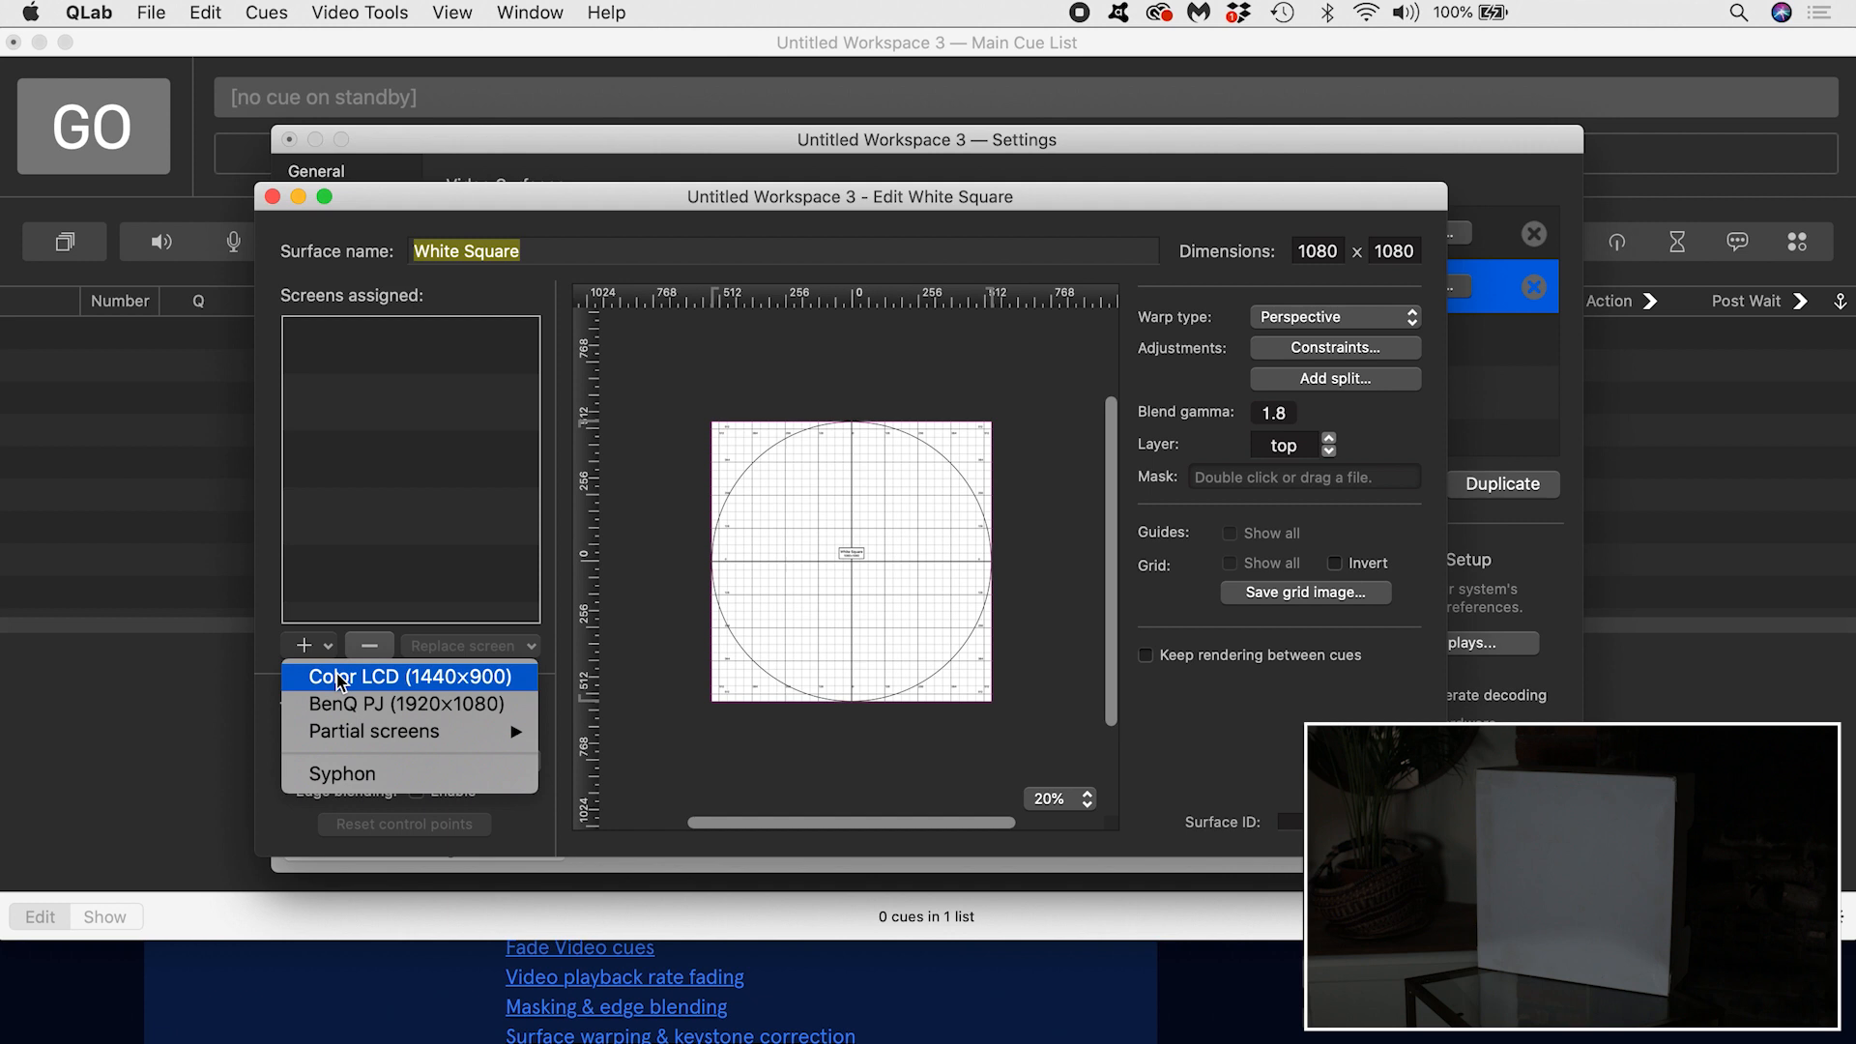
{"action": "mouse_move", "coordinate": [373, 731]}
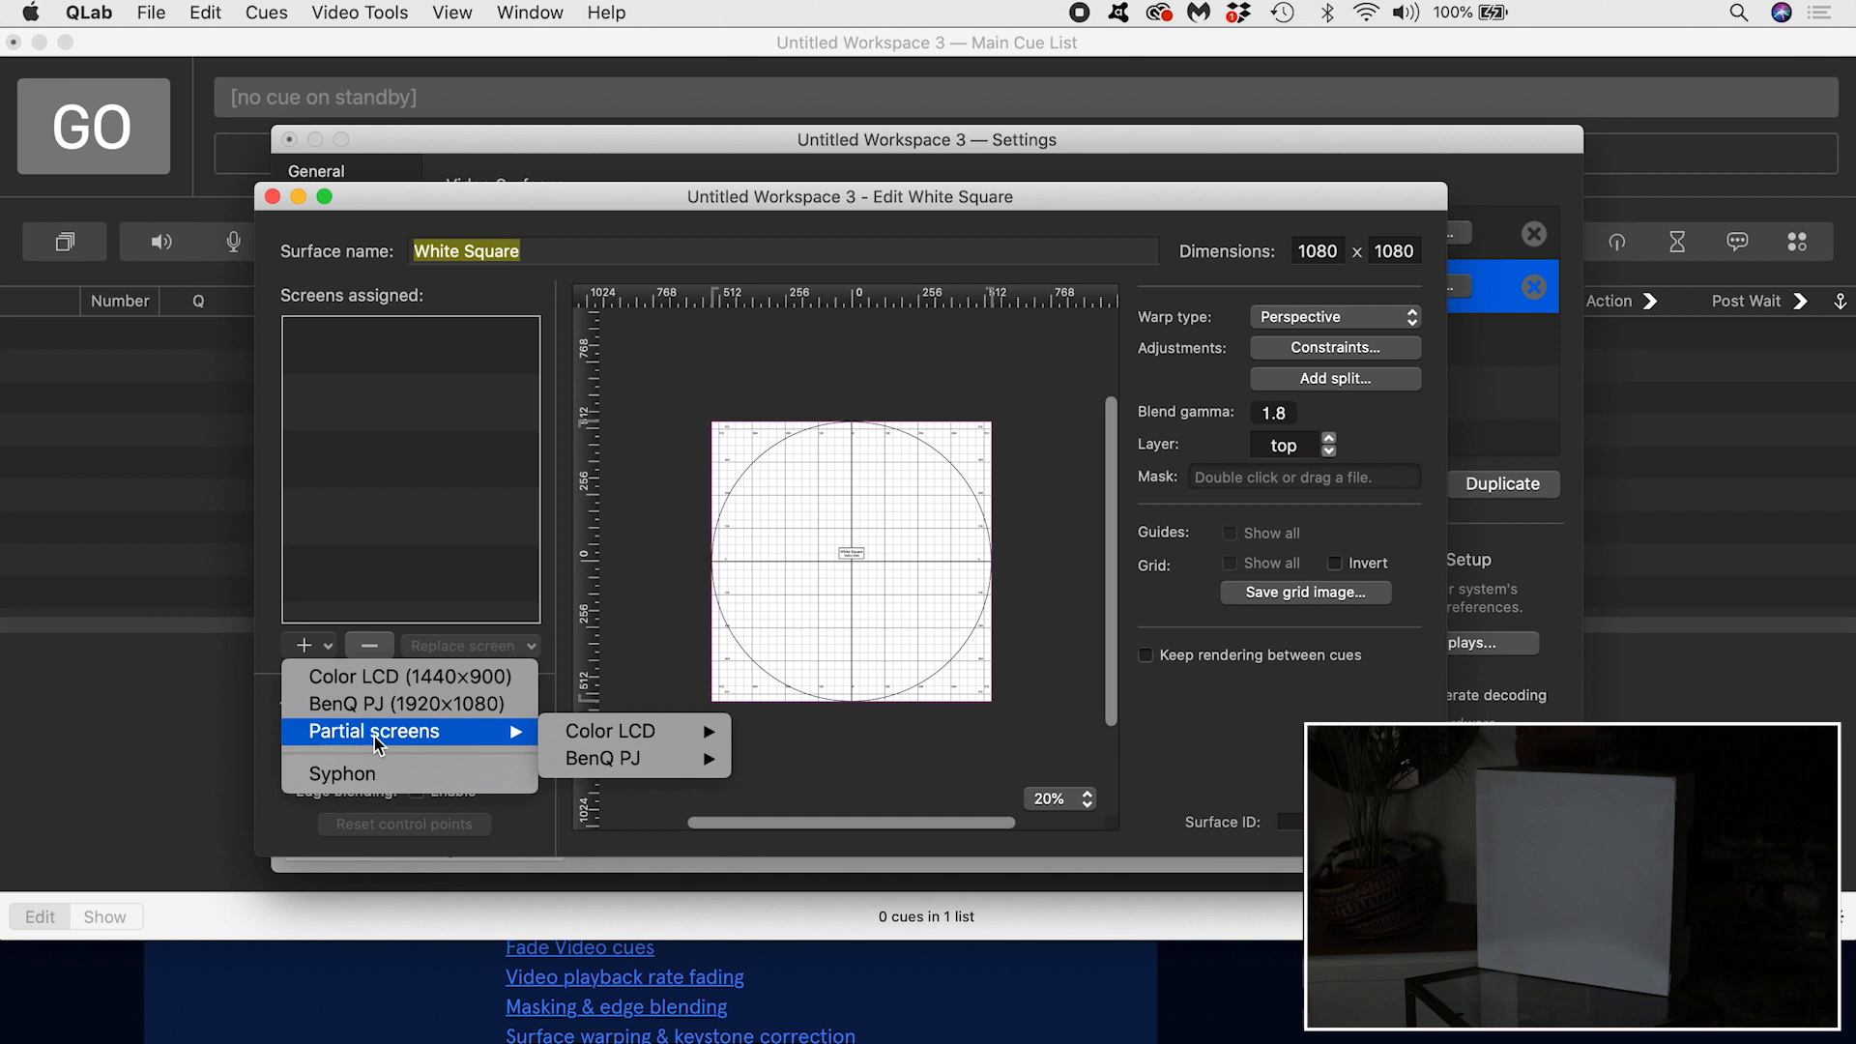
{"action": "mouse_move", "coordinate": [352, 774]}
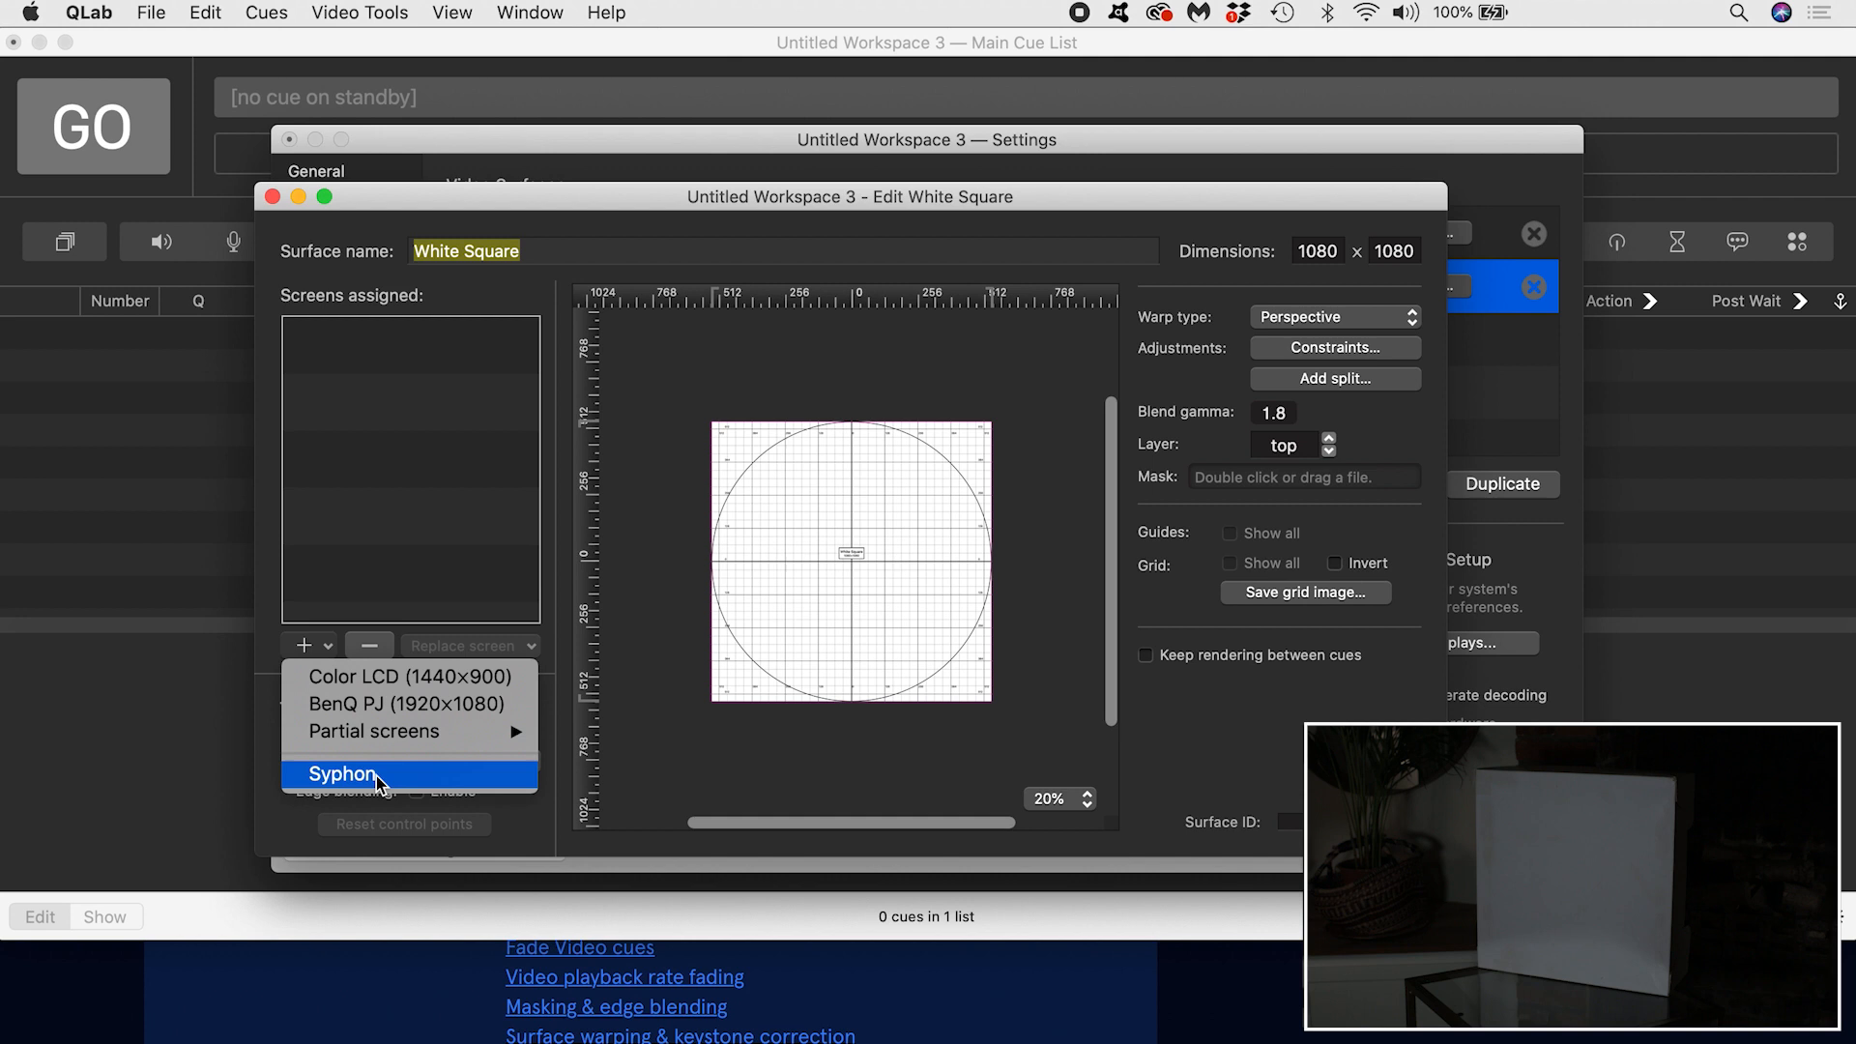
{"action": "left_click", "coordinate": [408, 703]}
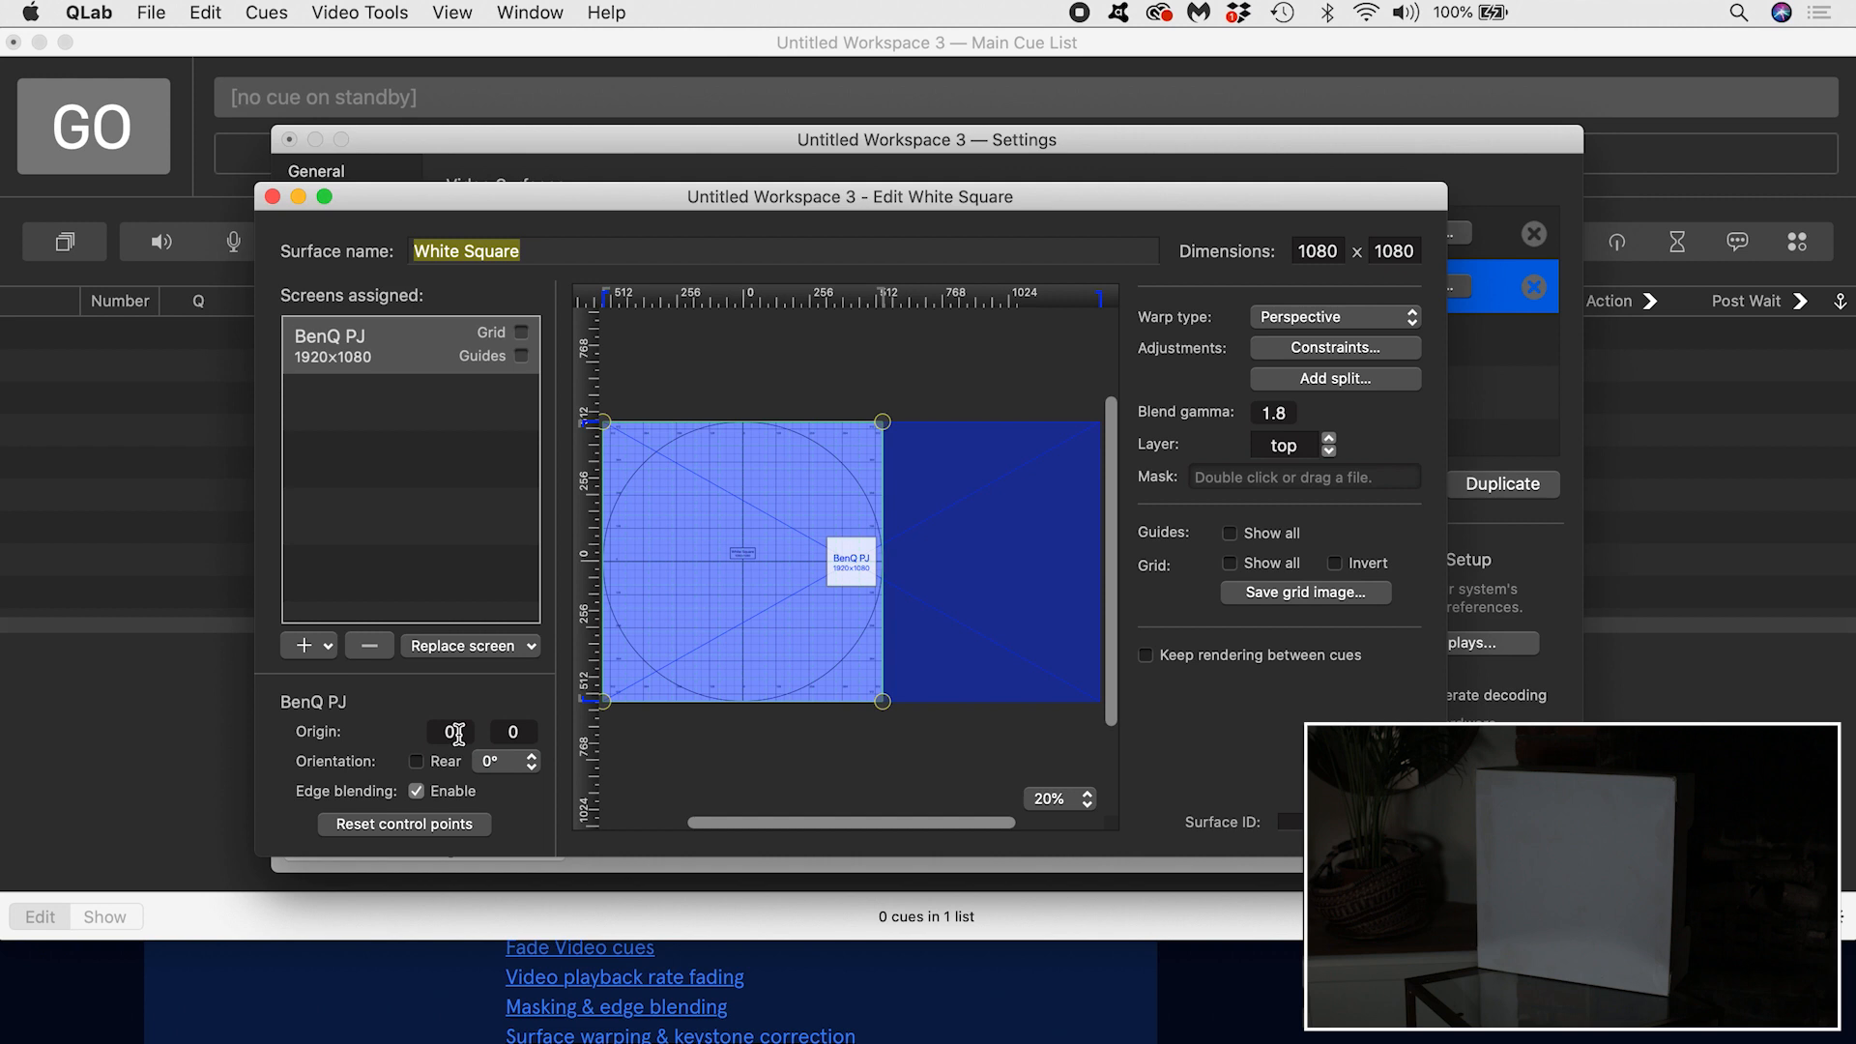
Step: Keep BenQ PJ orientation at 0° and toggle its edge blending off and back on
{"action": "left_click", "coordinate": [507, 760]}
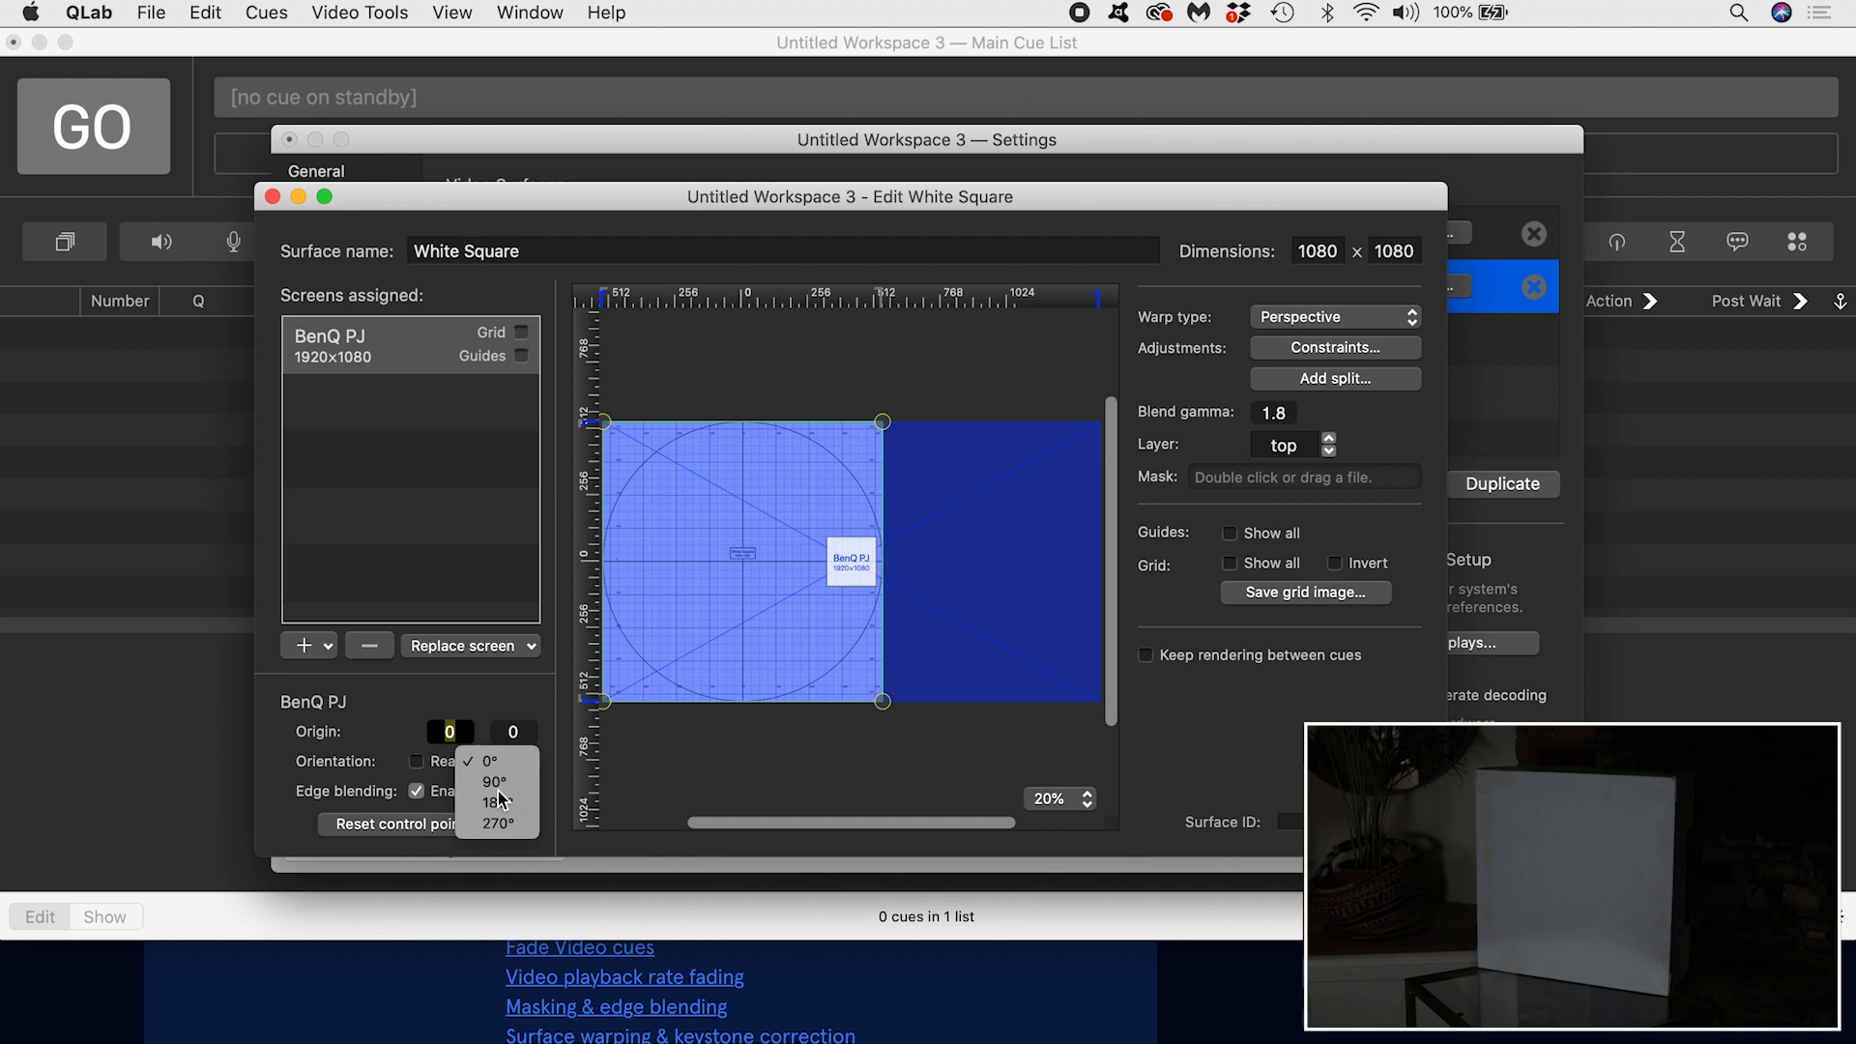
{"action": "left_click", "coordinate": [490, 762]}
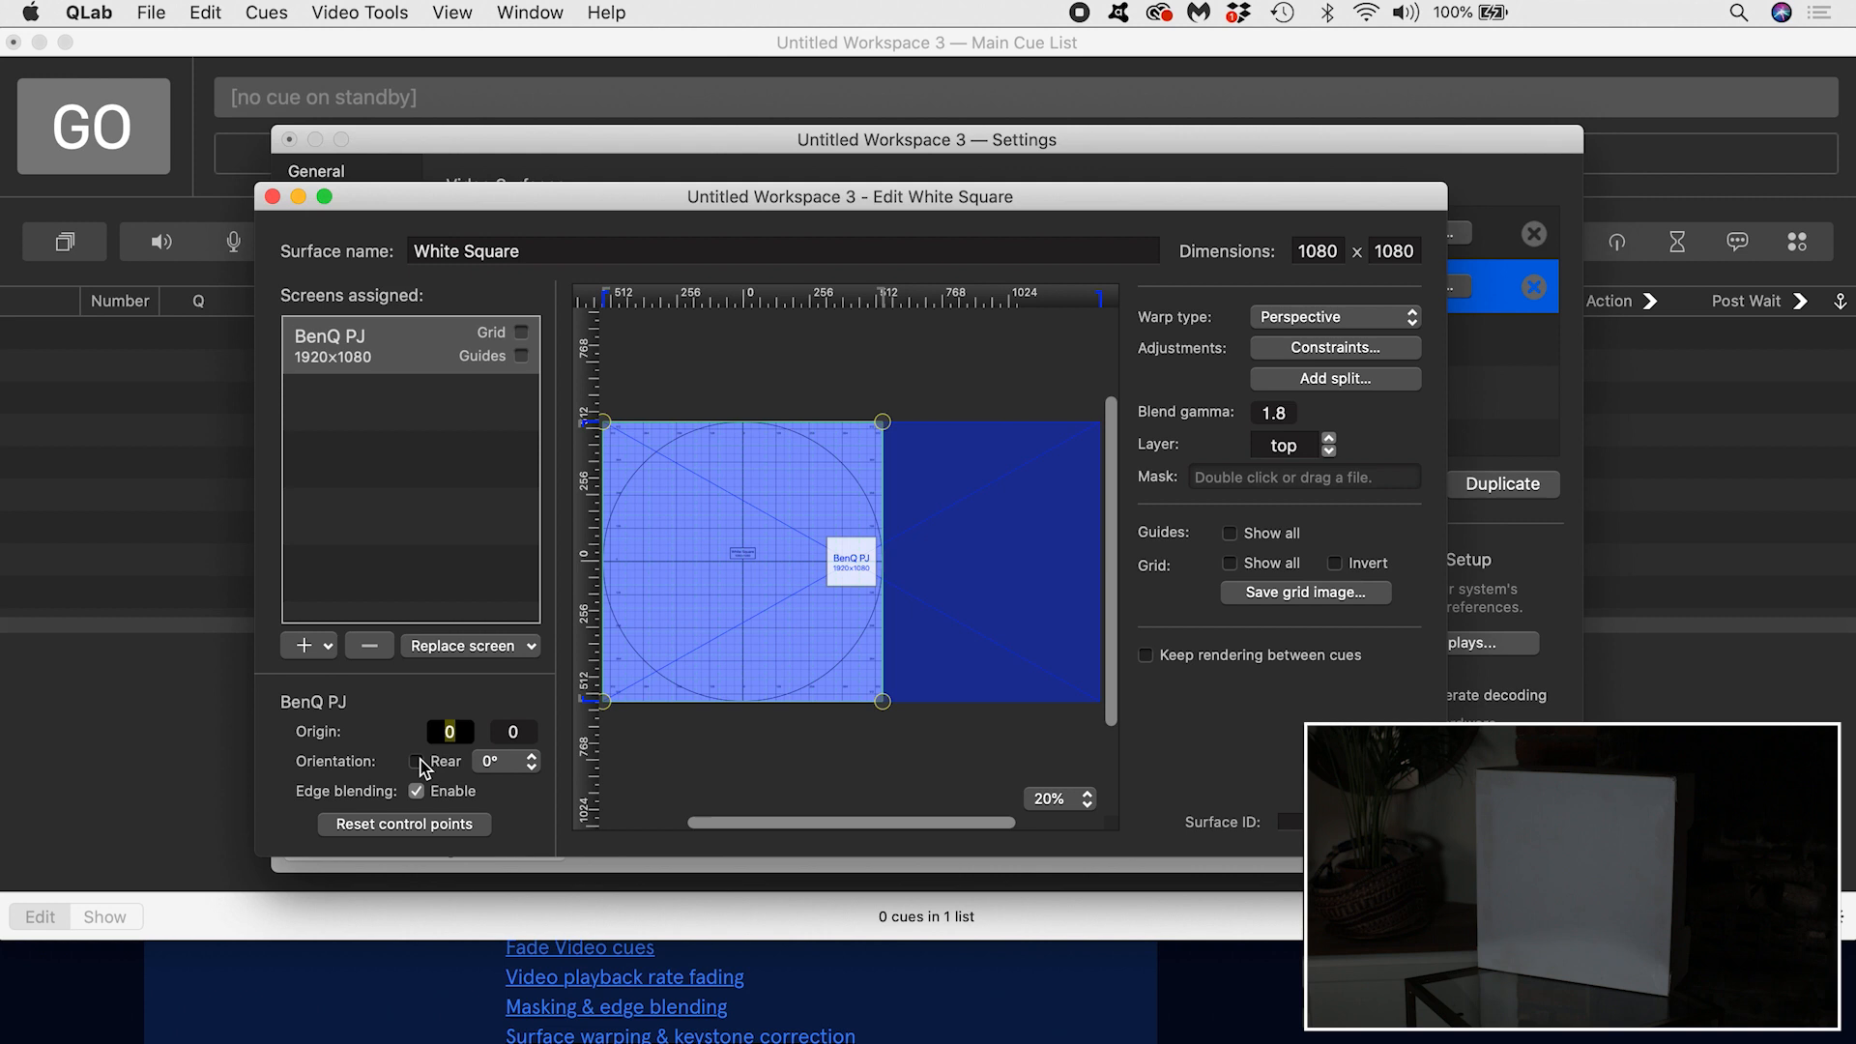
{"action": "left_click", "coordinate": [418, 791]}
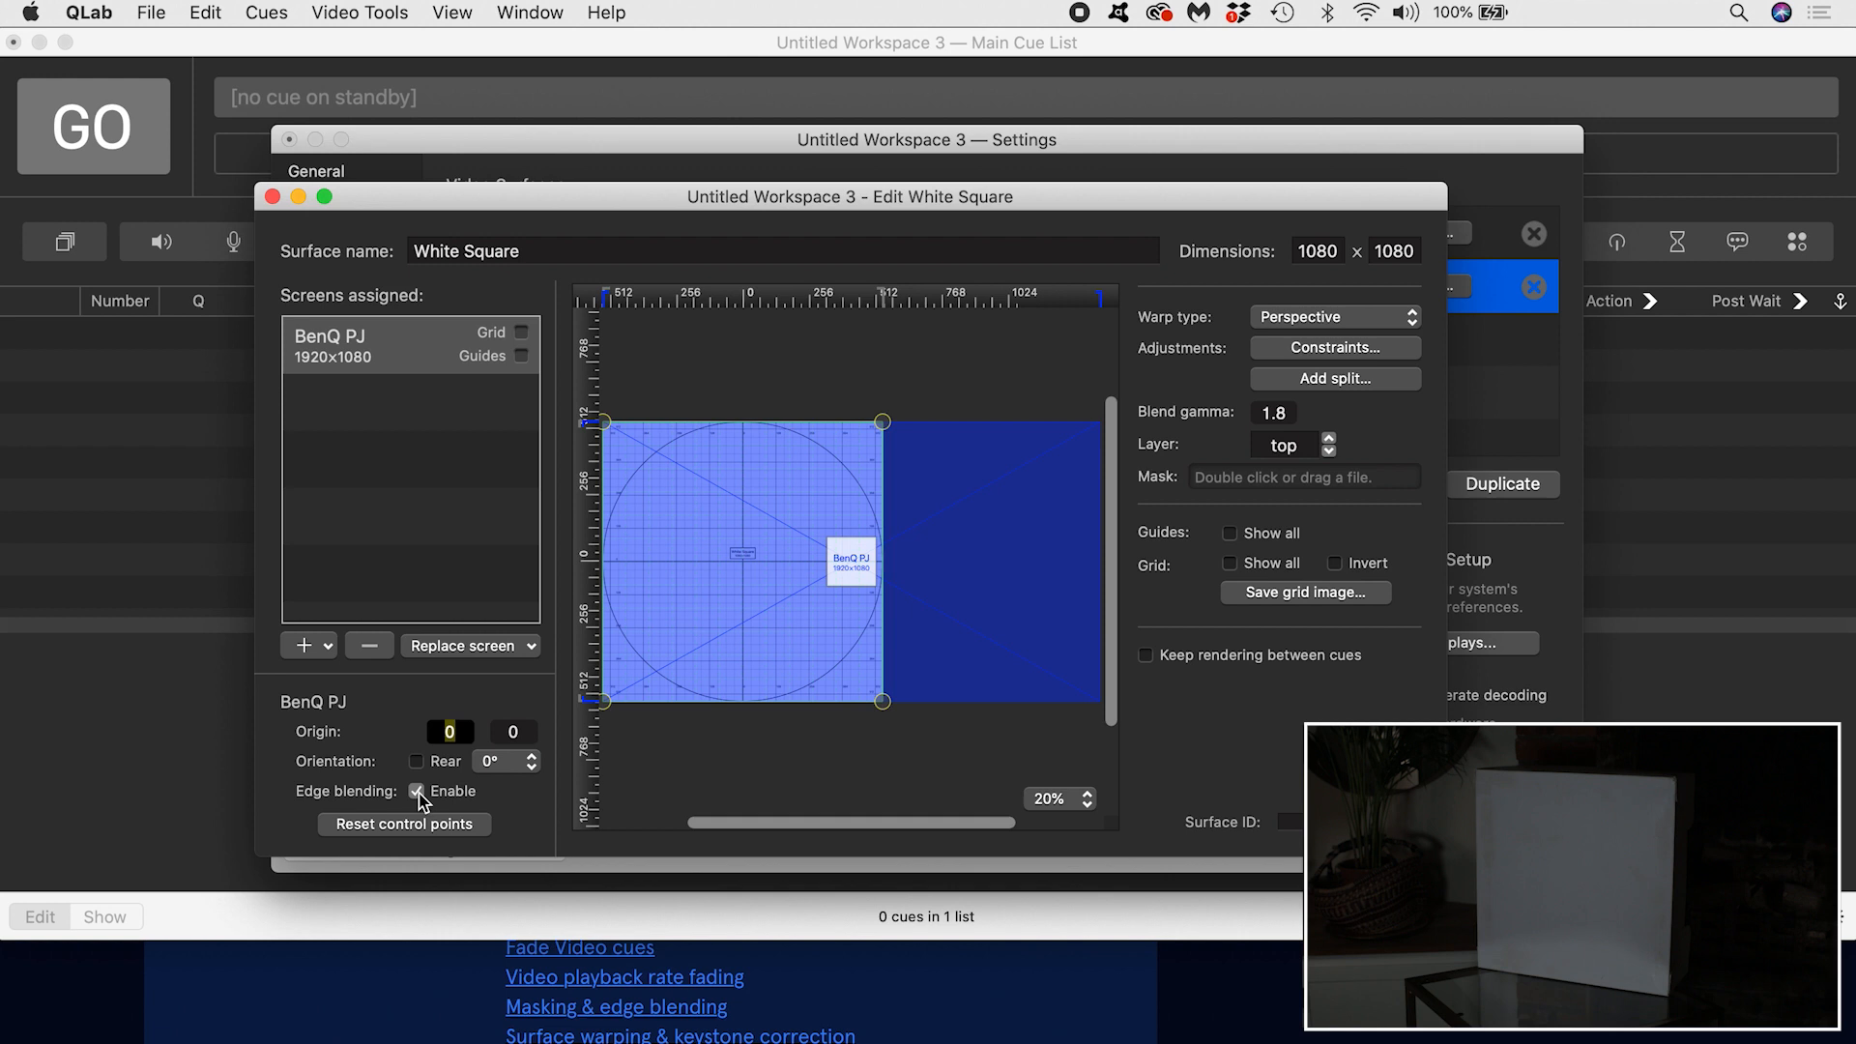
{"action": "left_click", "coordinate": [418, 790]}
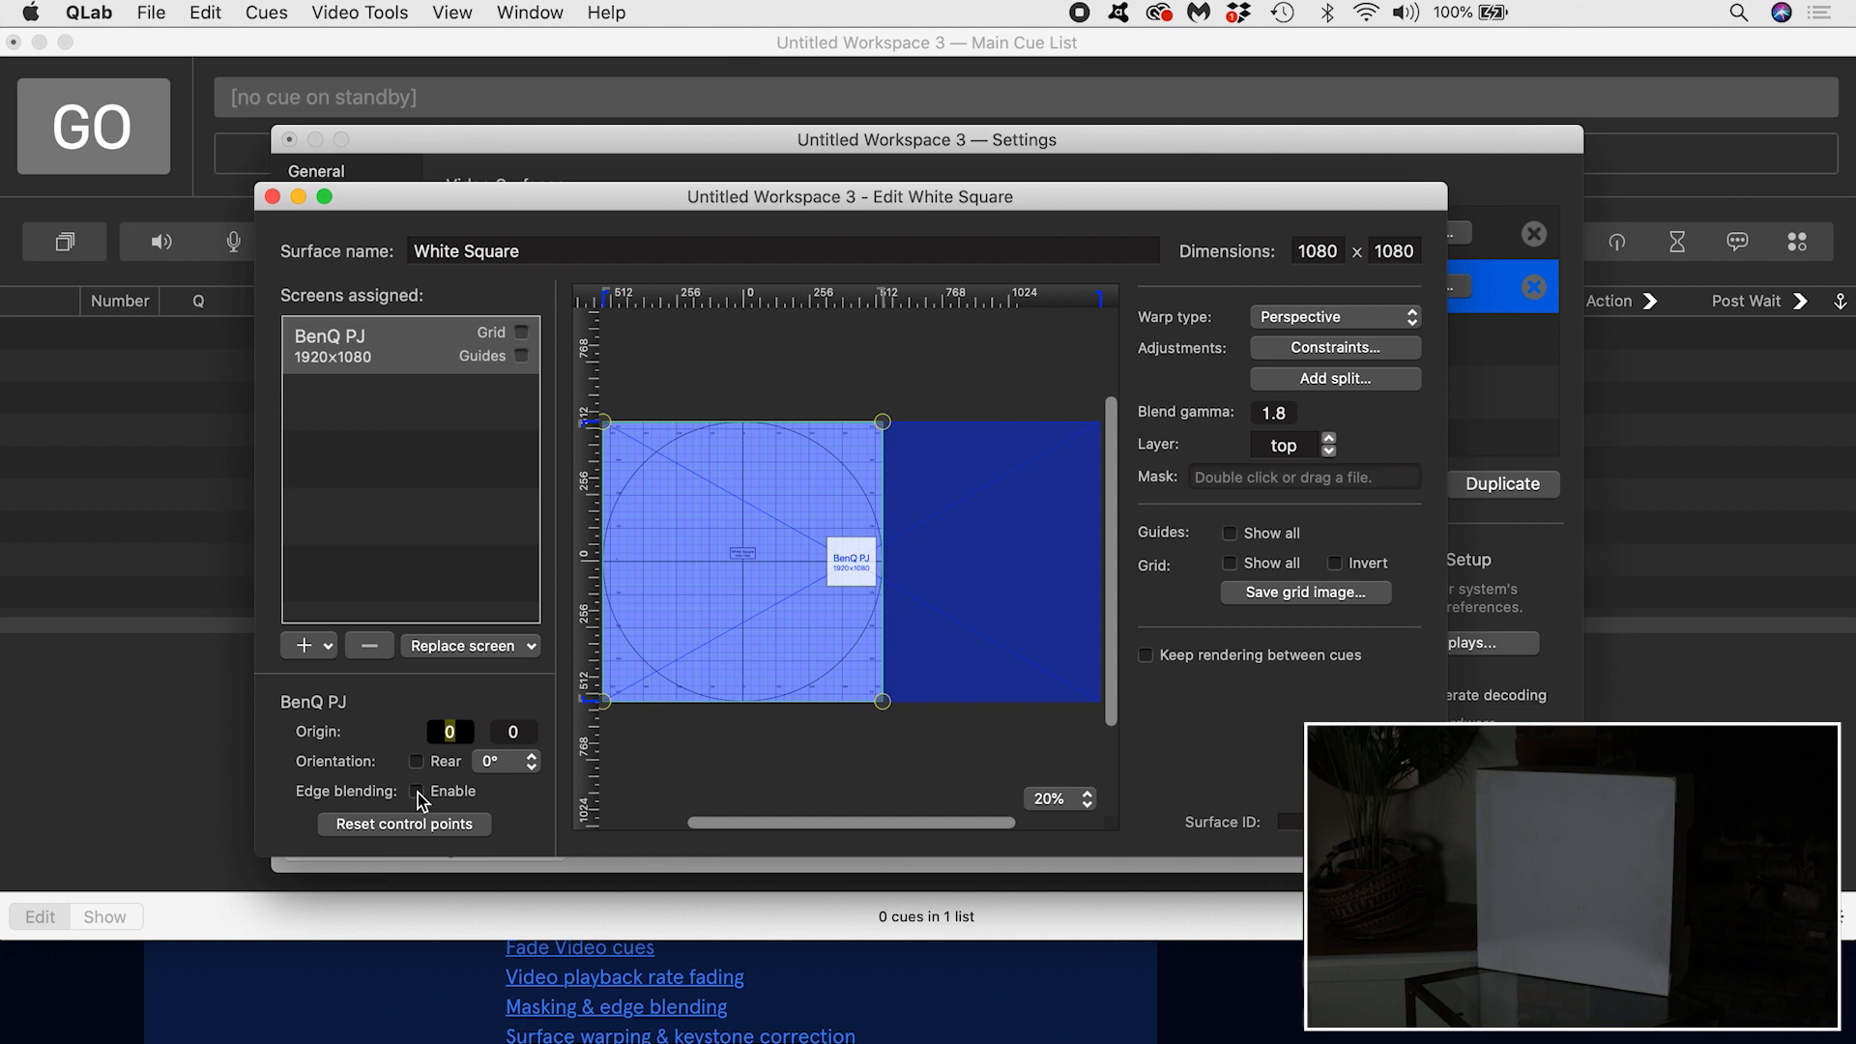
{"action": "left_click", "coordinate": [415, 791]}
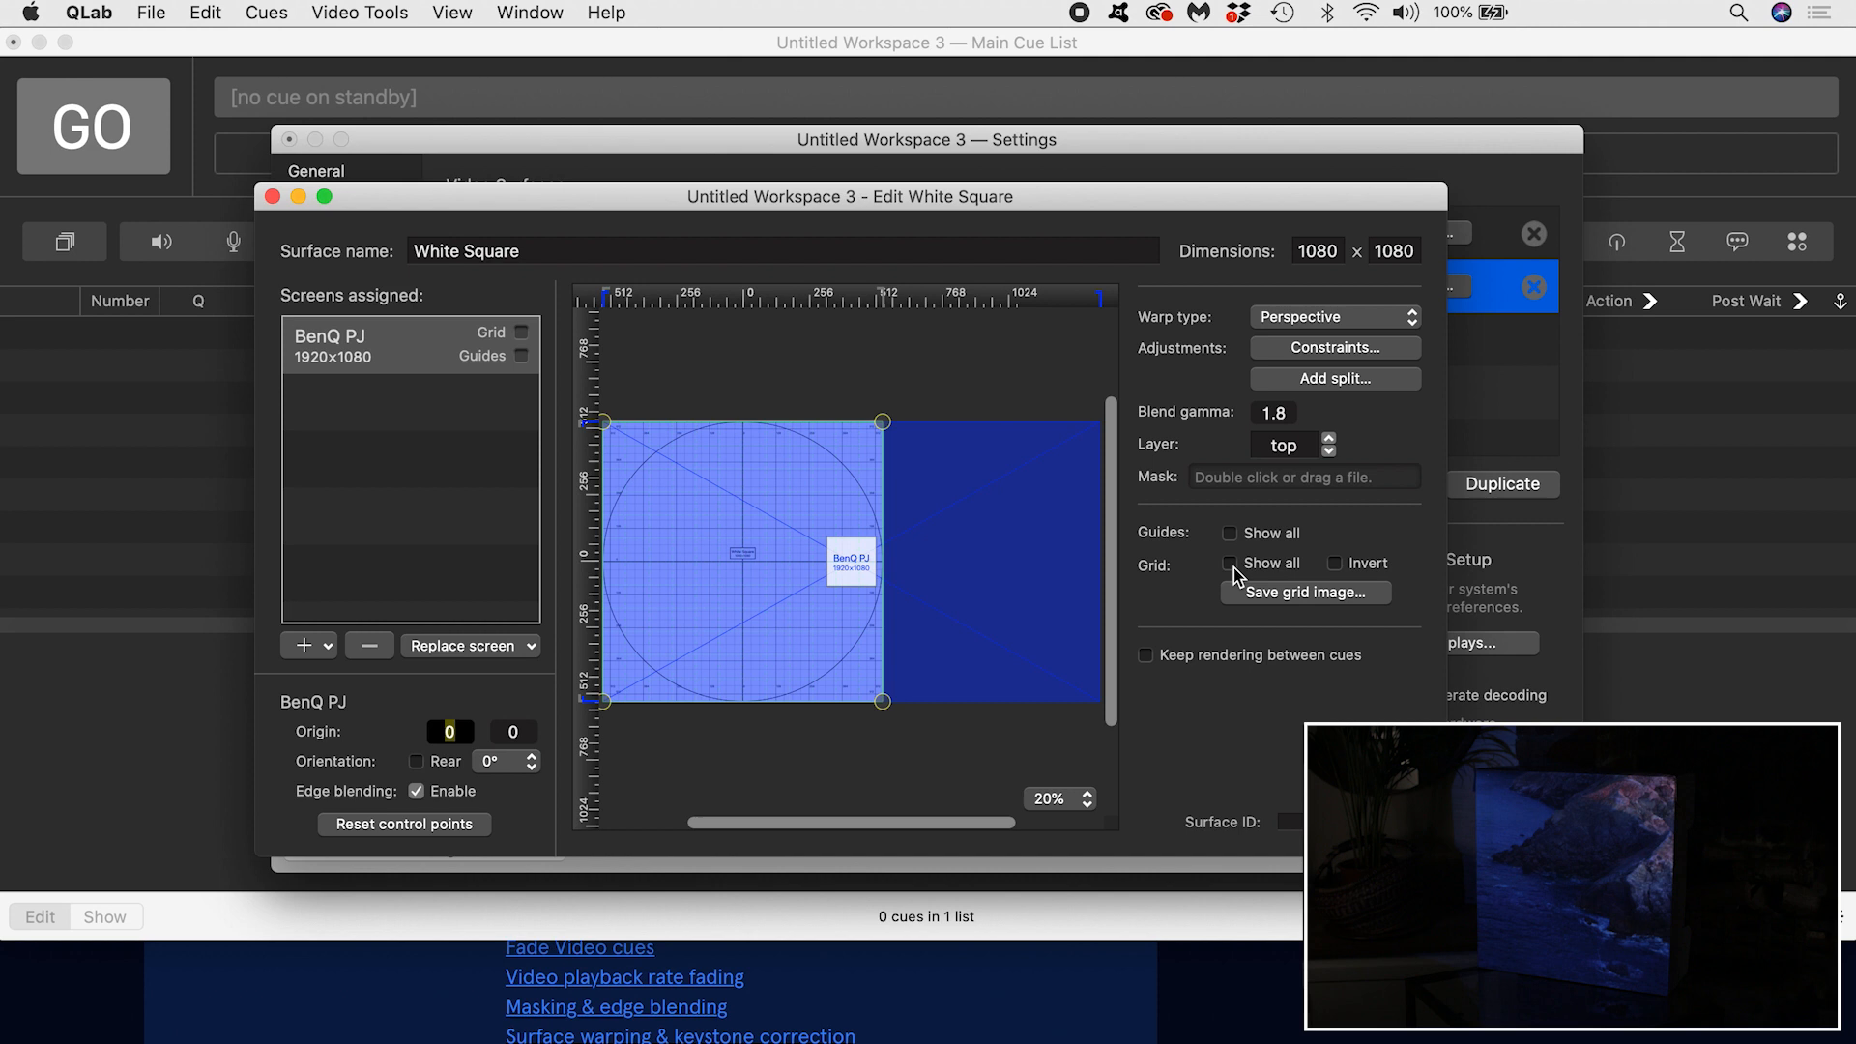
Step: Project the alignment grid onto the White Square surface via Grid: Show all
{"action": "left_click", "coordinate": [1230, 563]}
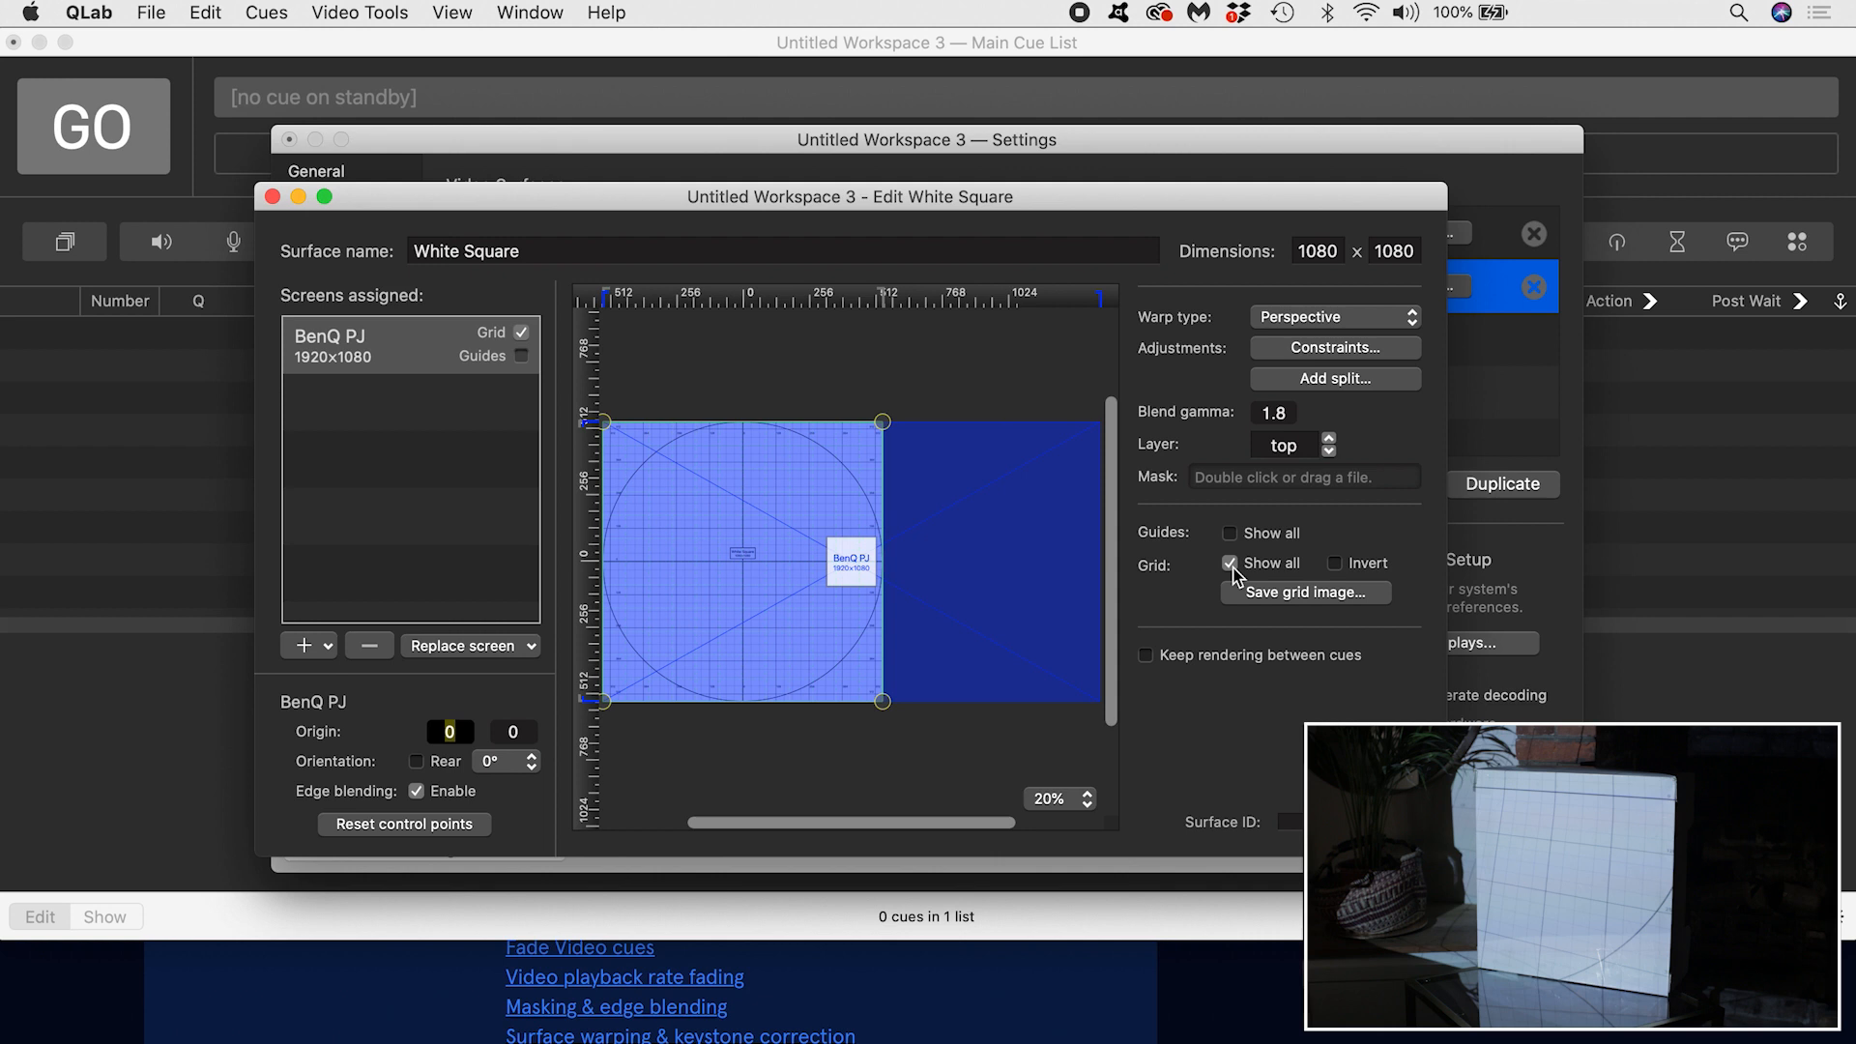
{"action": "mouse_move", "coordinate": [1187, 359]}
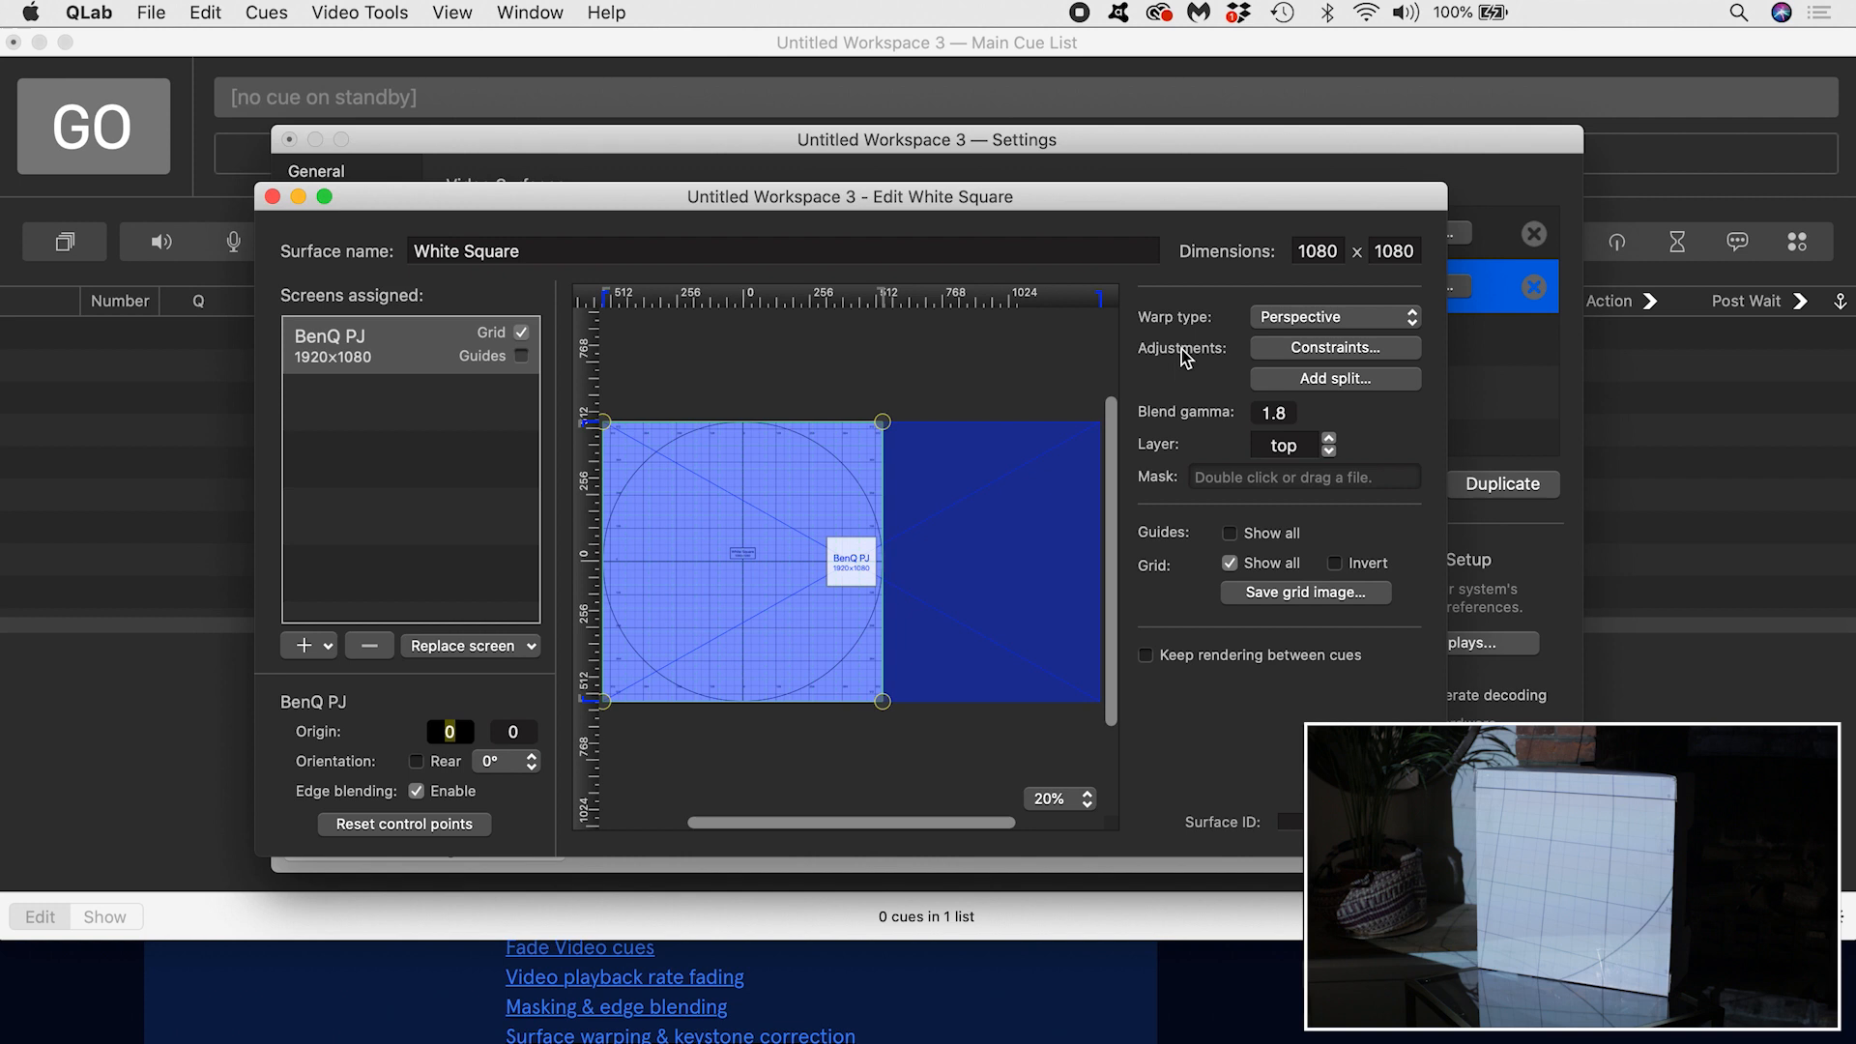
{"action": "mouse_move", "coordinate": [1286, 331]}
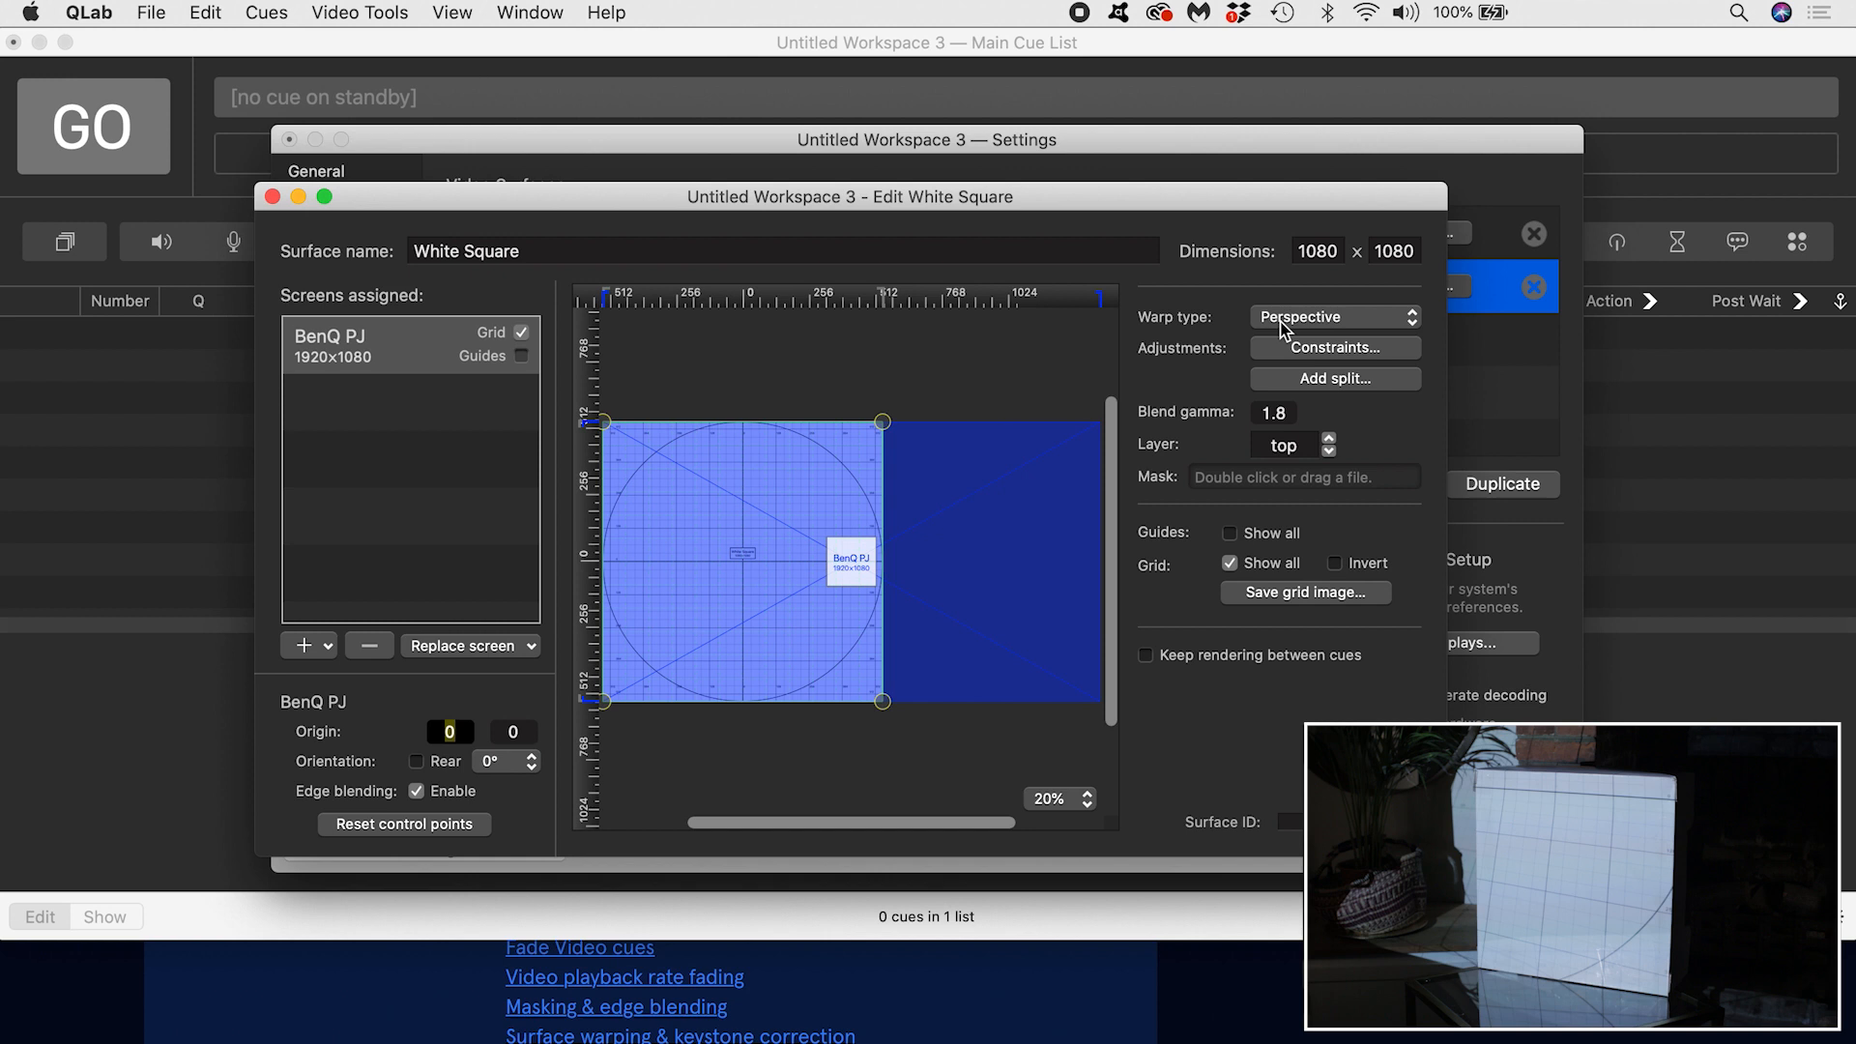
{"action": "mouse_move", "coordinate": [789, 207]}
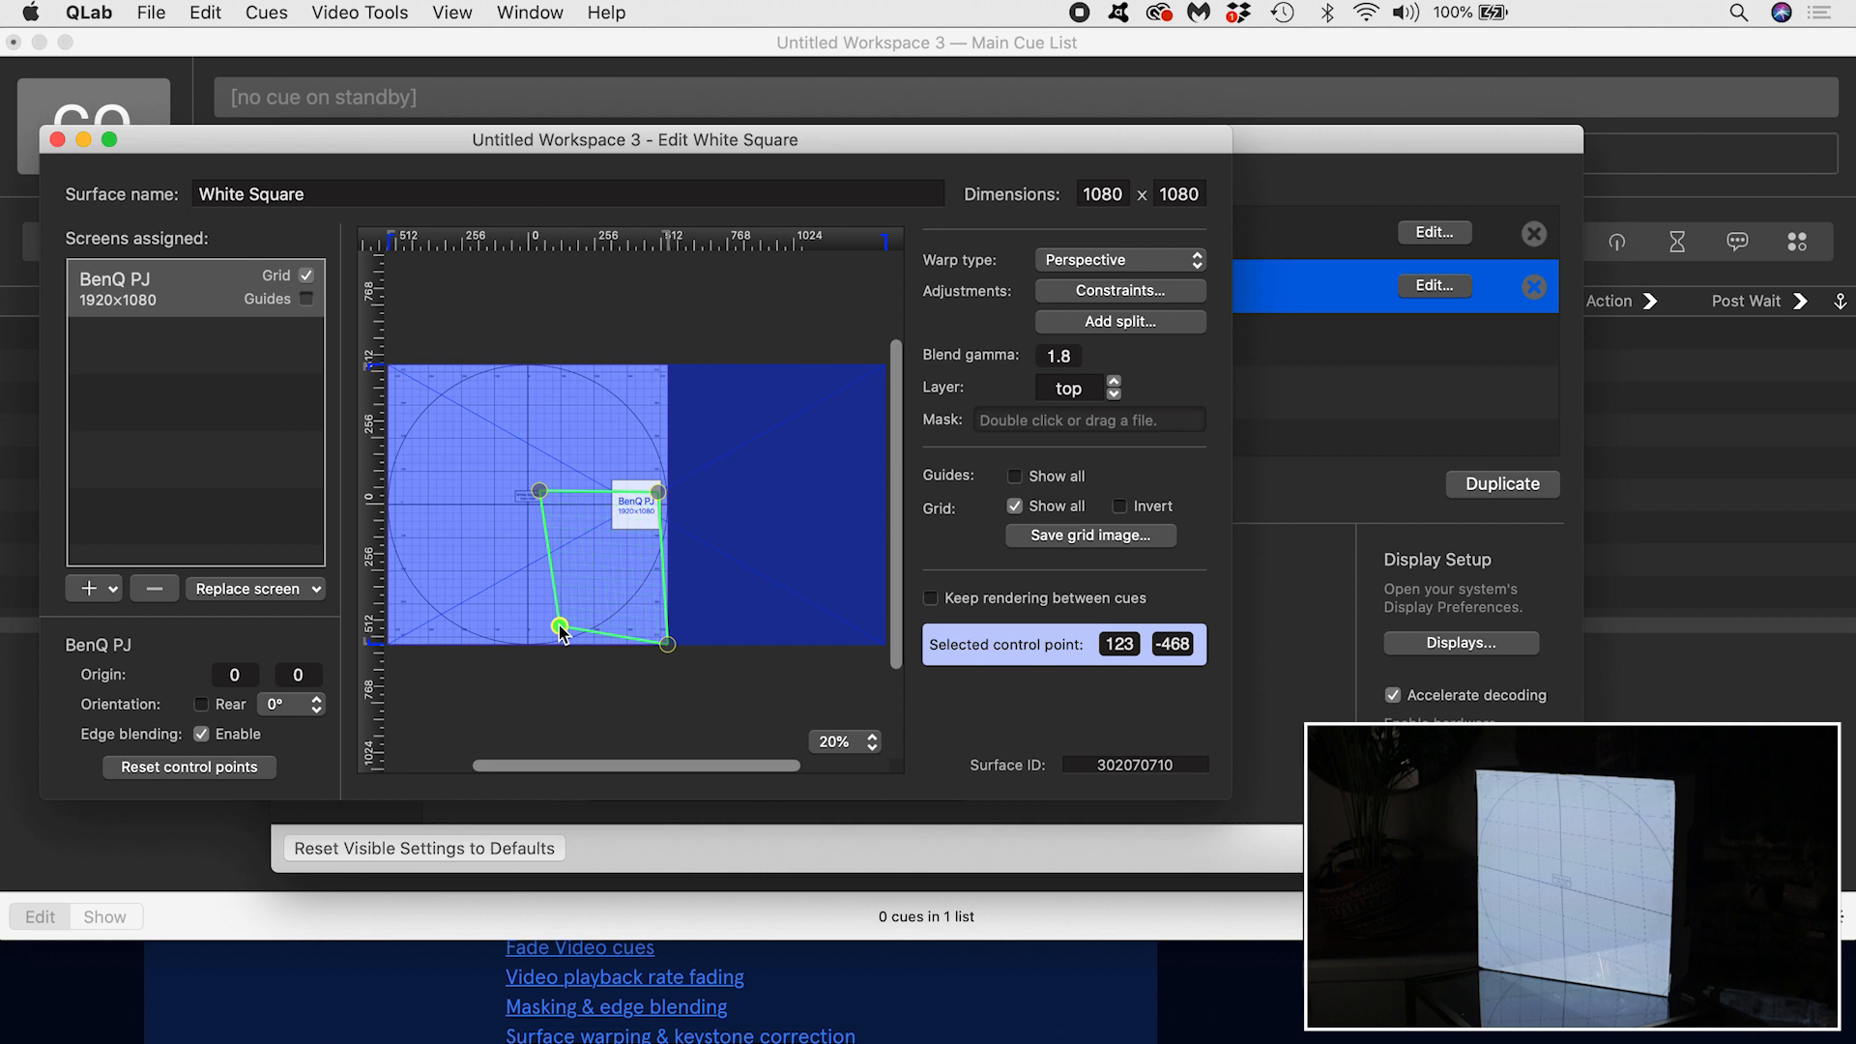
Step: Pull the bottom-right corner in to fit the box and list the warp type choices
{"action": "left_click_drag", "start_coordinate": [558, 627], "coordinate": [659, 615]}
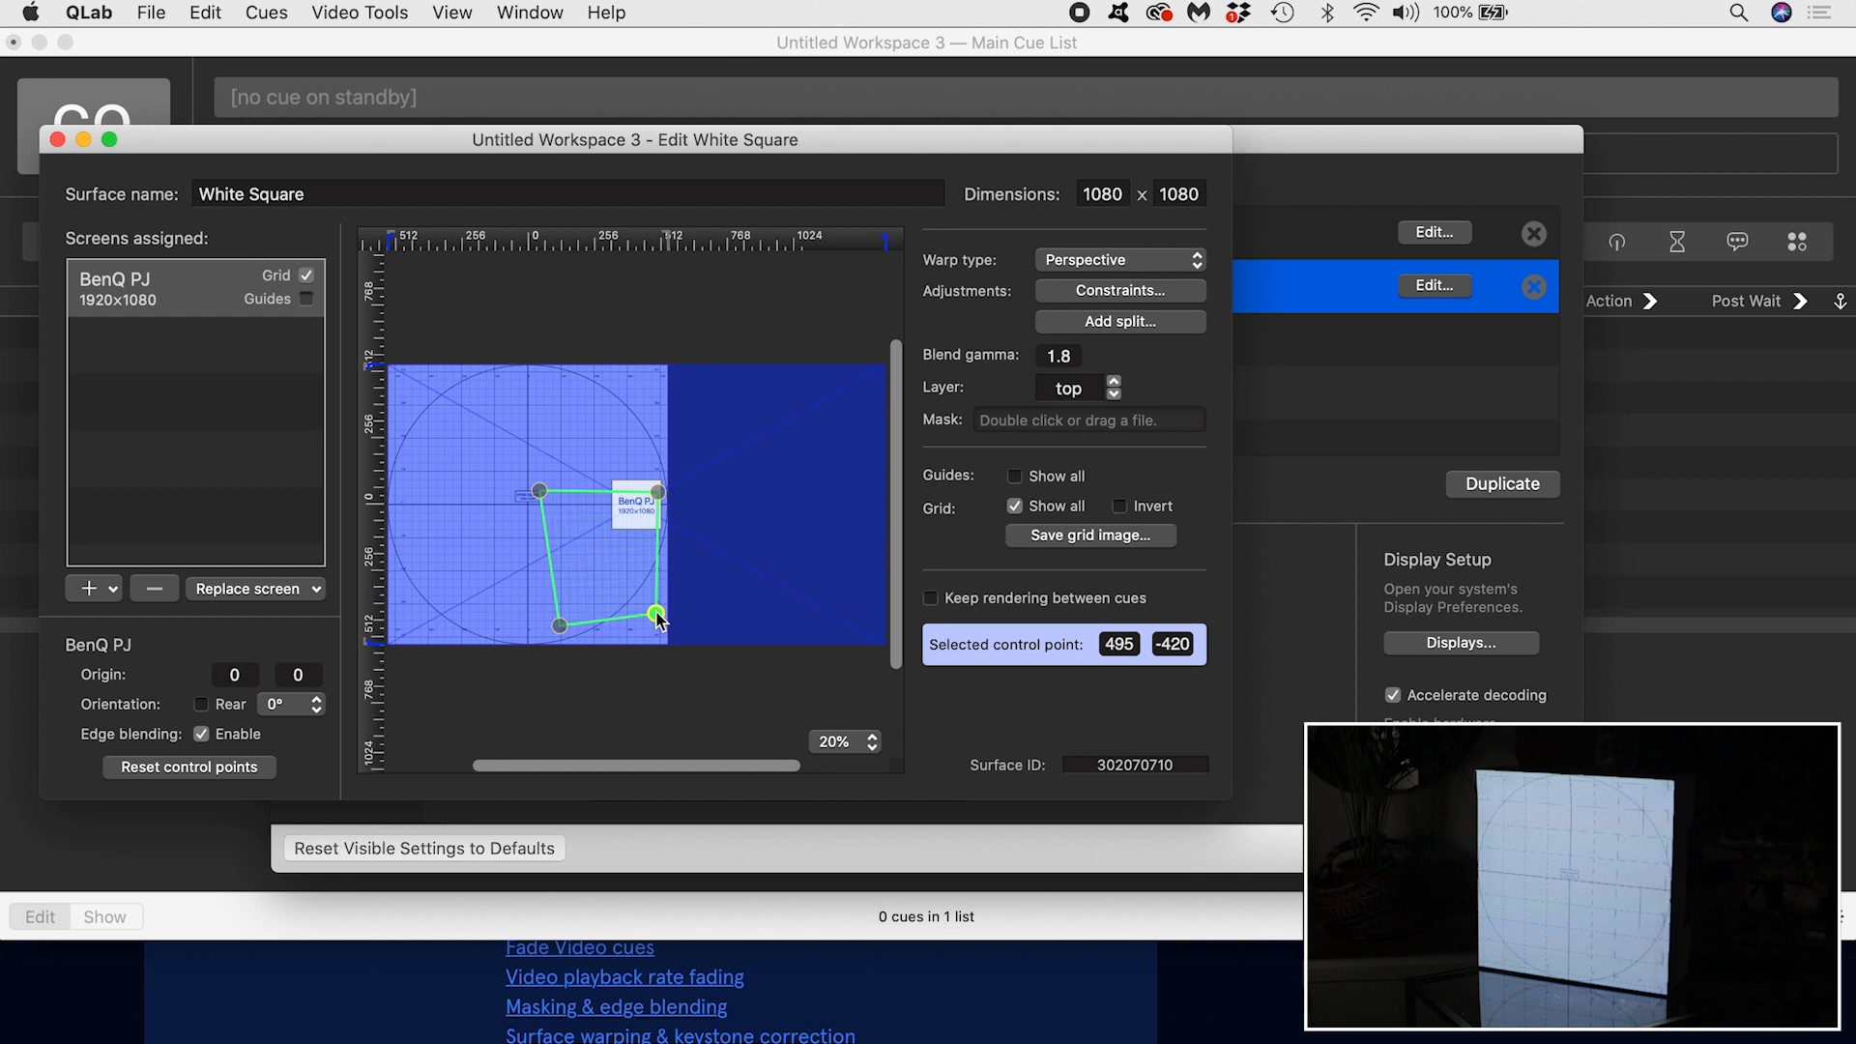
{"action": "left_click", "coordinate": [1116, 259]}
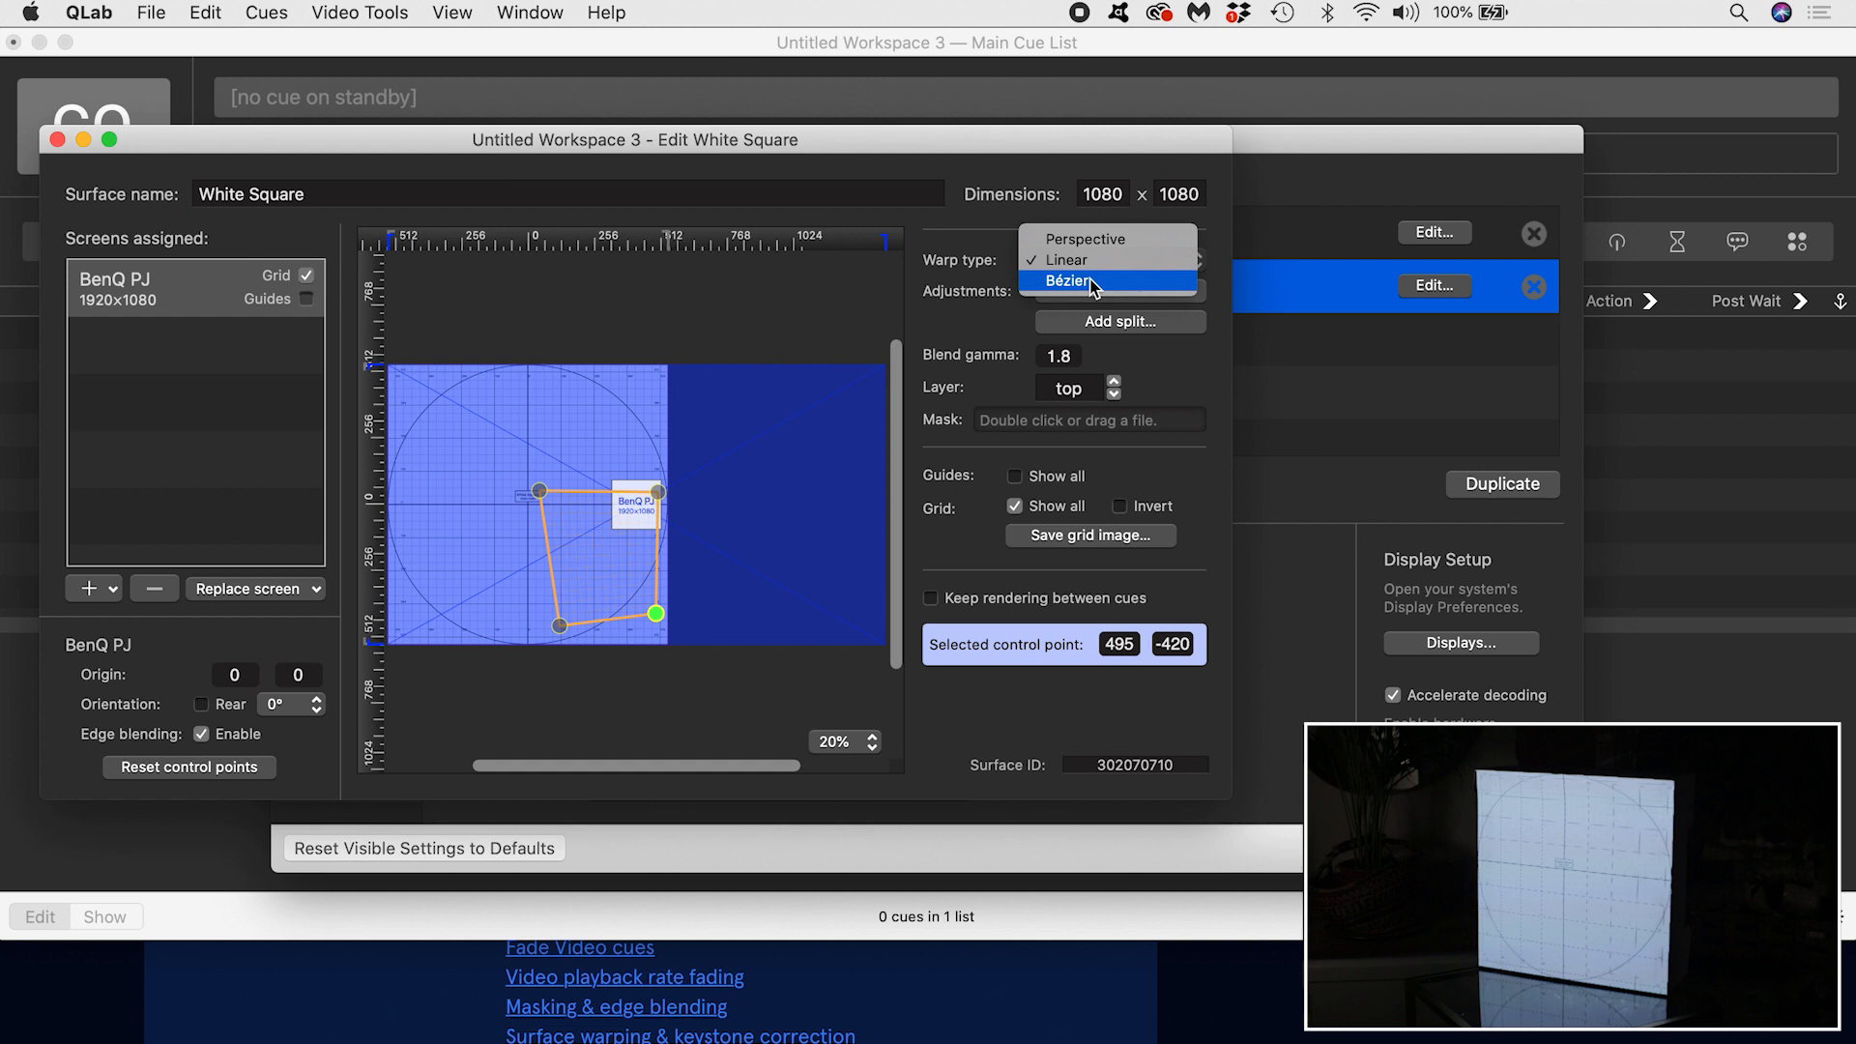
Step: Try Bézier warping, hide the grid, and return the surface to Perspective warping
{"action": "left_click", "coordinate": [1071, 278]}
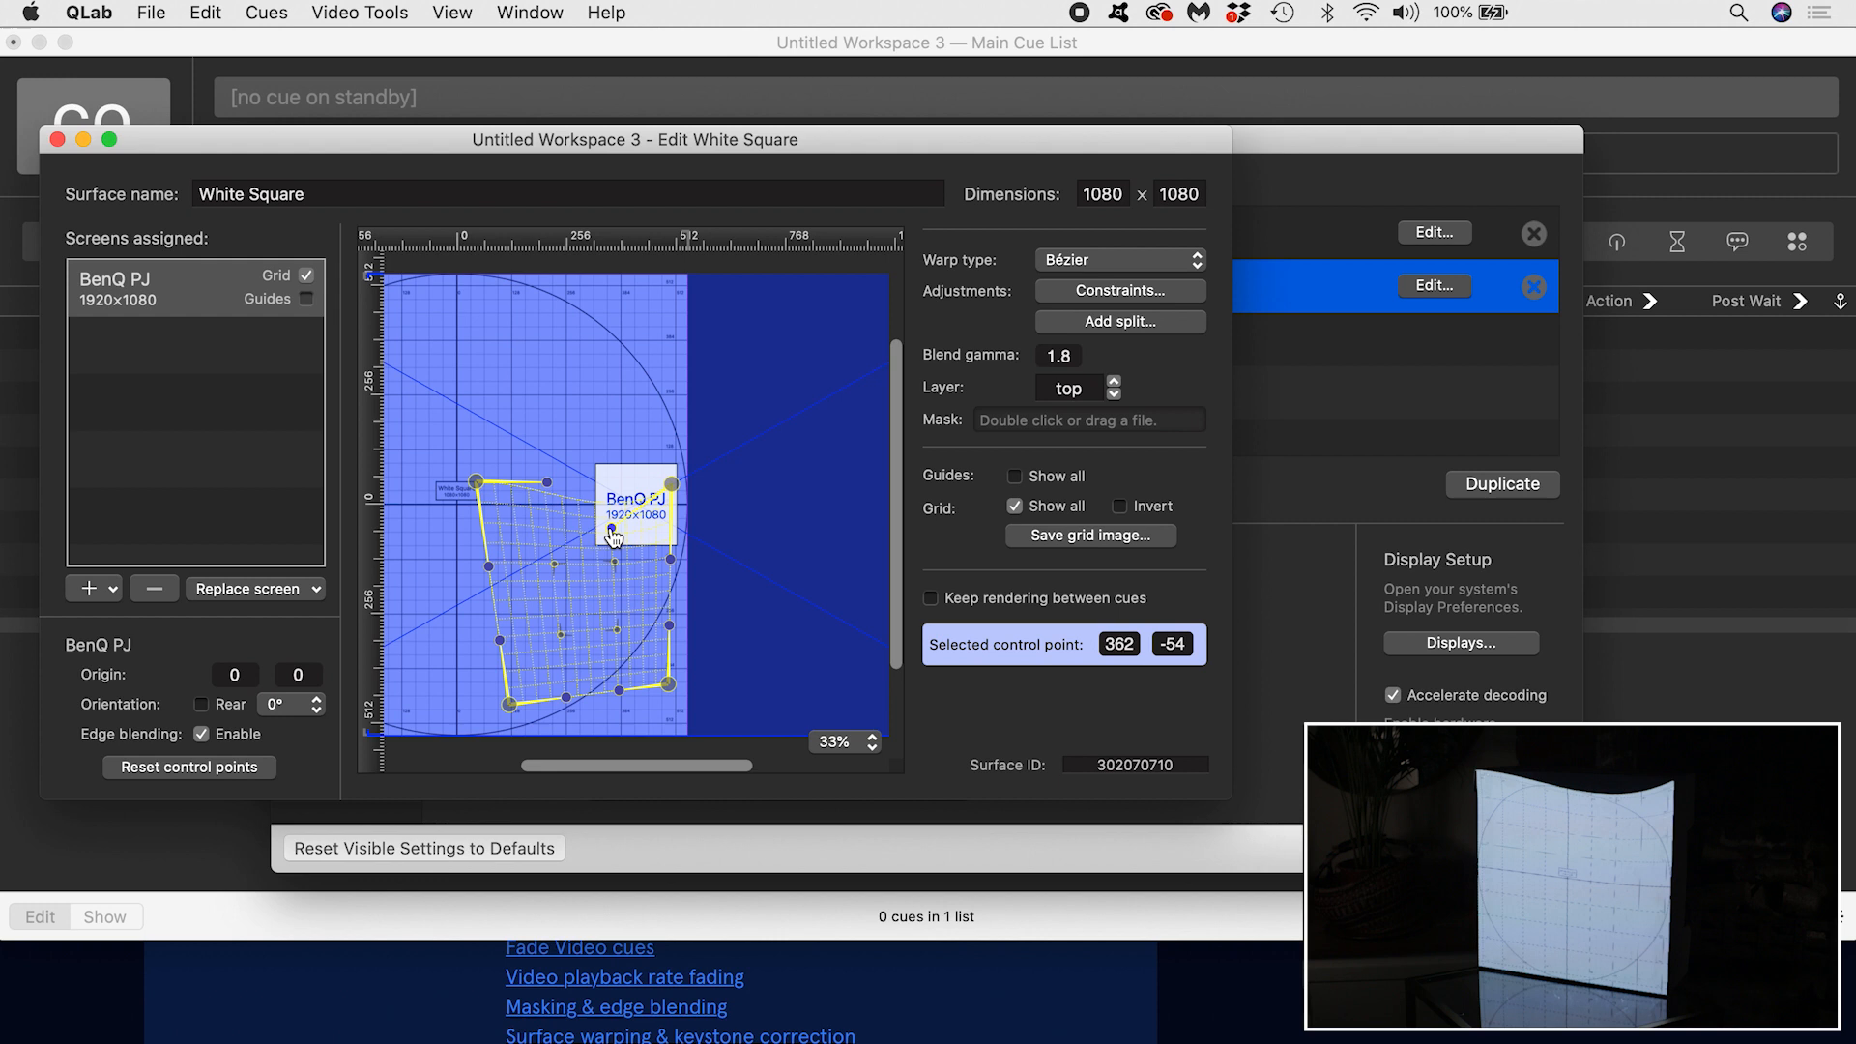
{"action": "left_click", "coordinate": [1015, 504]}
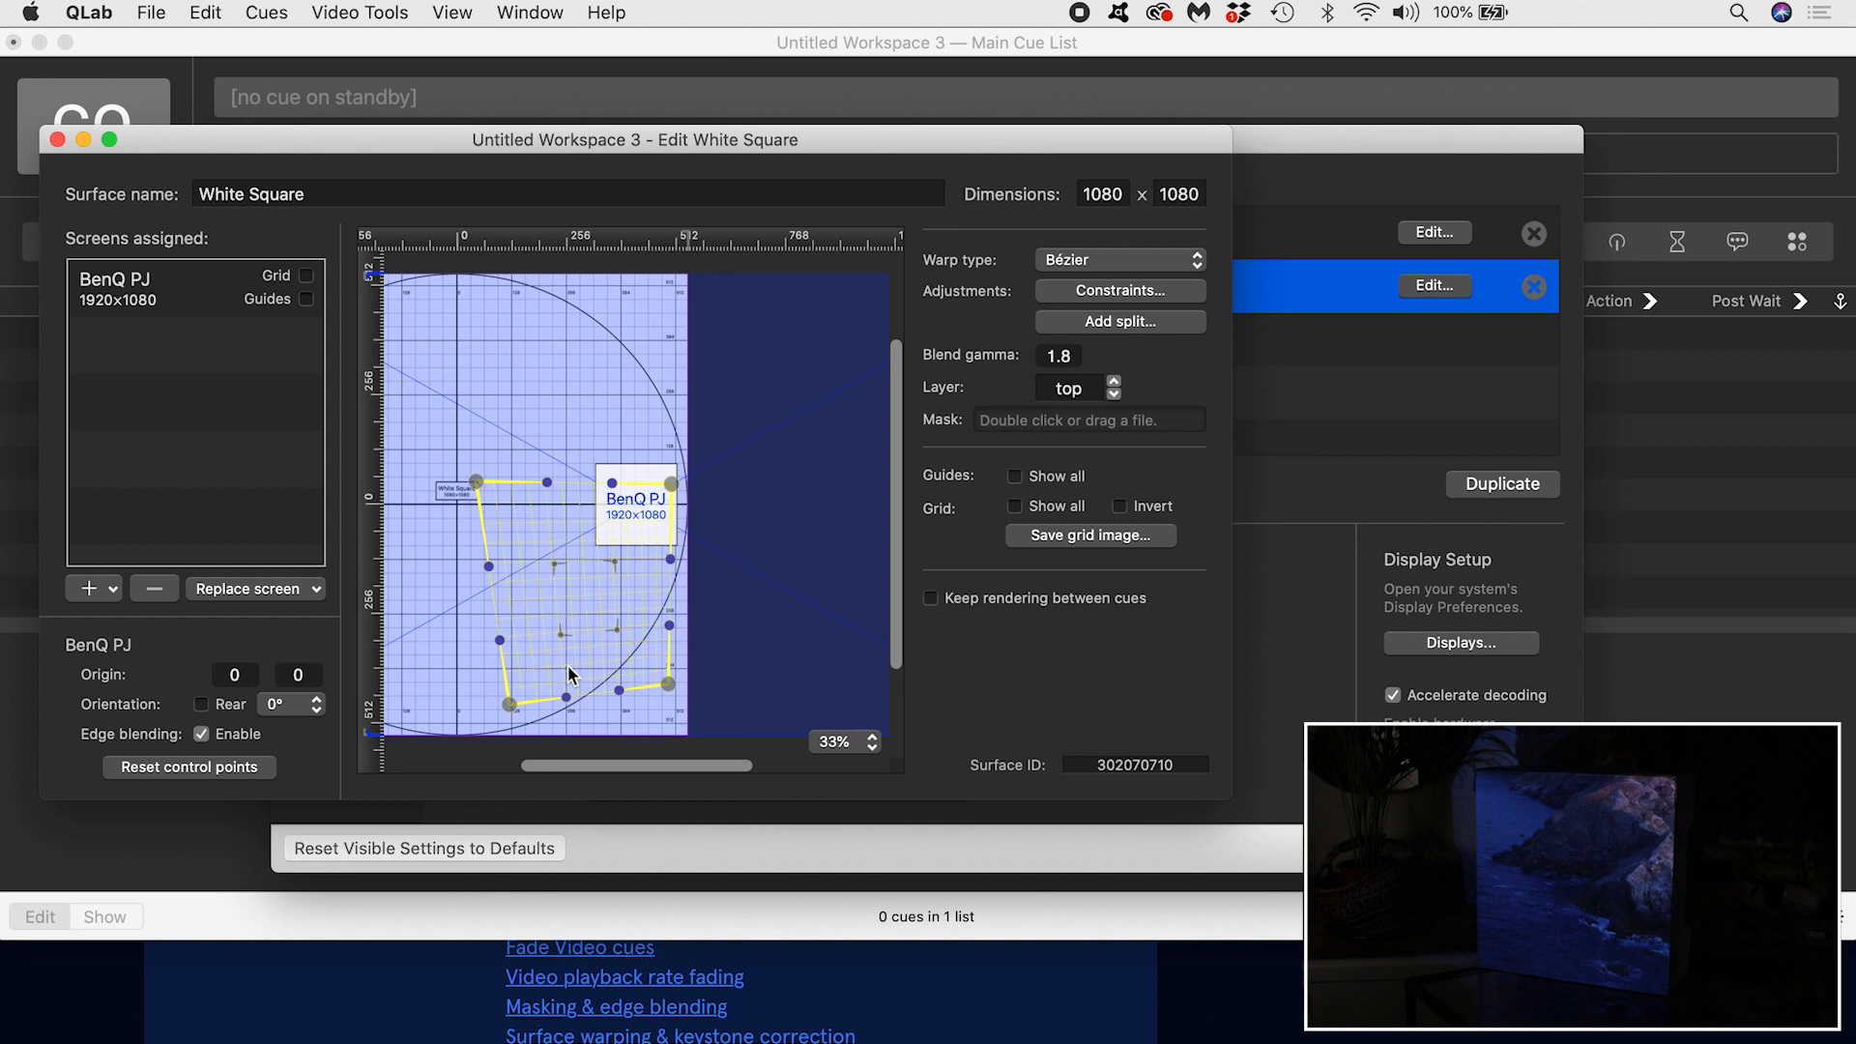
{"action": "left_click", "coordinate": [1118, 259]}
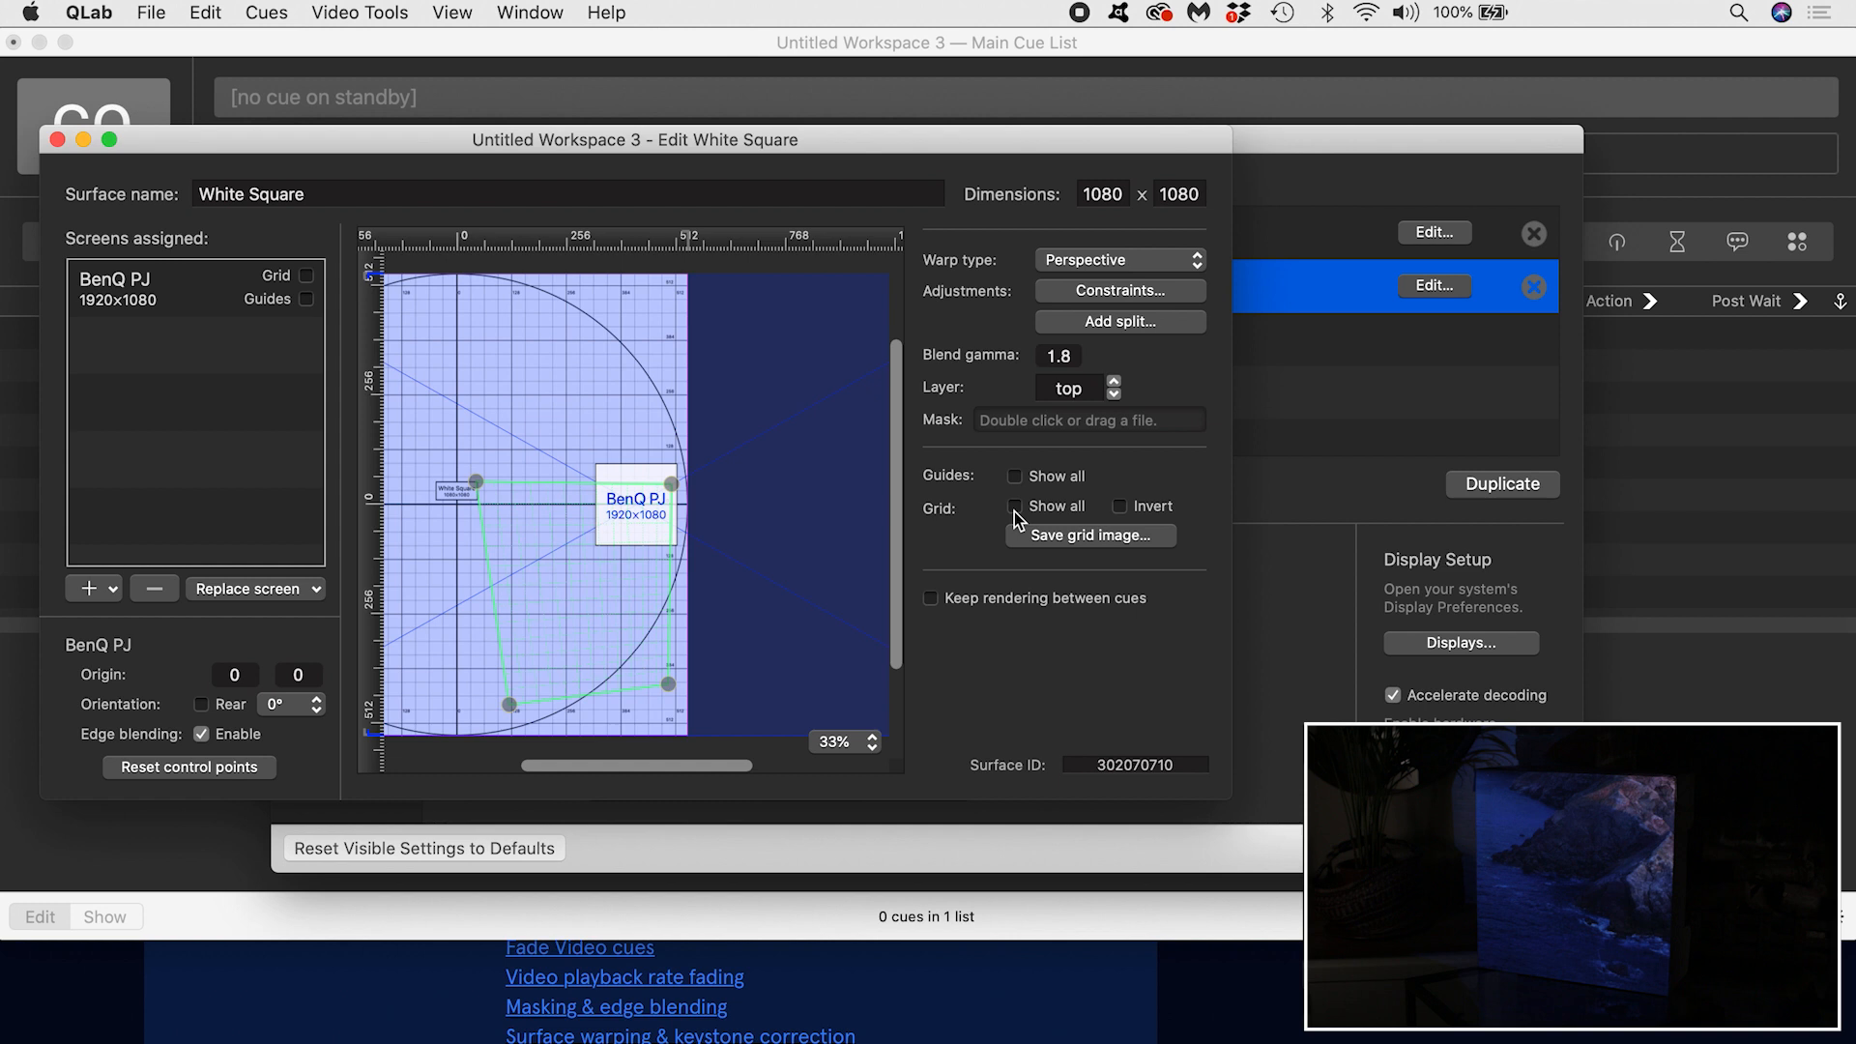
Step: Show the grid again and browse for a mask image in the 002_Masks folder
{"action": "left_click", "coordinate": [1016, 504]}
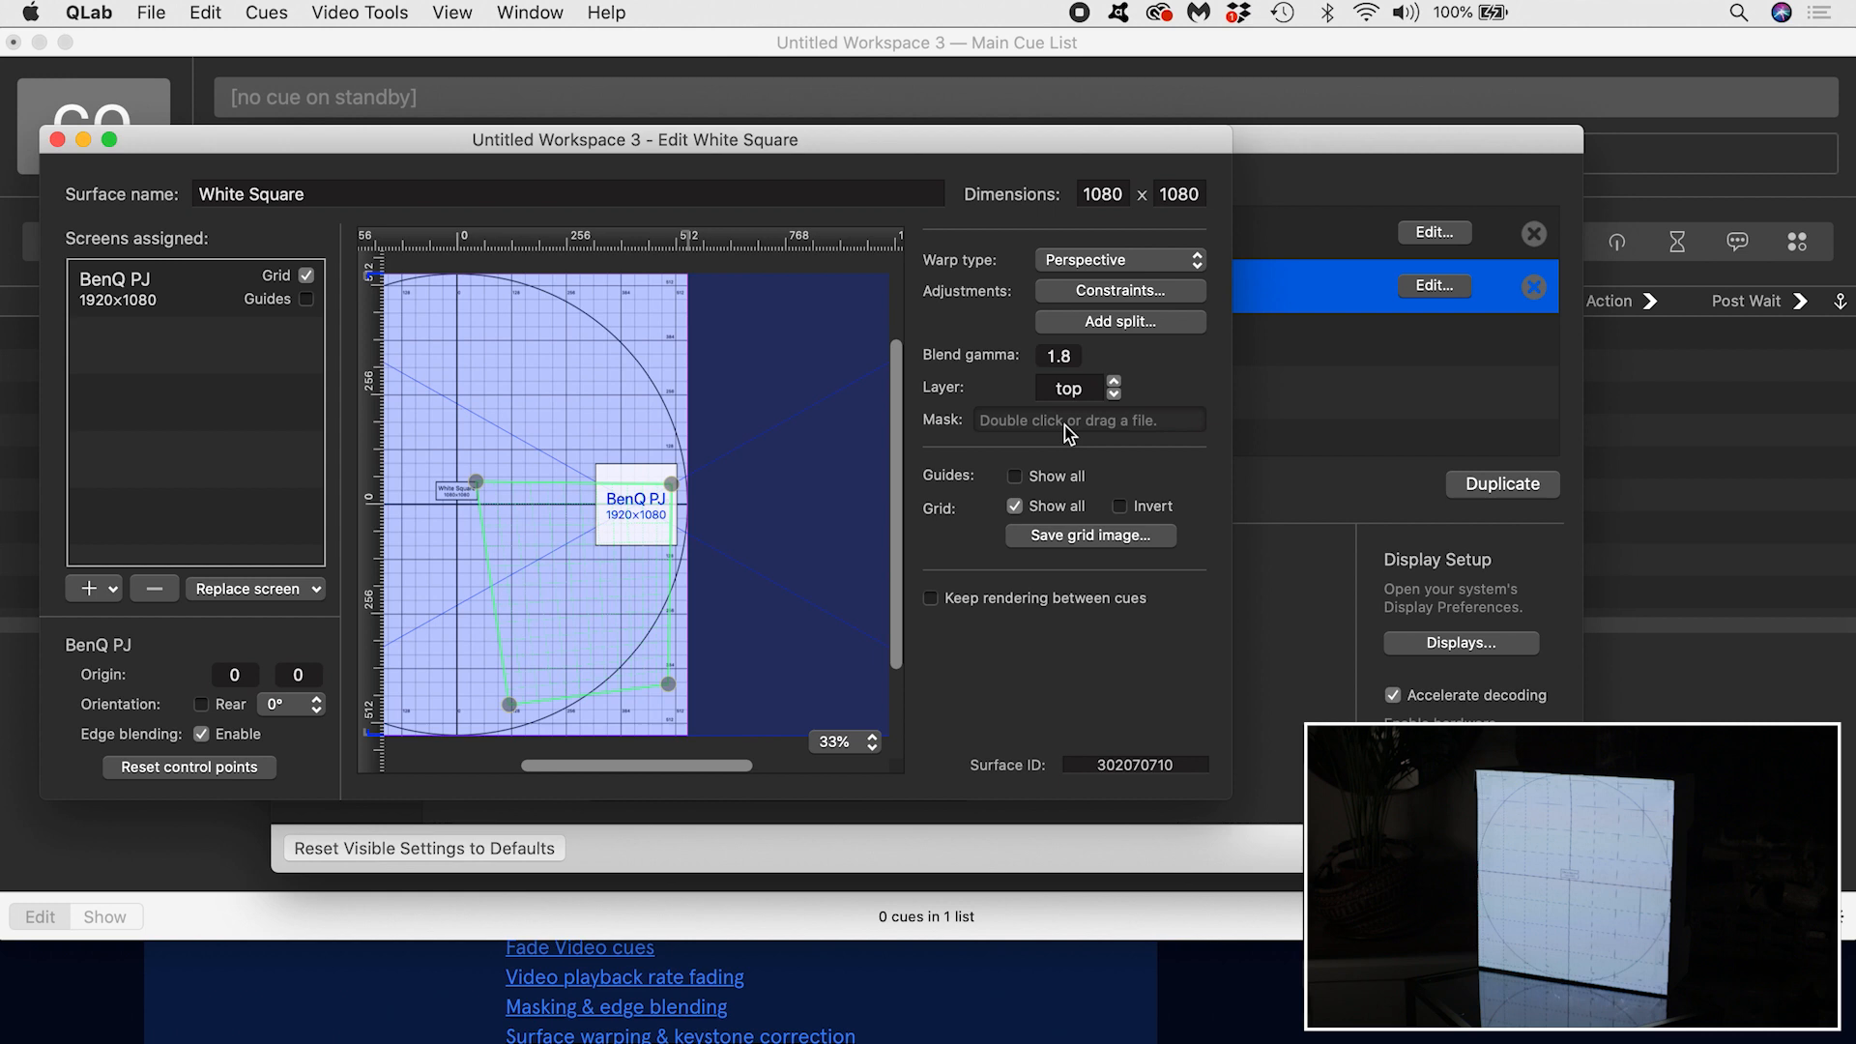
{"action": "double_click", "coordinate": [1081, 419]}
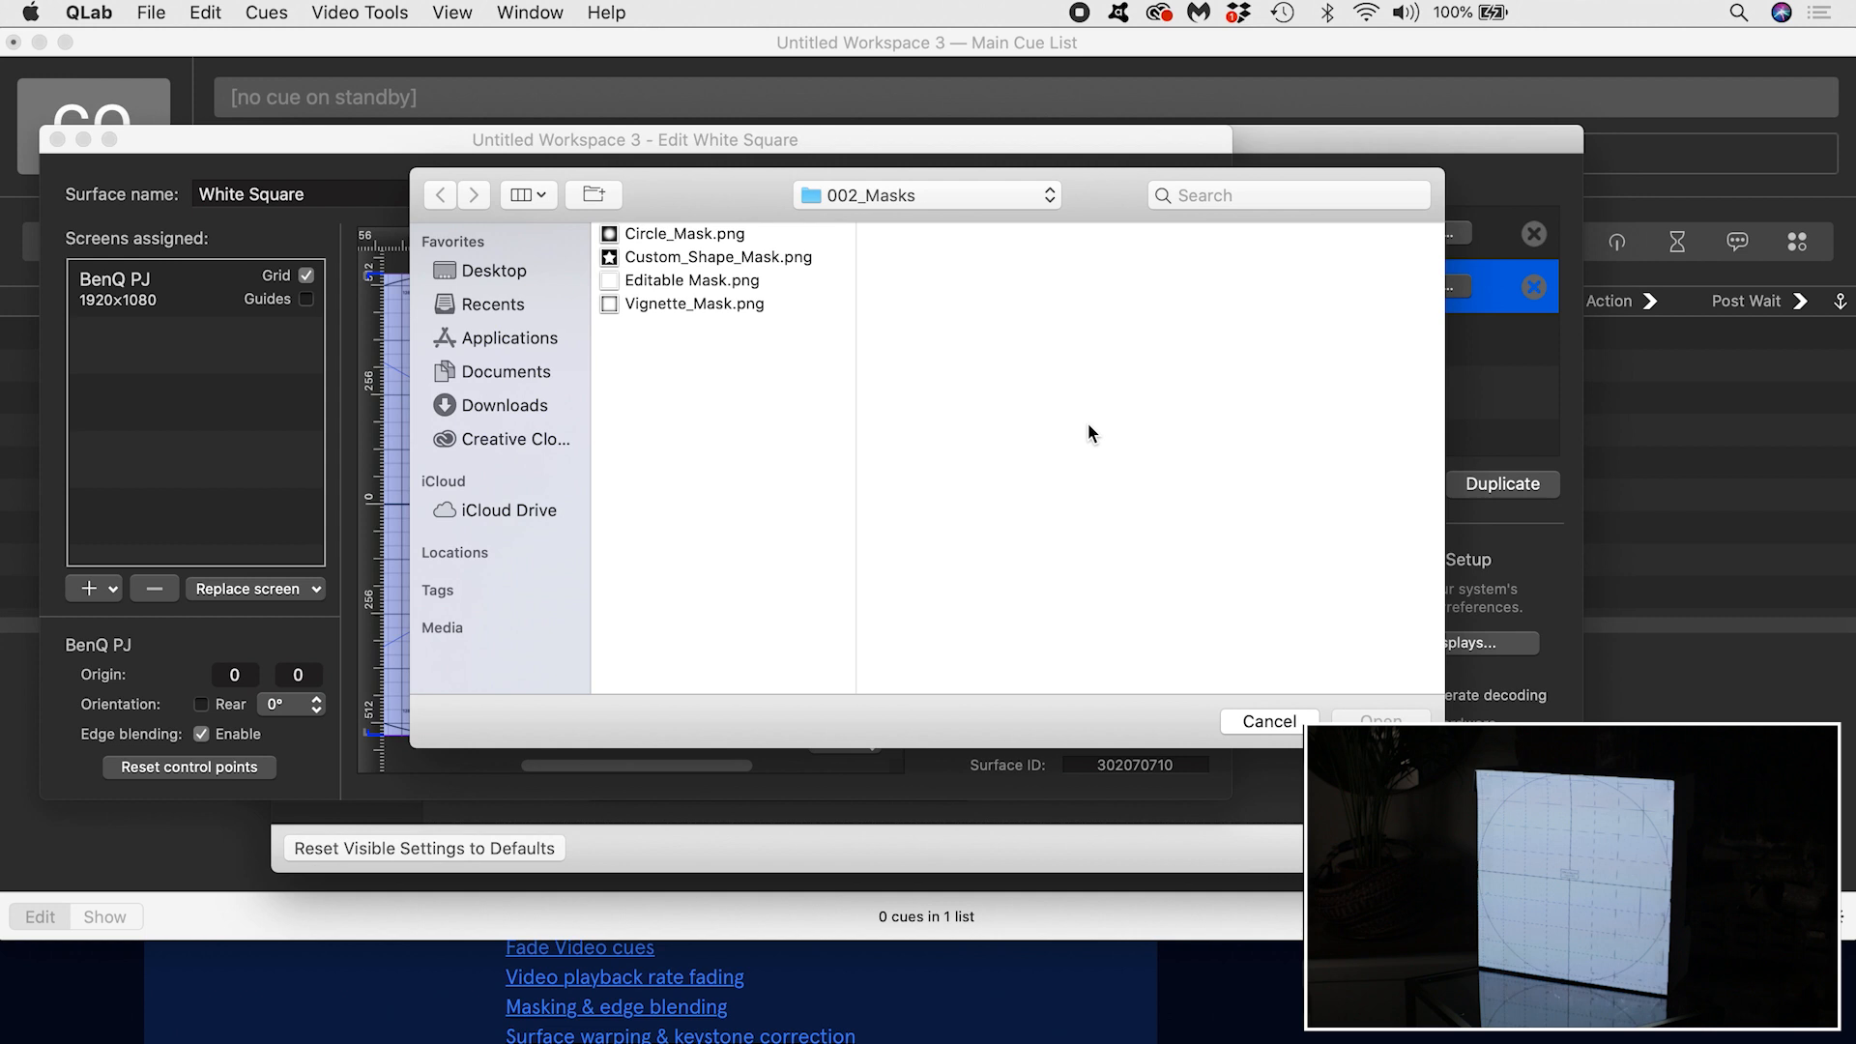
Step: Load a mask PNG from 002_Masks onto the White Square surface, leaving a white star on the box
{"action": "left_click", "coordinate": [694, 303]}
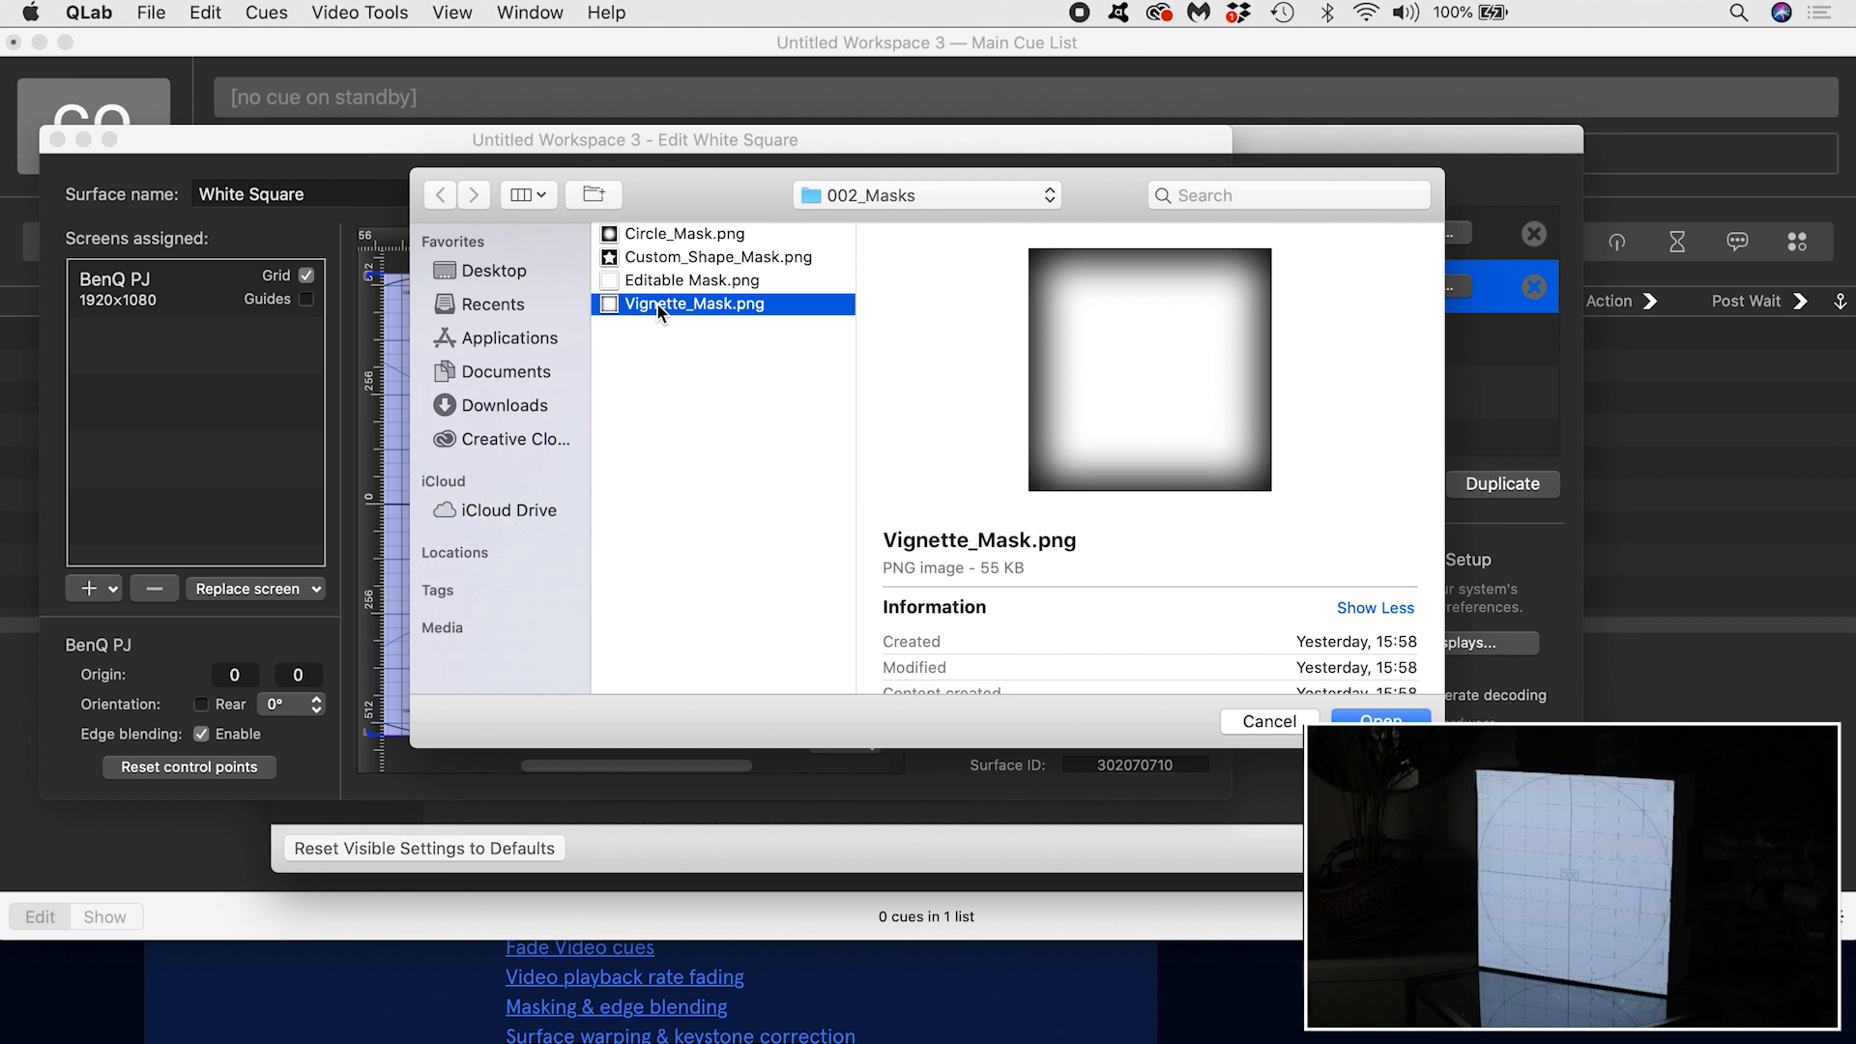
{"action": "left_click", "coordinate": [1378, 722]}
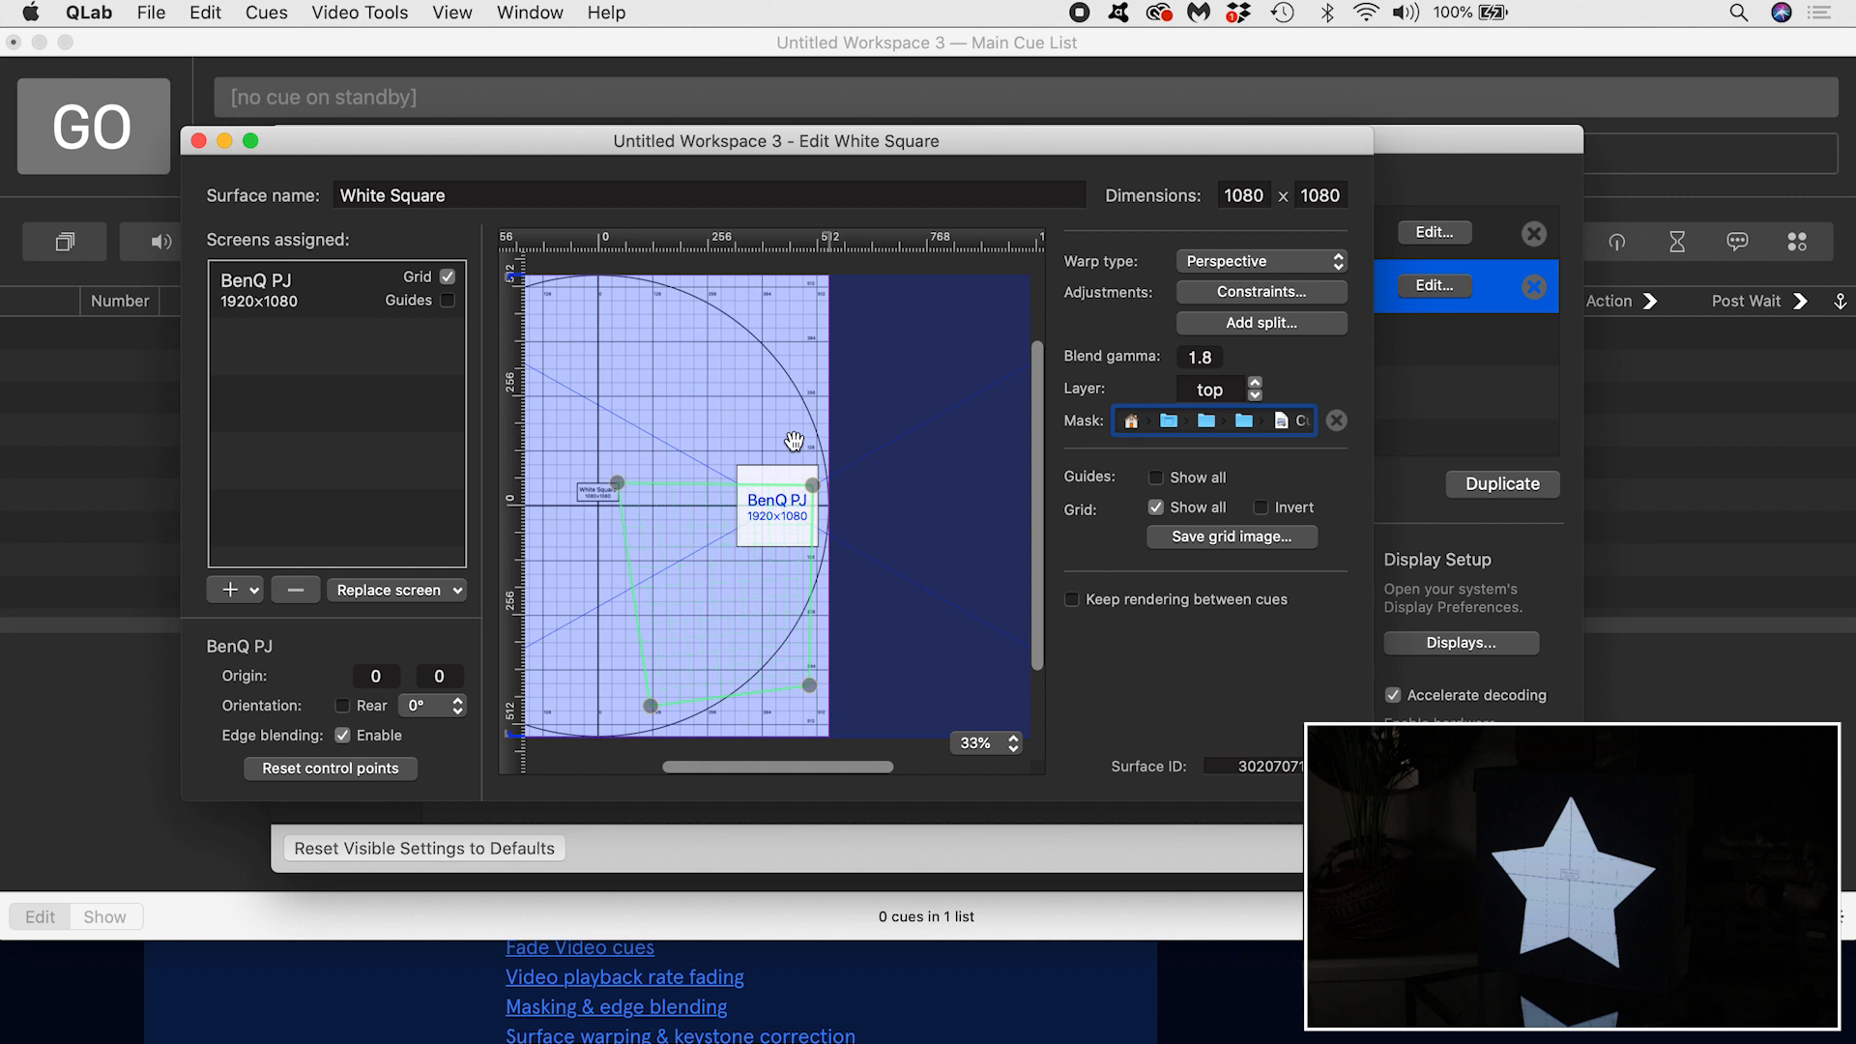
Step: Clear the Mask field so the full grid square projects onto the white box again
{"action": "left_click", "coordinate": [1336, 420]}
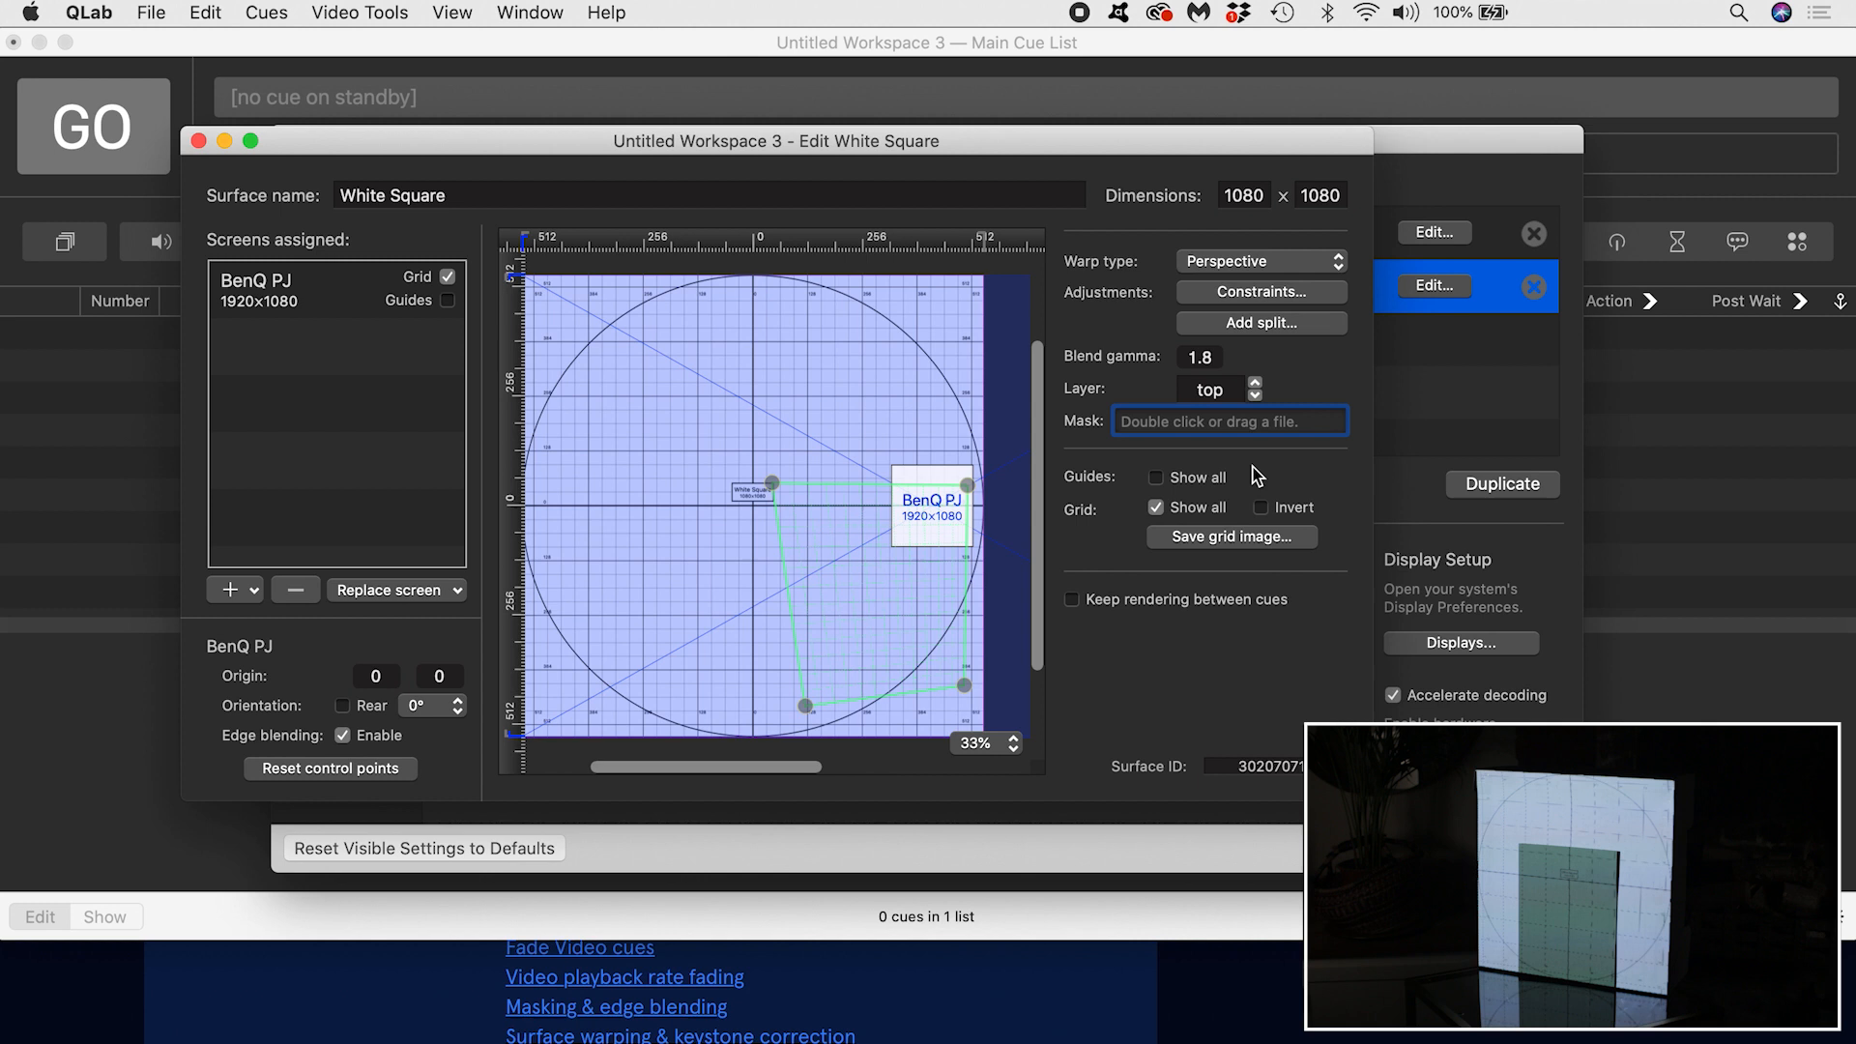
{"action": "mouse_move", "coordinate": [725, 452]}
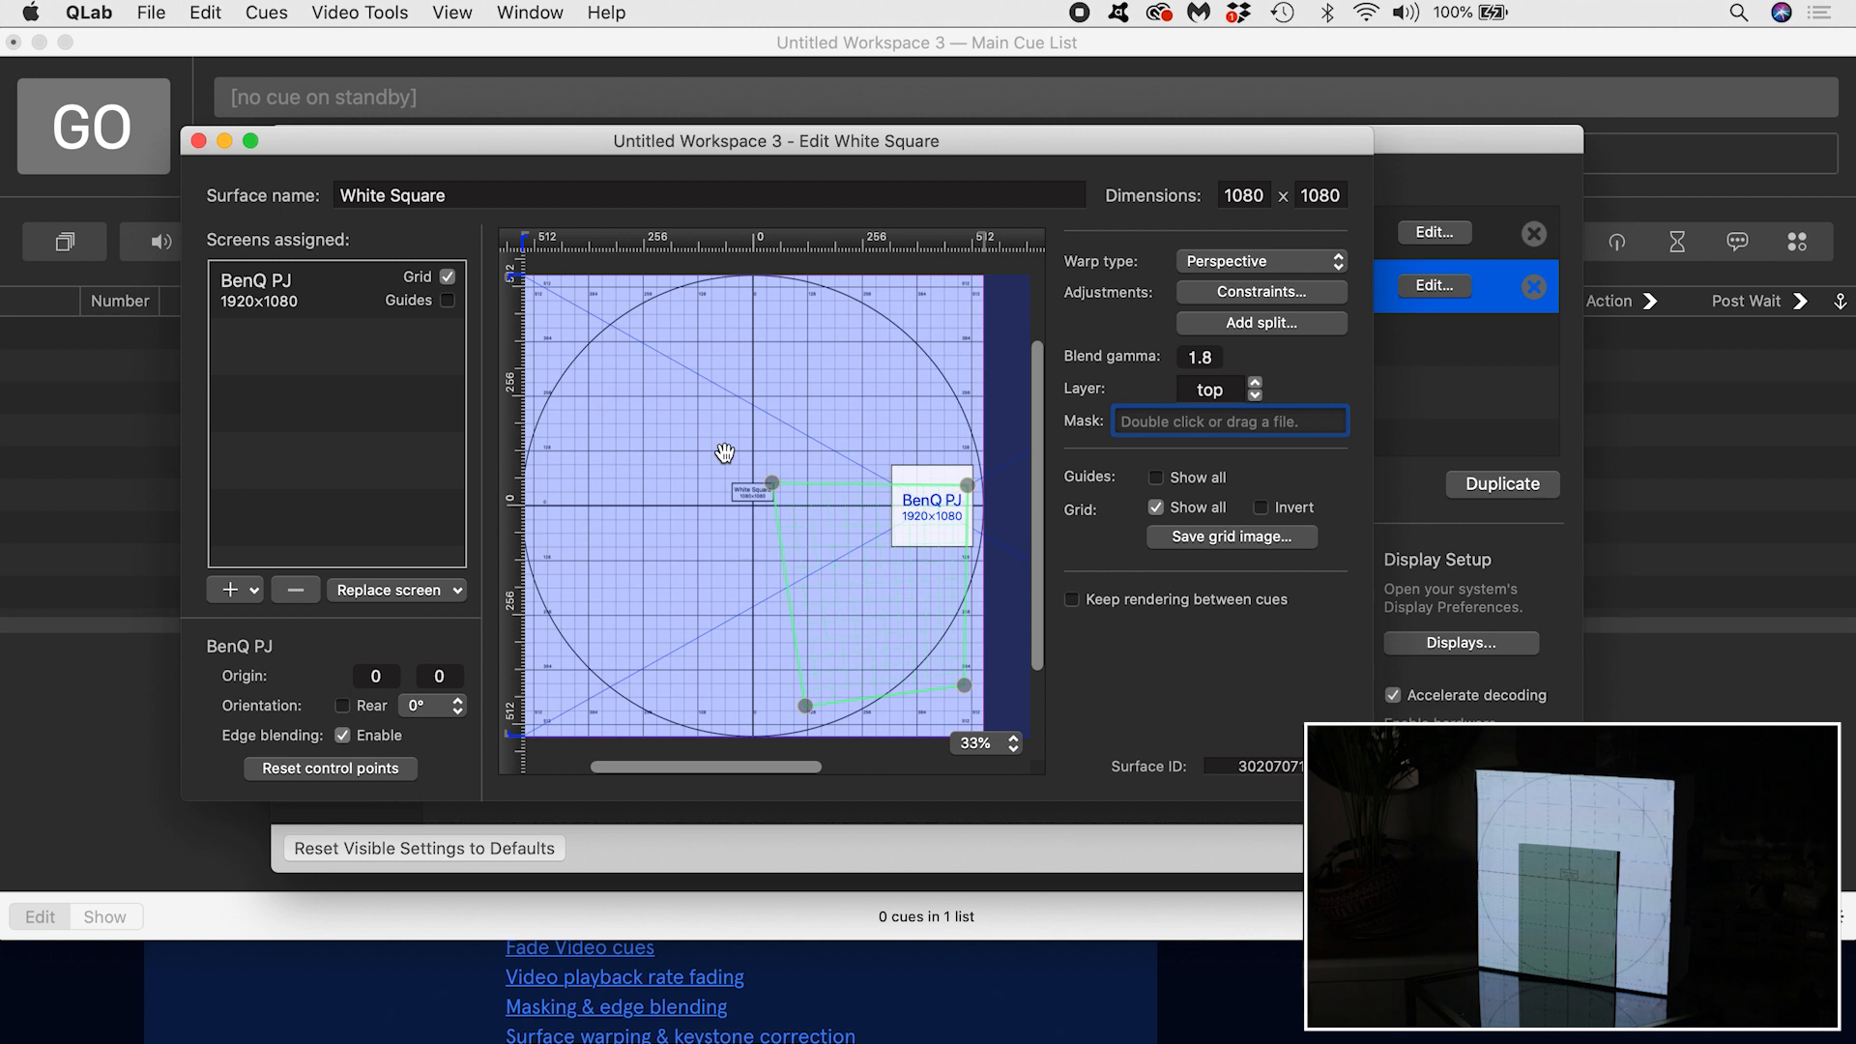
{"action": "mouse_move", "coordinate": [746, 158]}
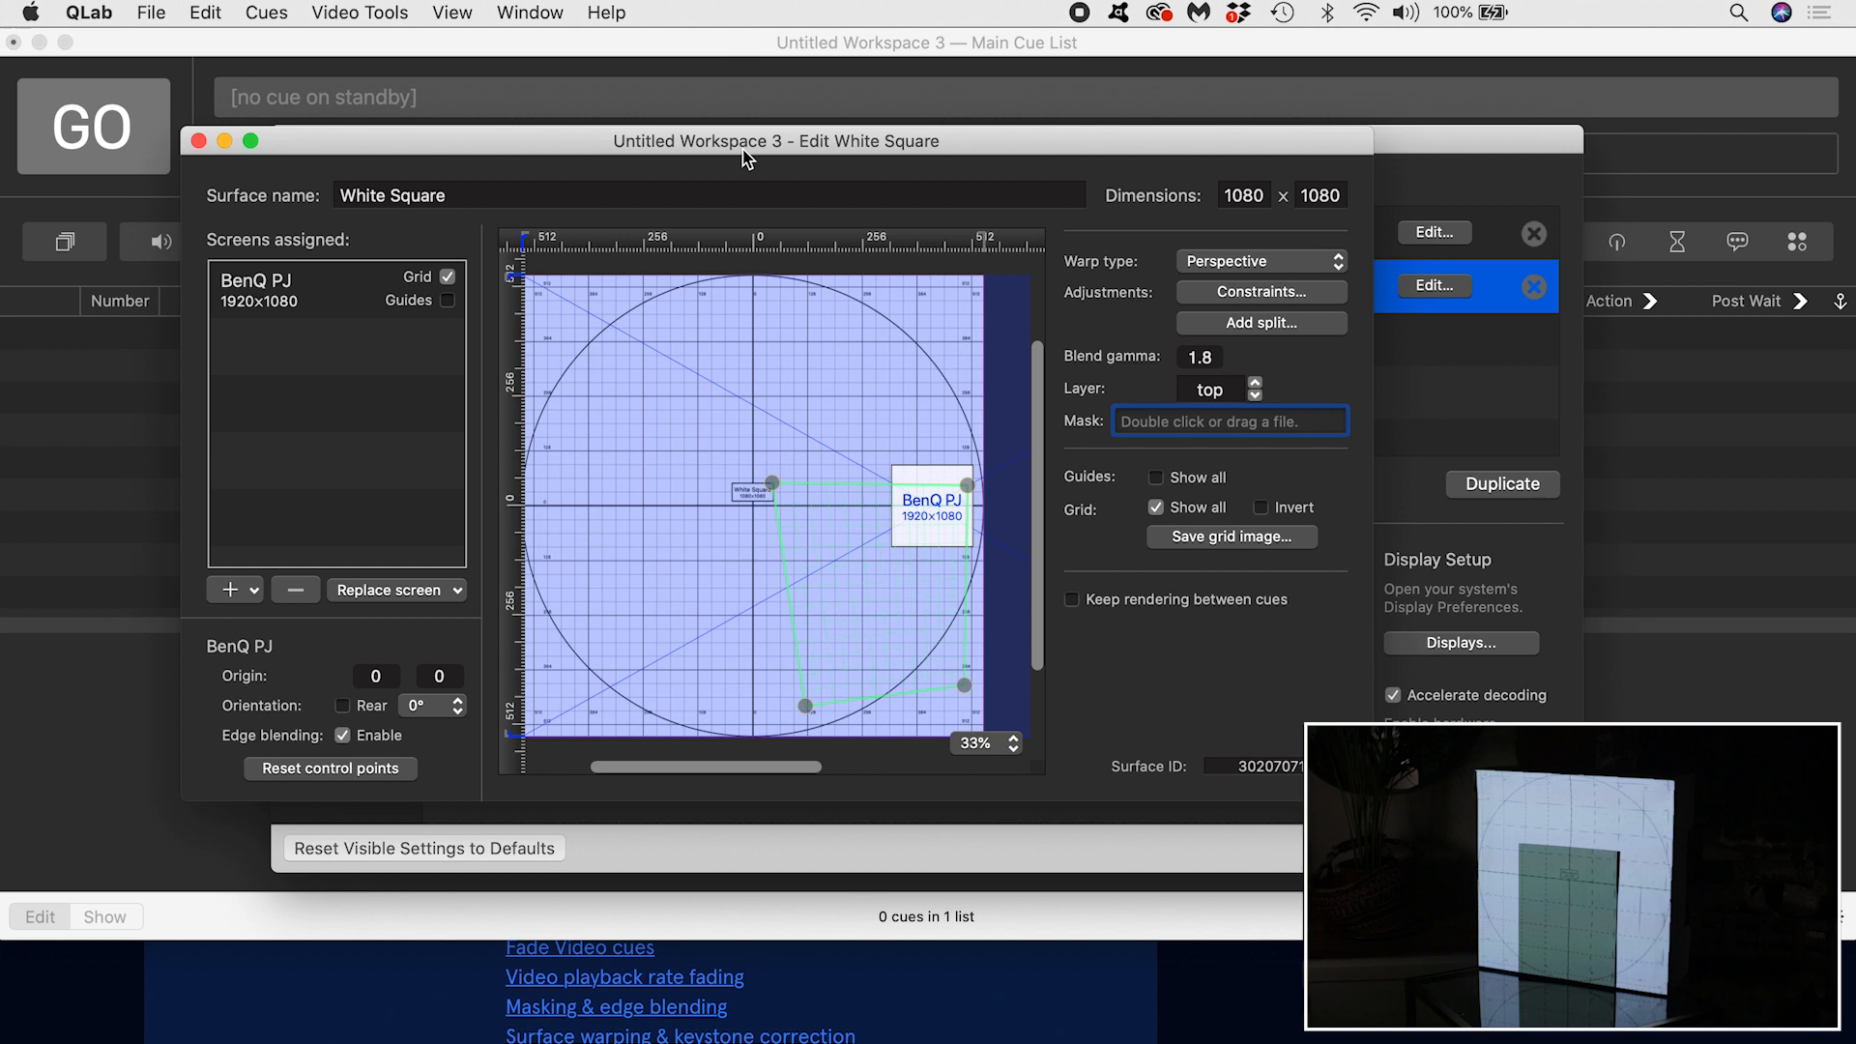
Step: Edit Editable Mask.png in Photoshop, resize its black rectangle into a doorway and commit the transform
{"action": "double_click", "coordinate": [1230, 420]}
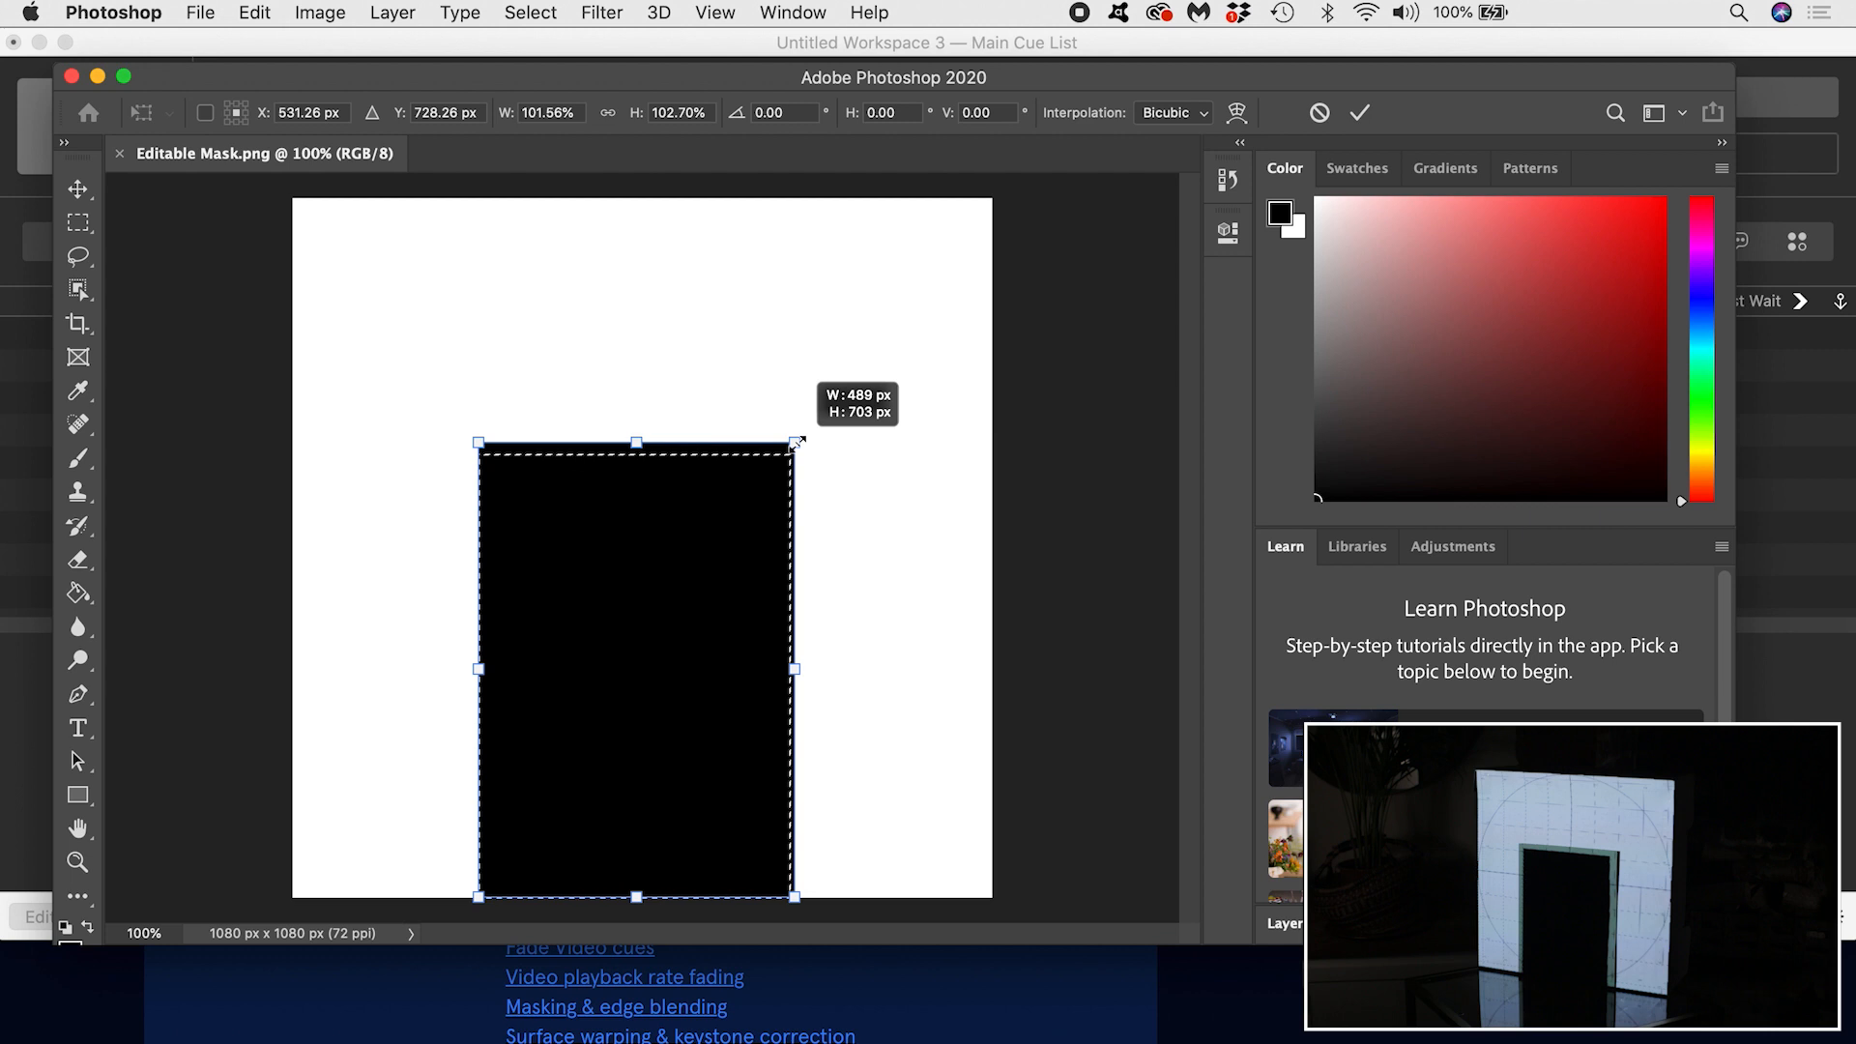
{"action": "left_click", "coordinate": [199, 14]}
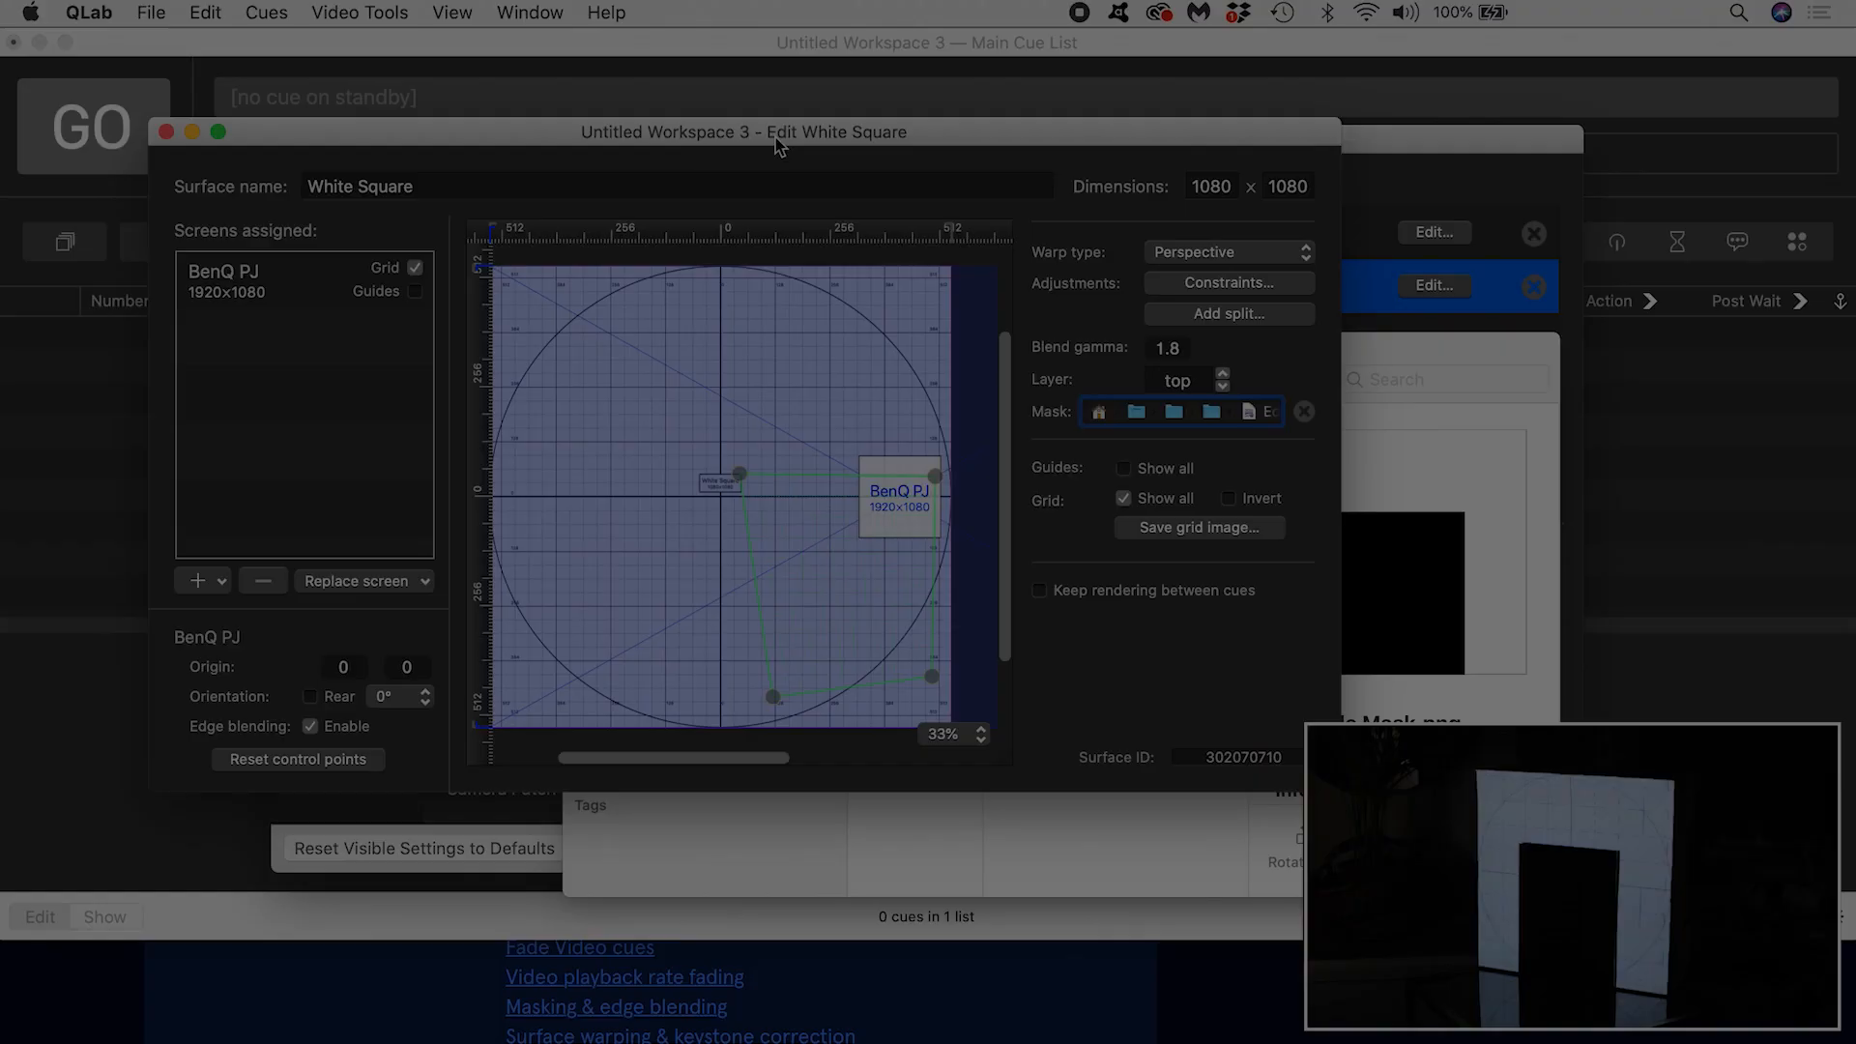
Step: Close the Edit White Square window, returning to the Video surfaces list with Surface 1 and Building
{"action": "left_click", "coordinate": [1303, 410]}
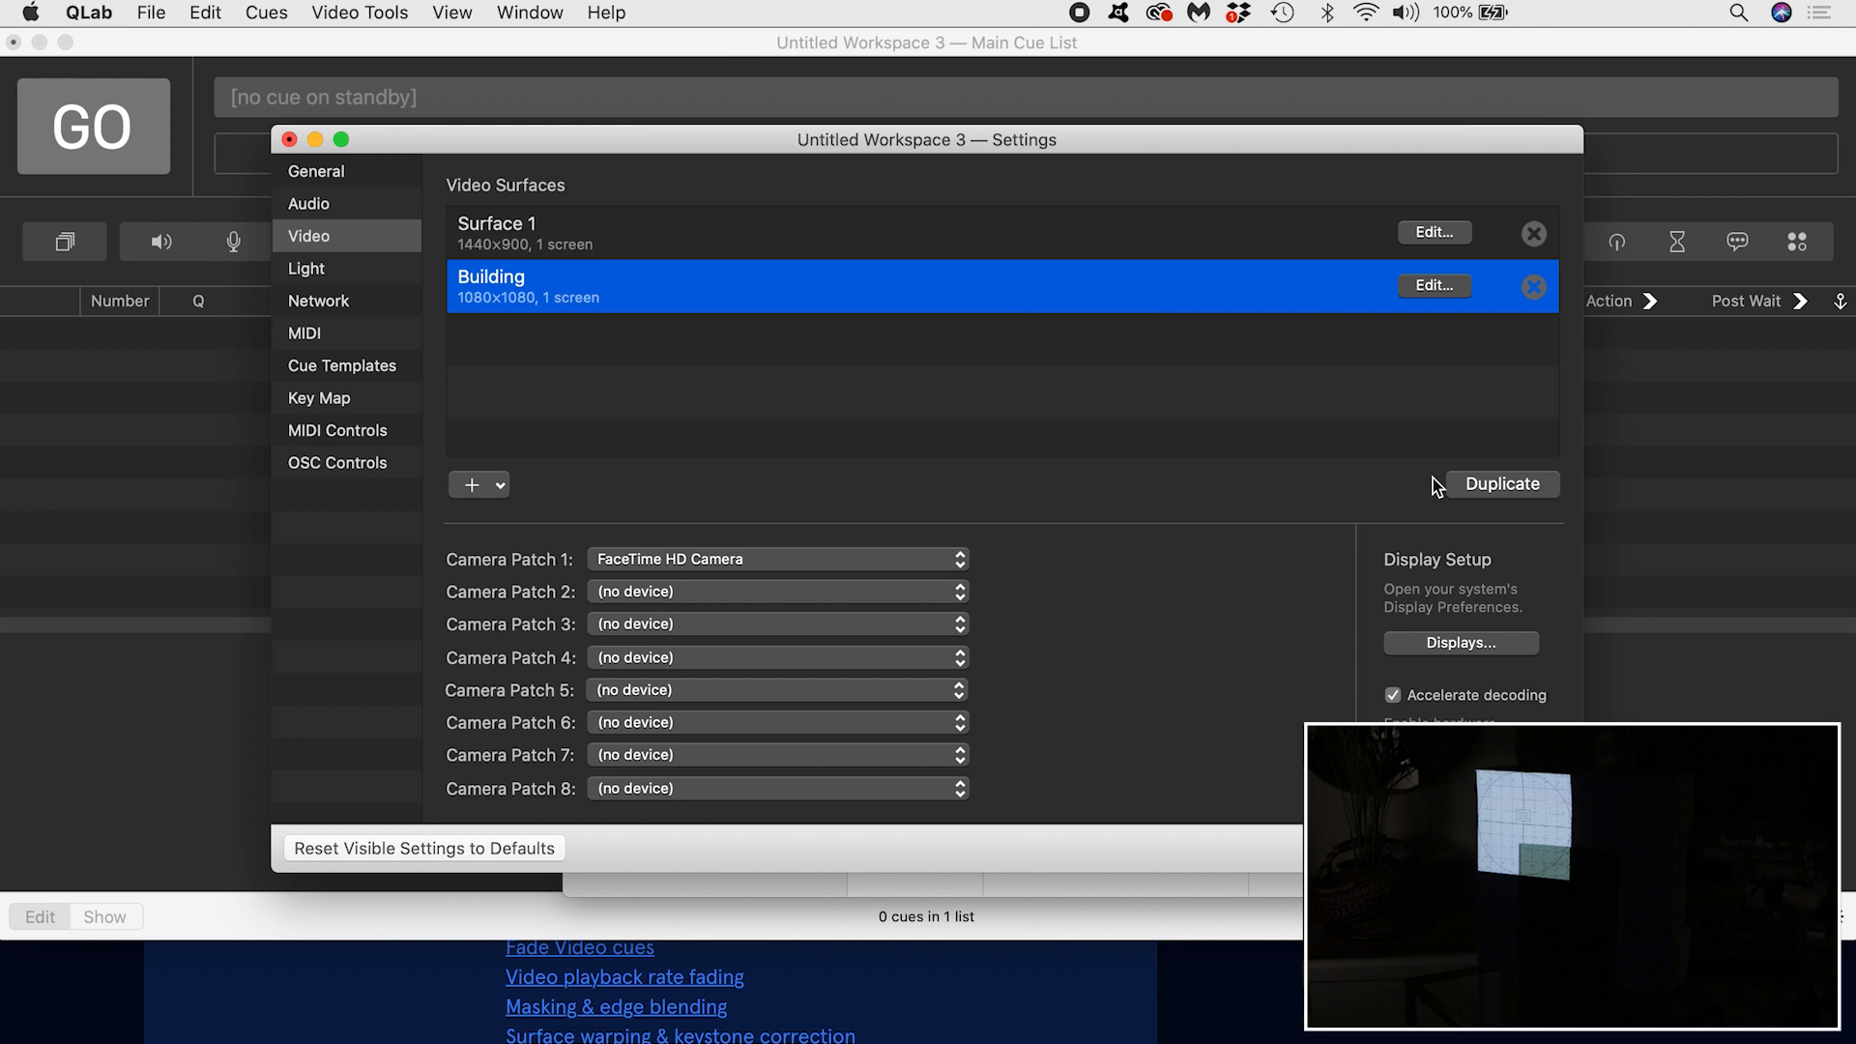
Step: Widen the White Square surface to 2048 × 1080 and enable the grid with all control points shown
{"action": "left_click", "coordinate": [1500, 483]}
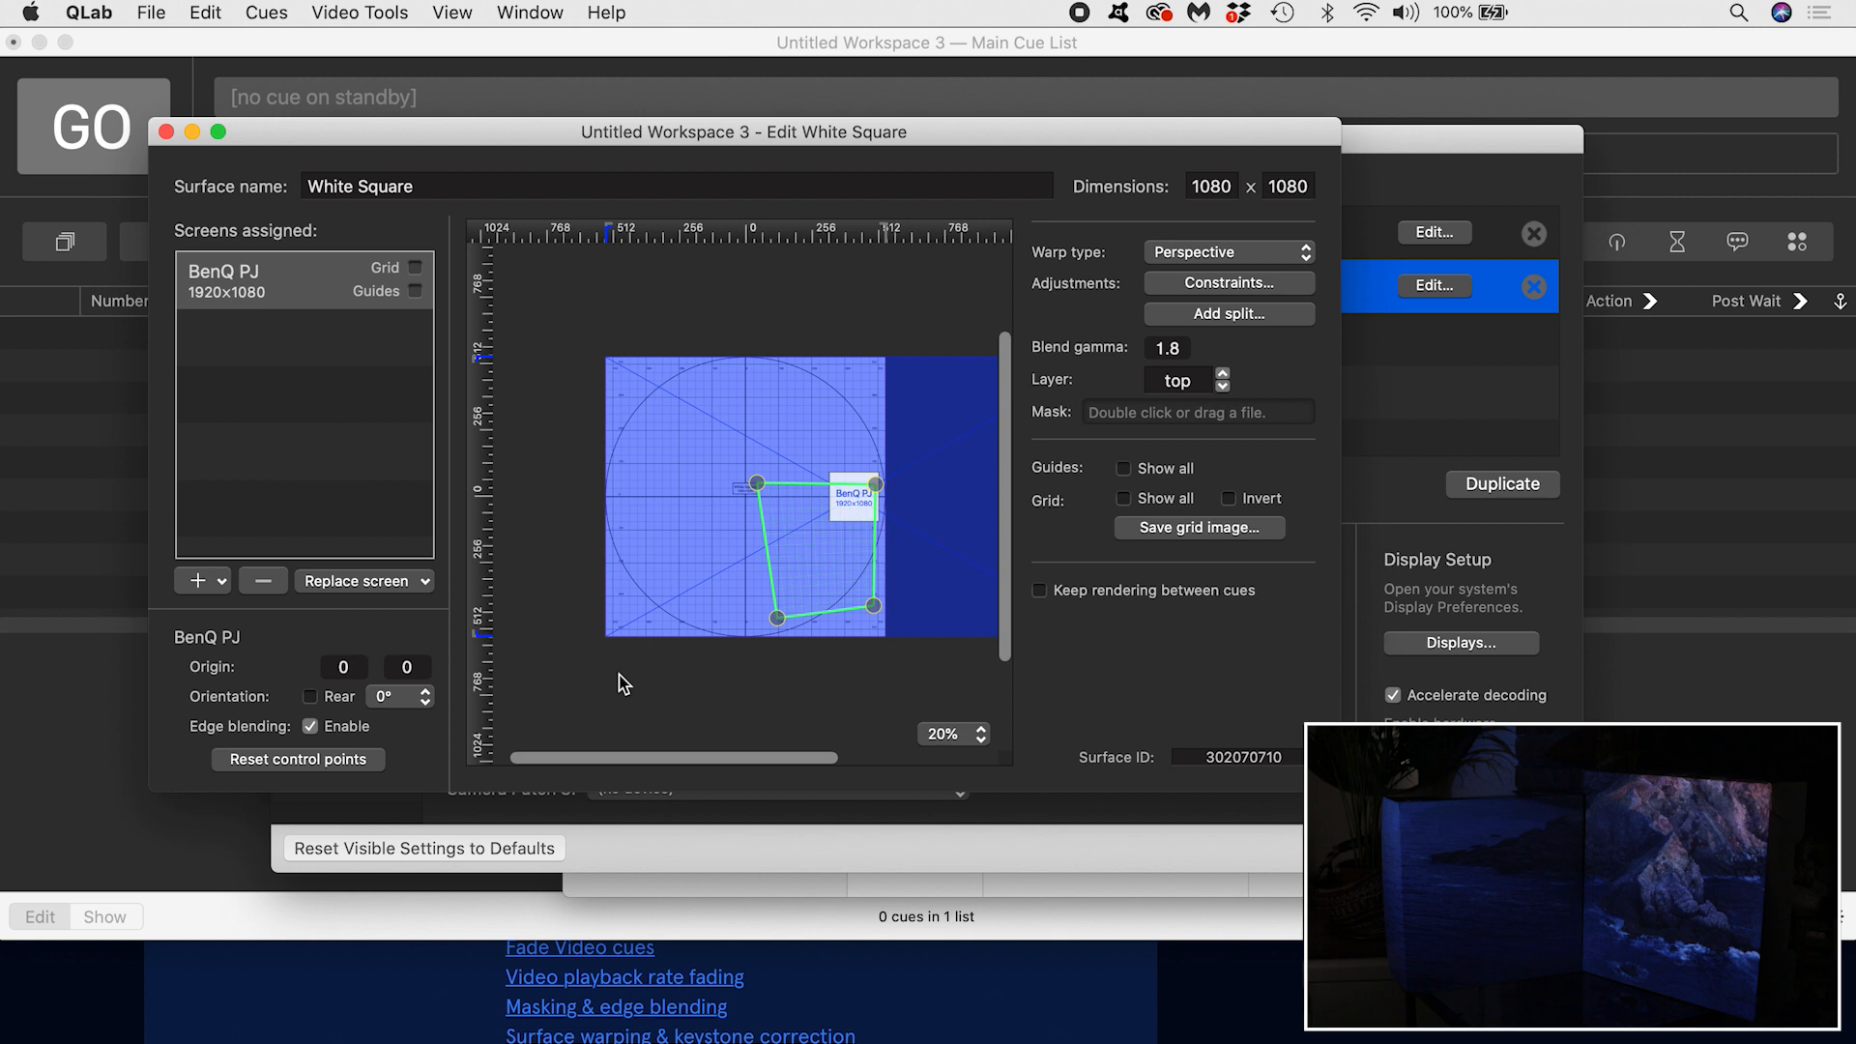
{"action": "mouse_move", "coordinate": [1141, 508]}
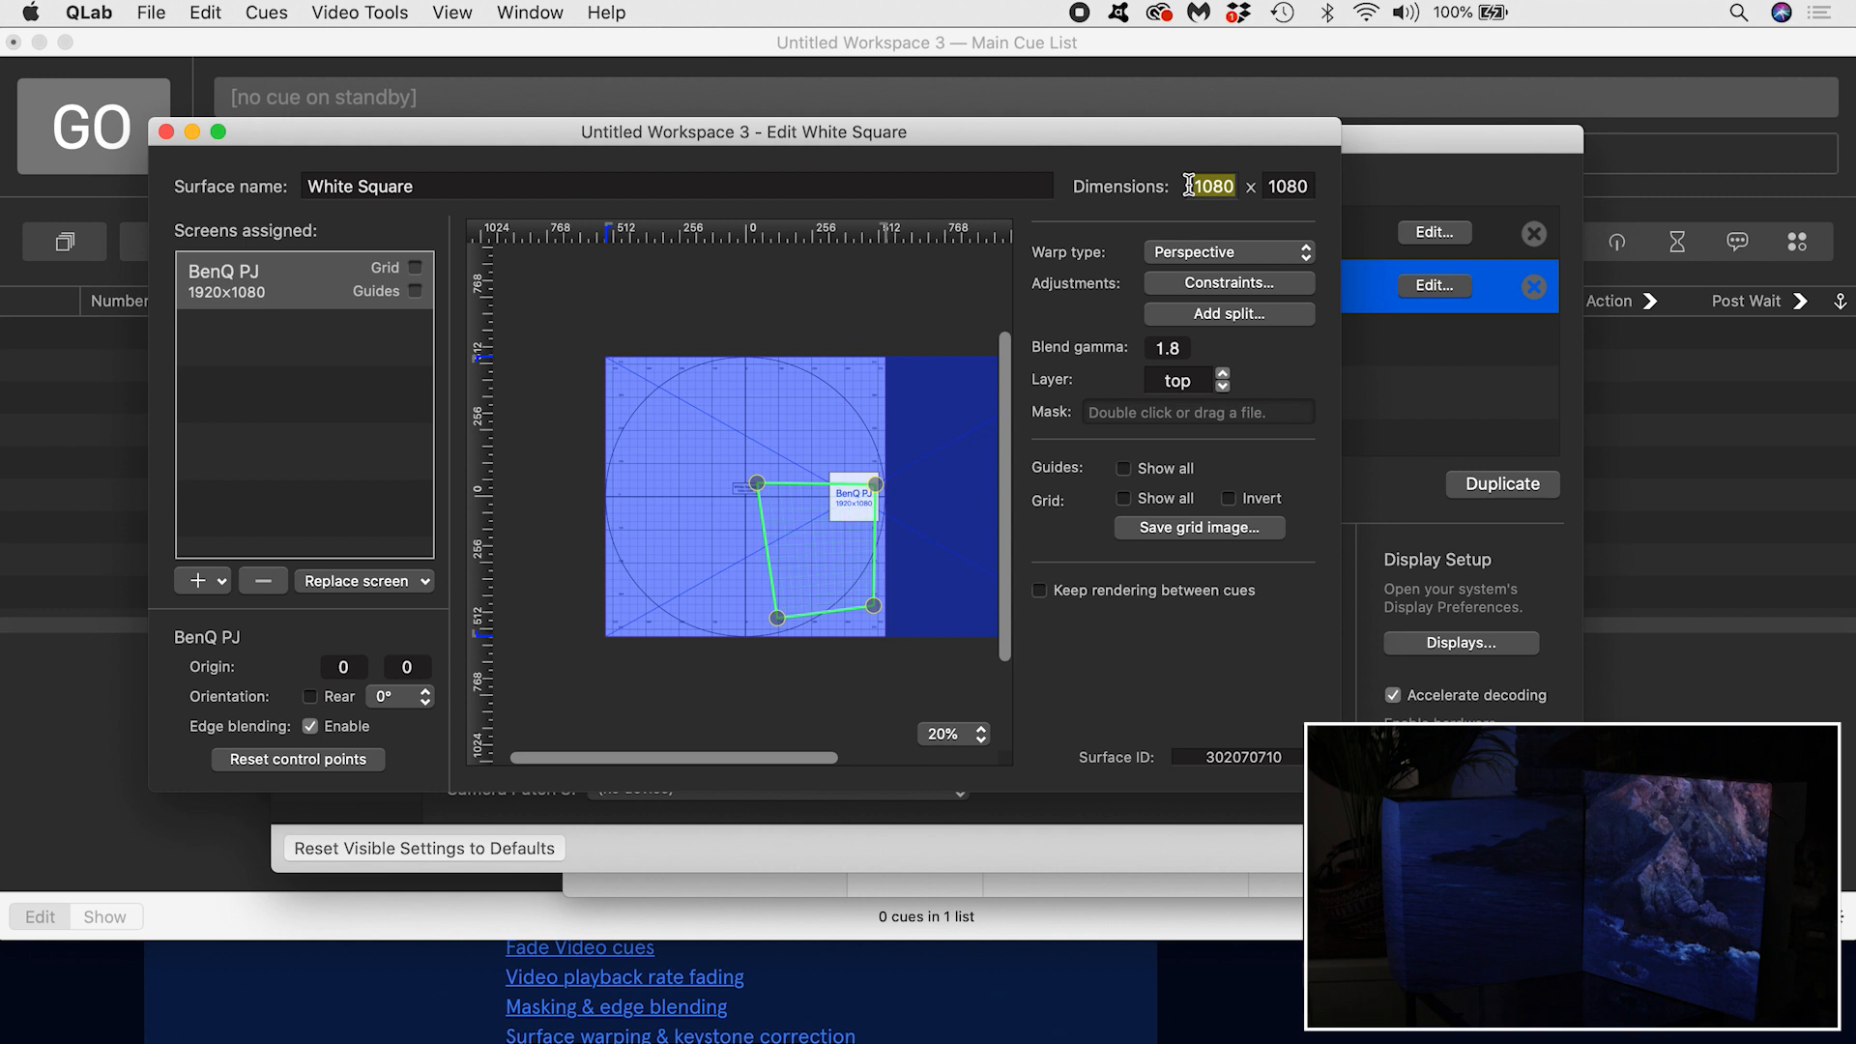
{"action": "type", "text": "2048"}
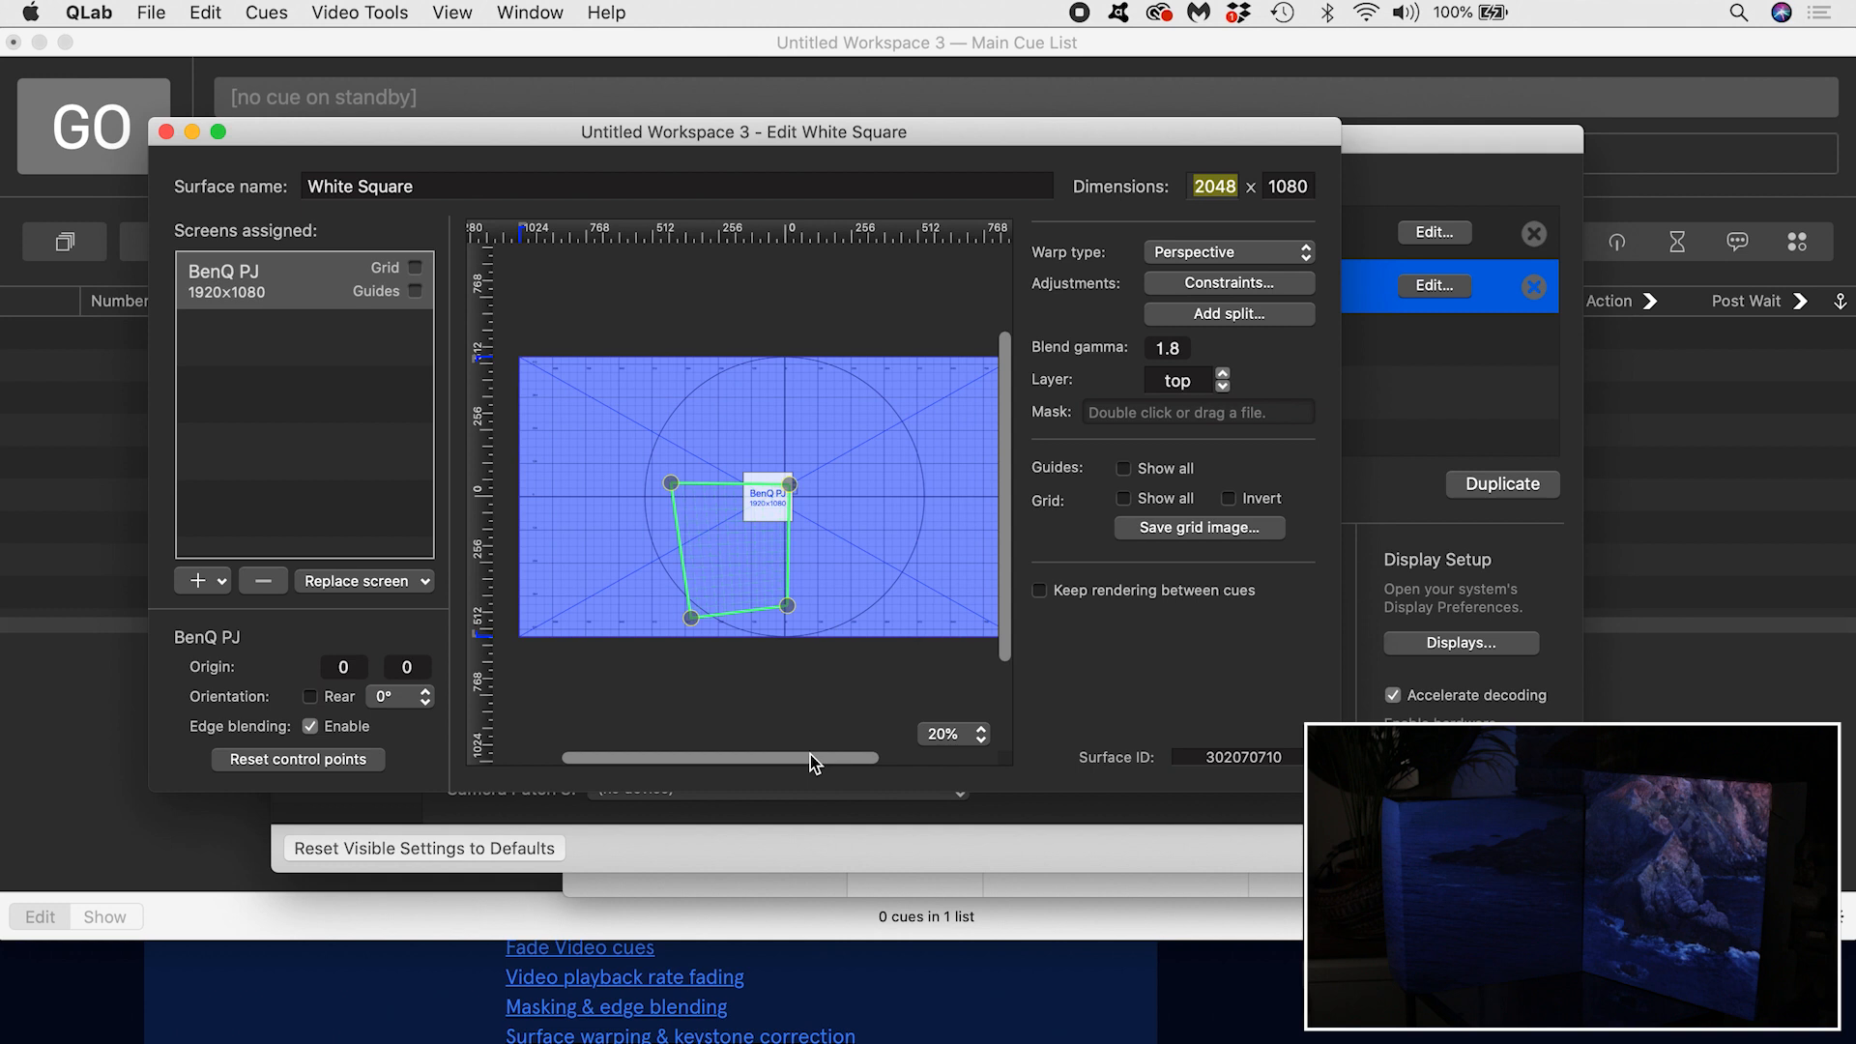
{"action": "left_click", "coordinate": [1230, 313]}
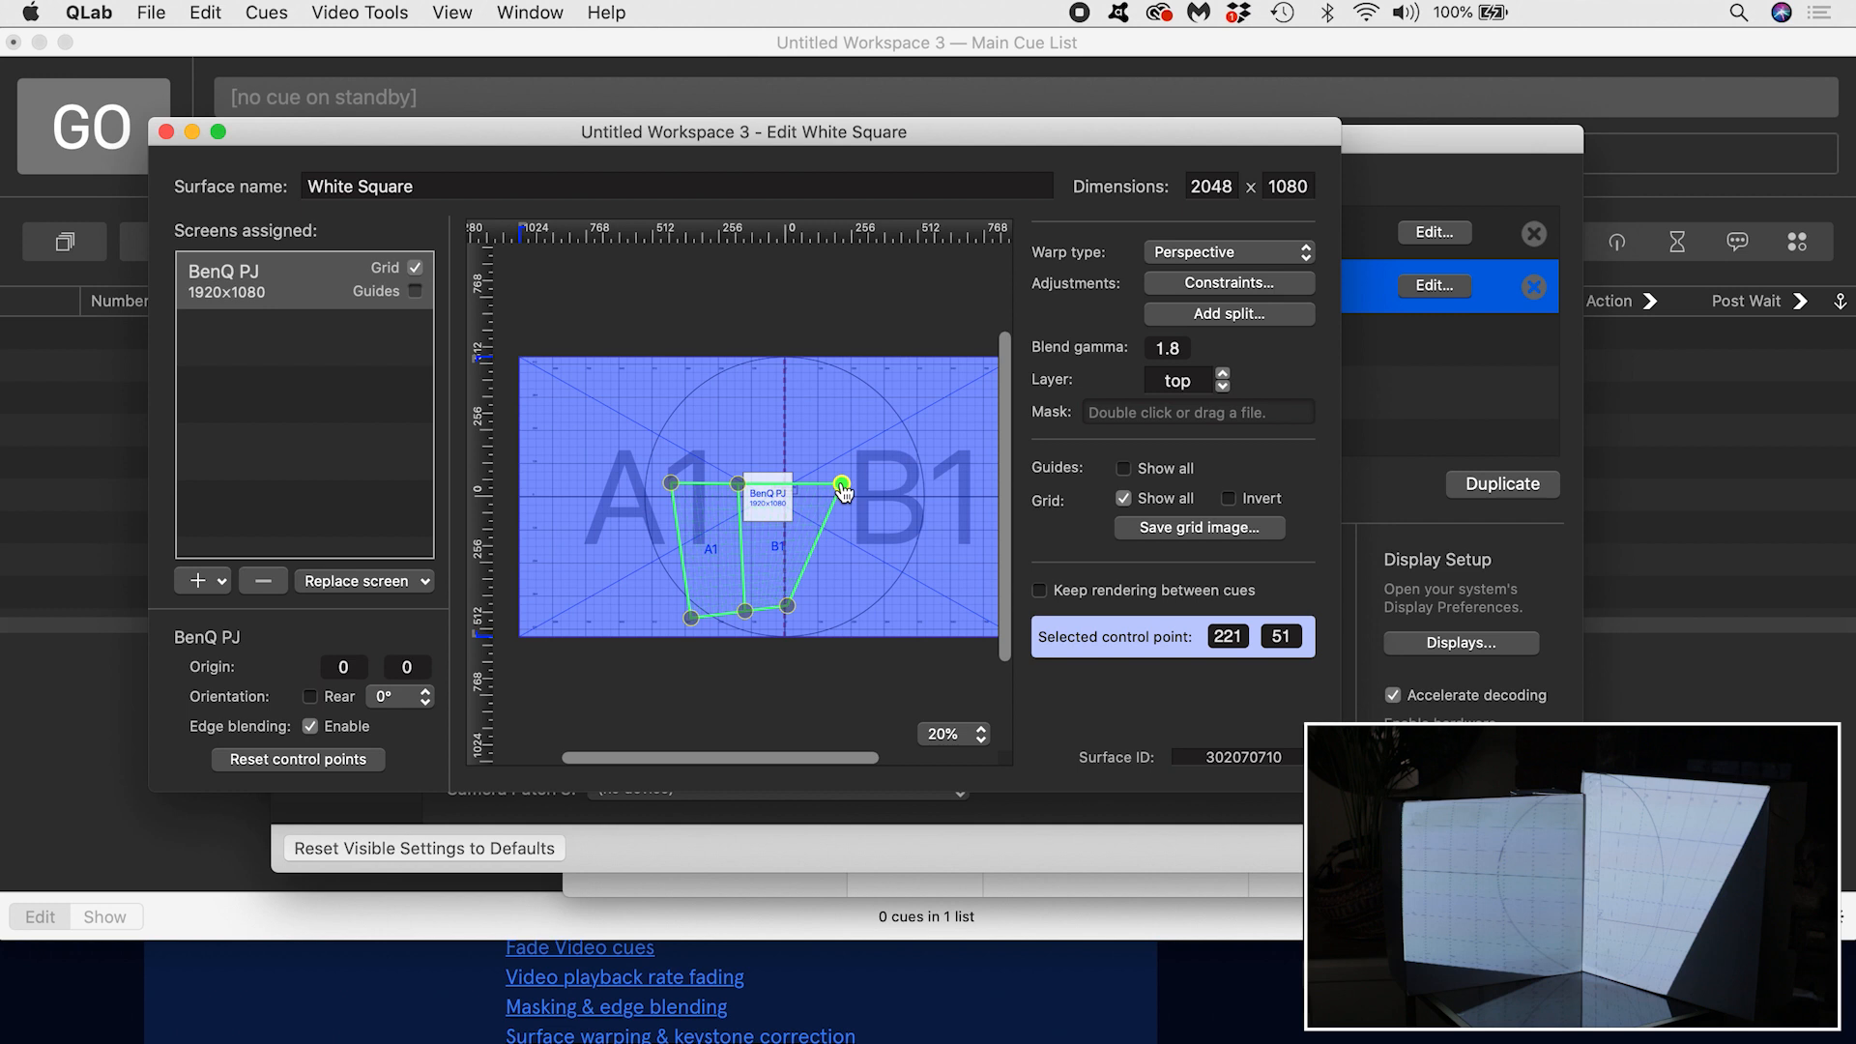
Step: Drag the upper right, lower right and upper left control points onto the box corners
{"action": "left_click_drag", "start_coordinate": [842, 485], "coordinate": [830, 603]}
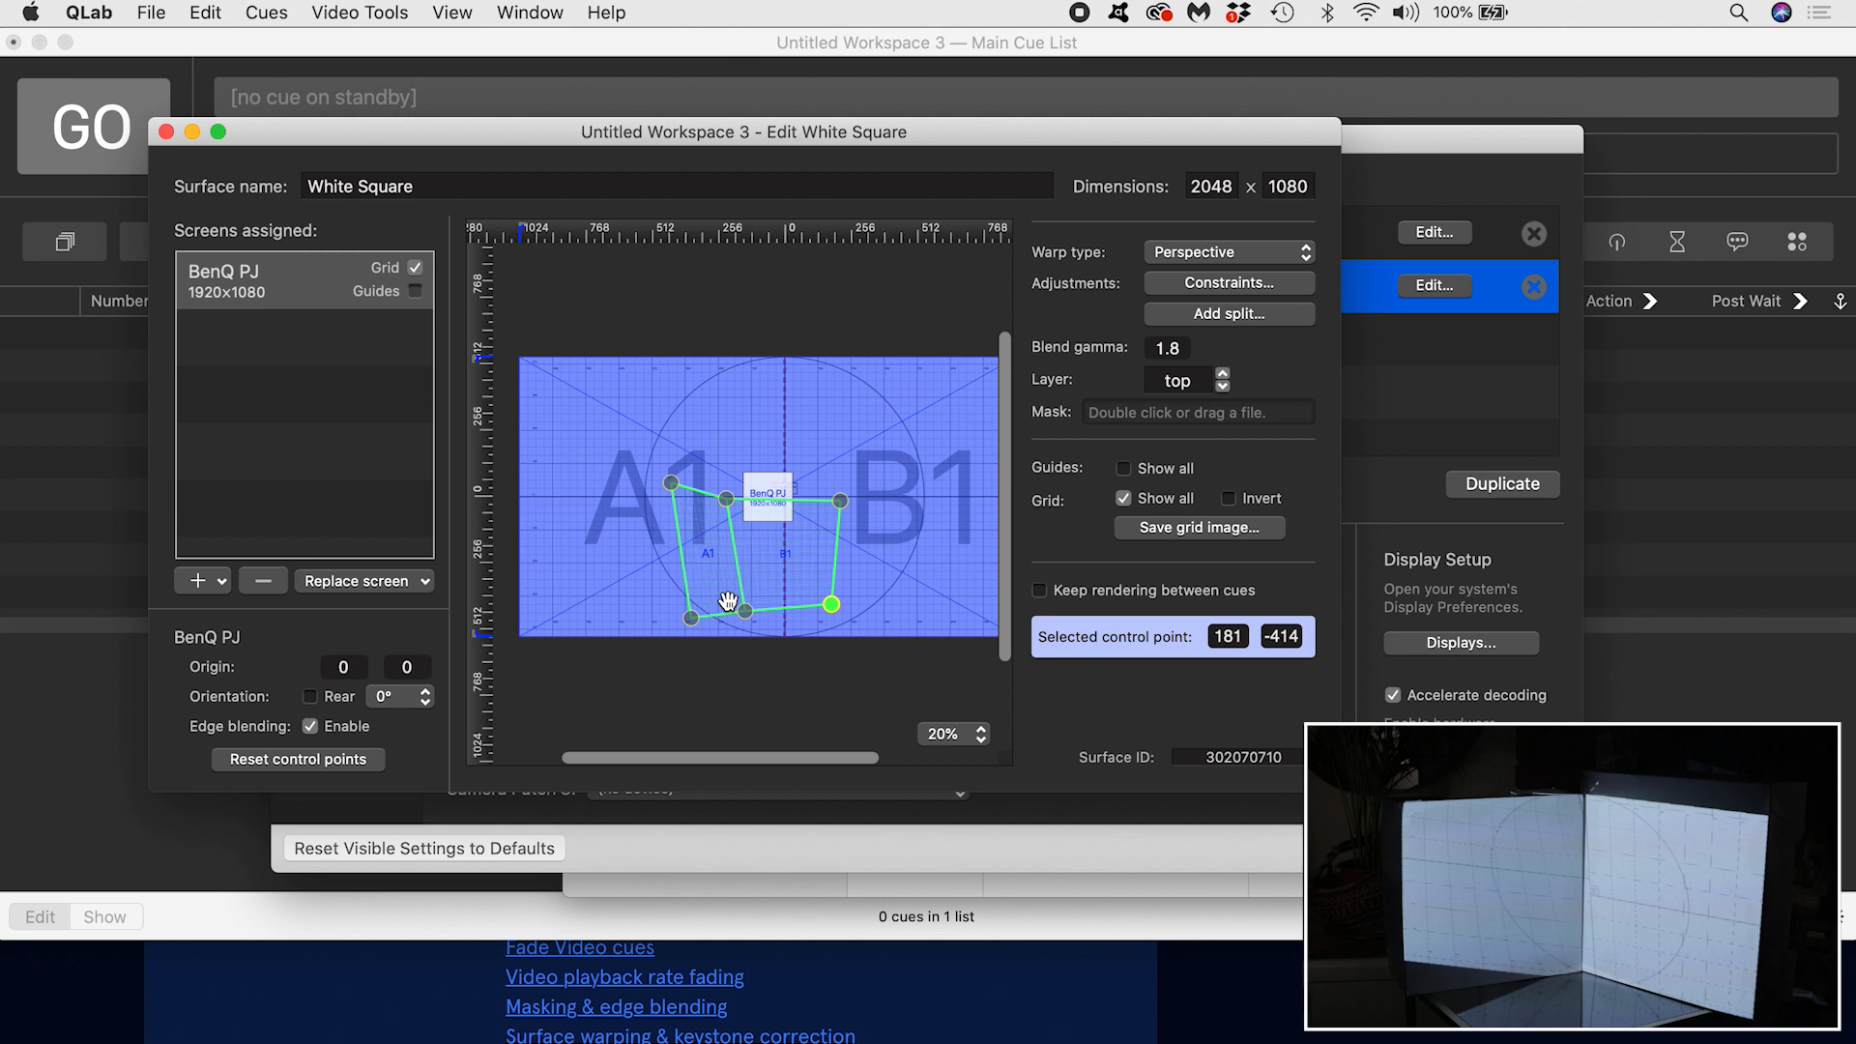
{"action": "left_click_drag", "start_coordinate": [723, 598], "coordinate": [682, 515]}
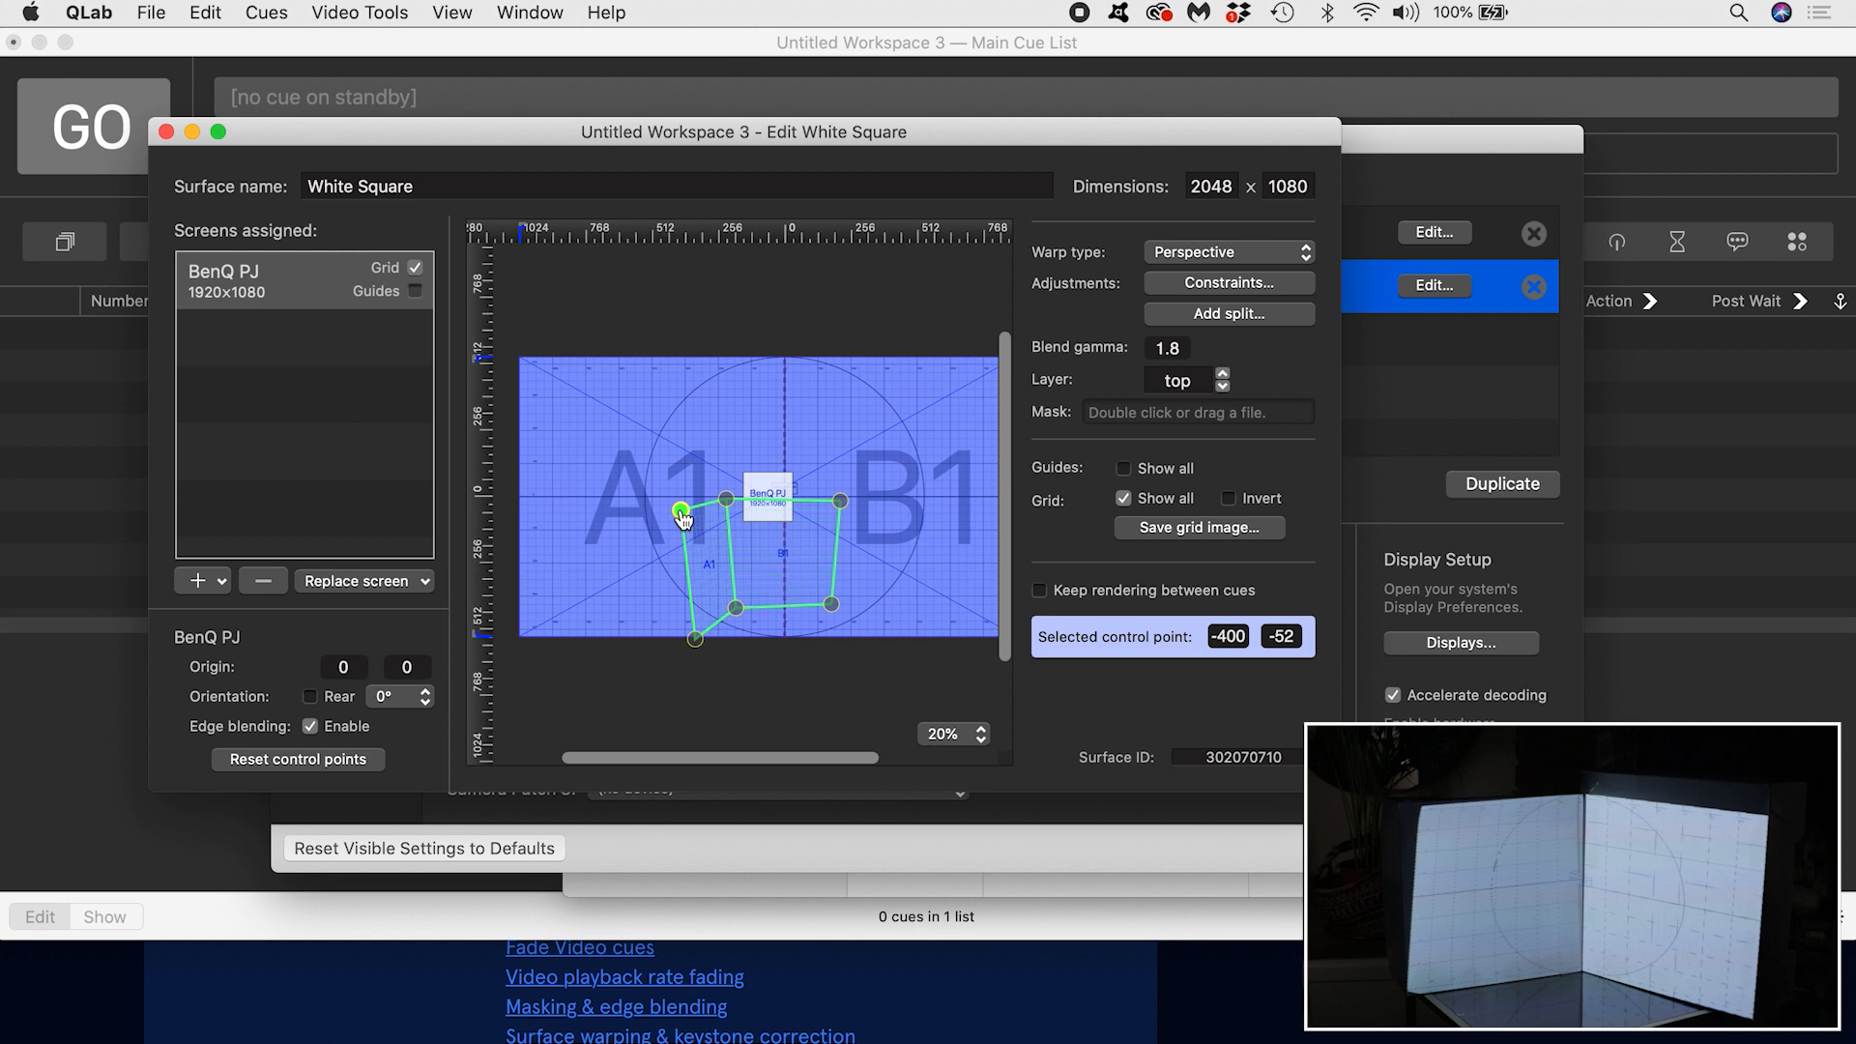
{"action": "left_click_drag", "start_coordinate": [694, 510], "coordinate": [696, 640]}
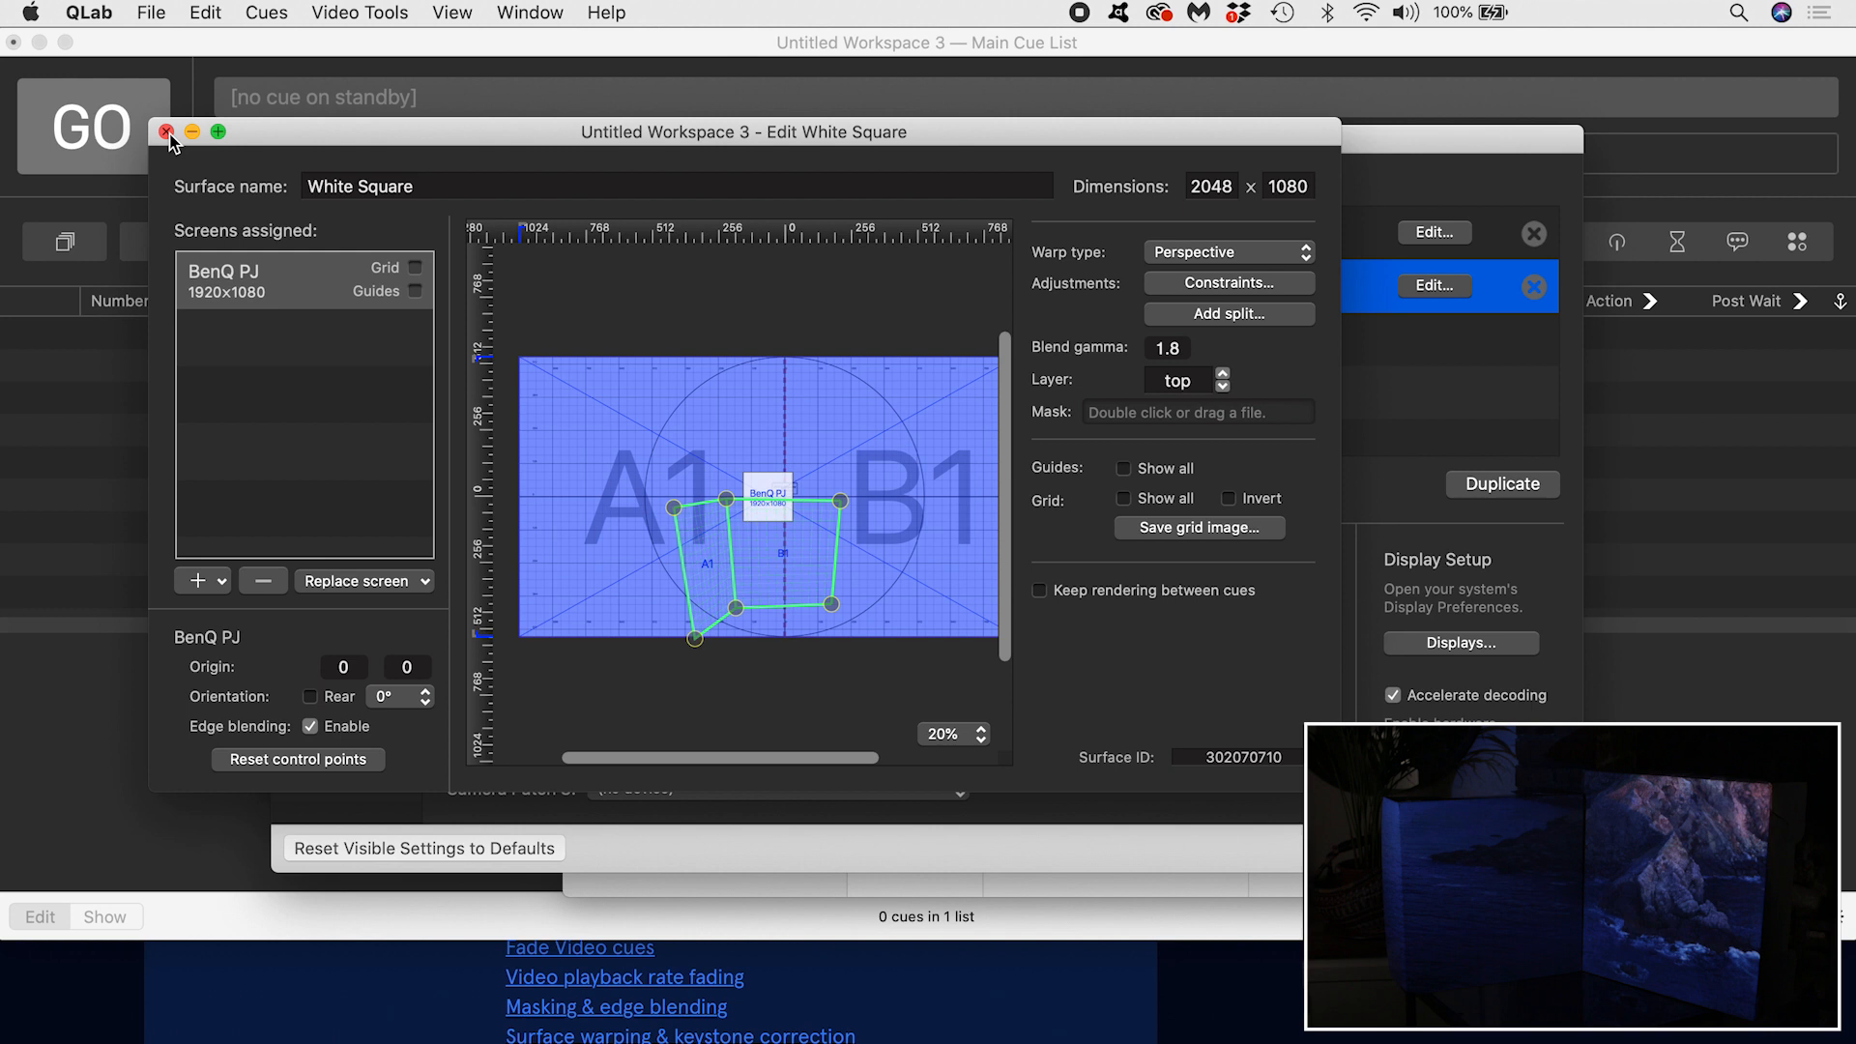
Step: Load Mosaic_Dancefloor.mov into cue 2 and review the cues' Display & Geometry settings
{"action": "left_click", "coordinate": [167, 131]}
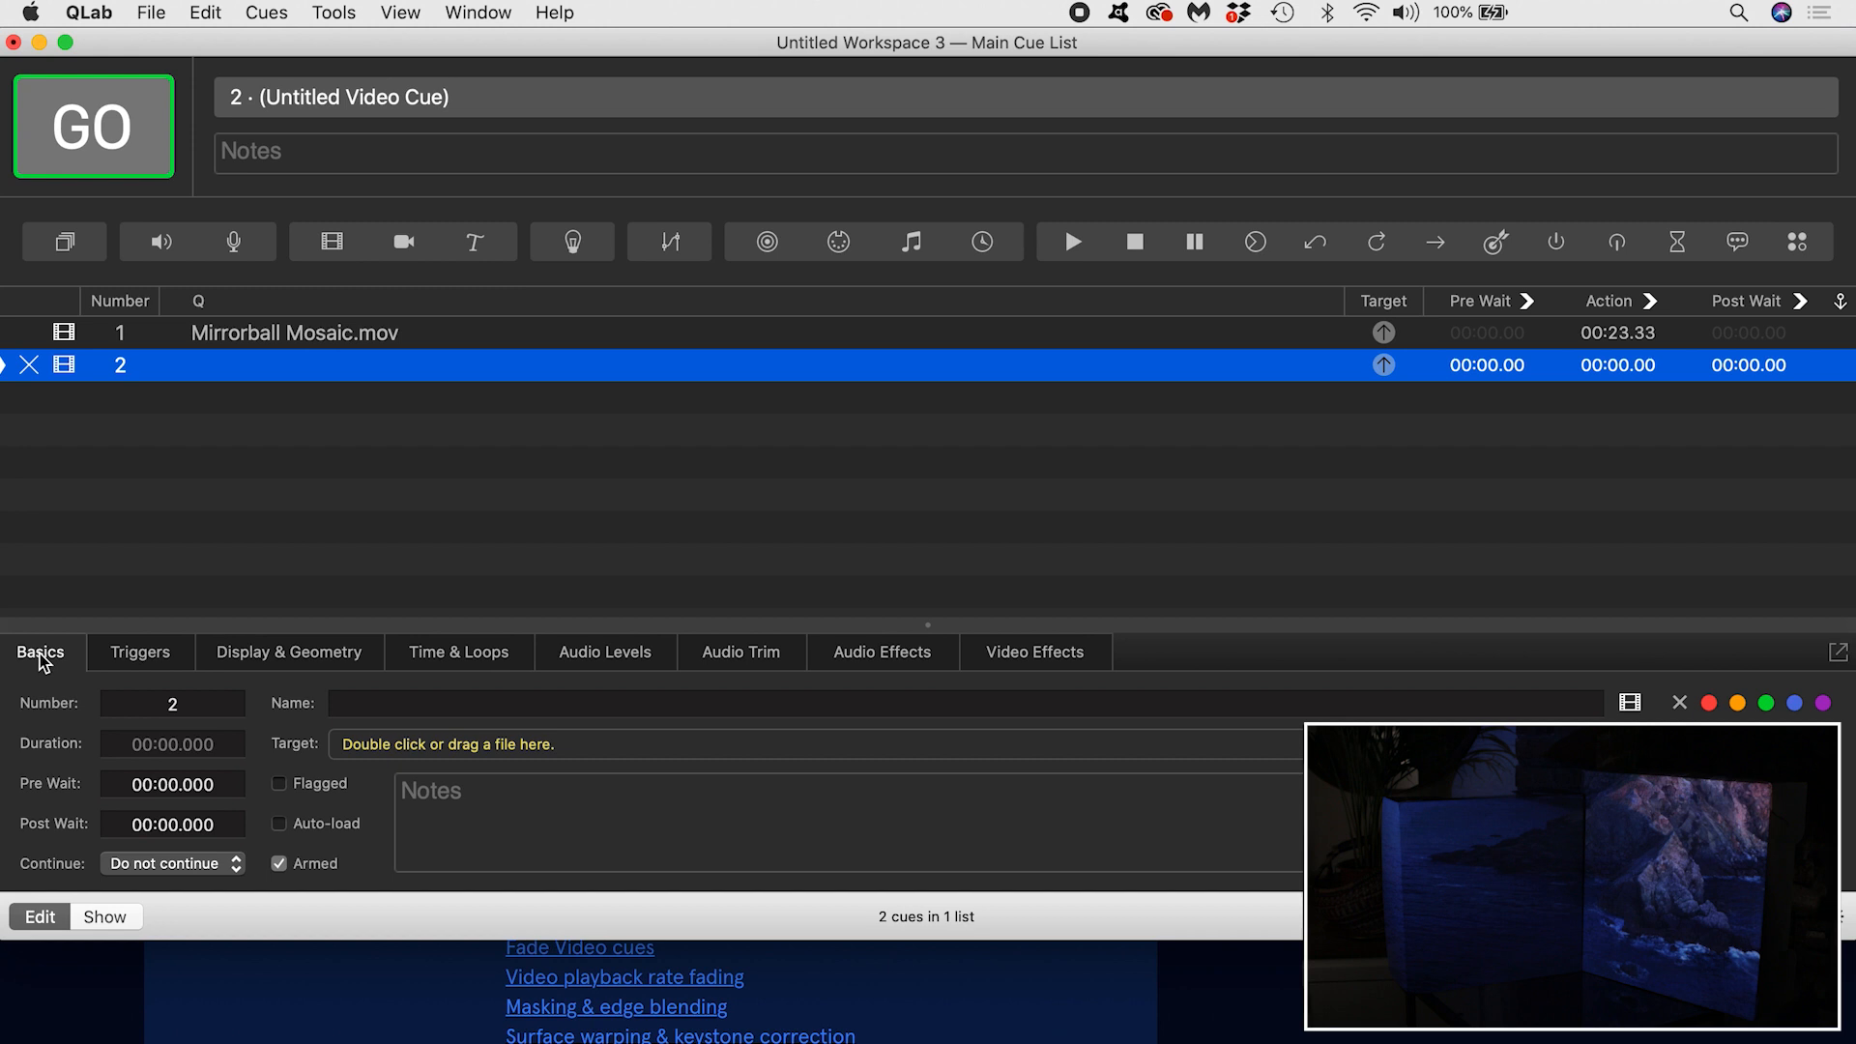
{"action": "double_click", "coordinate": [447, 744]}
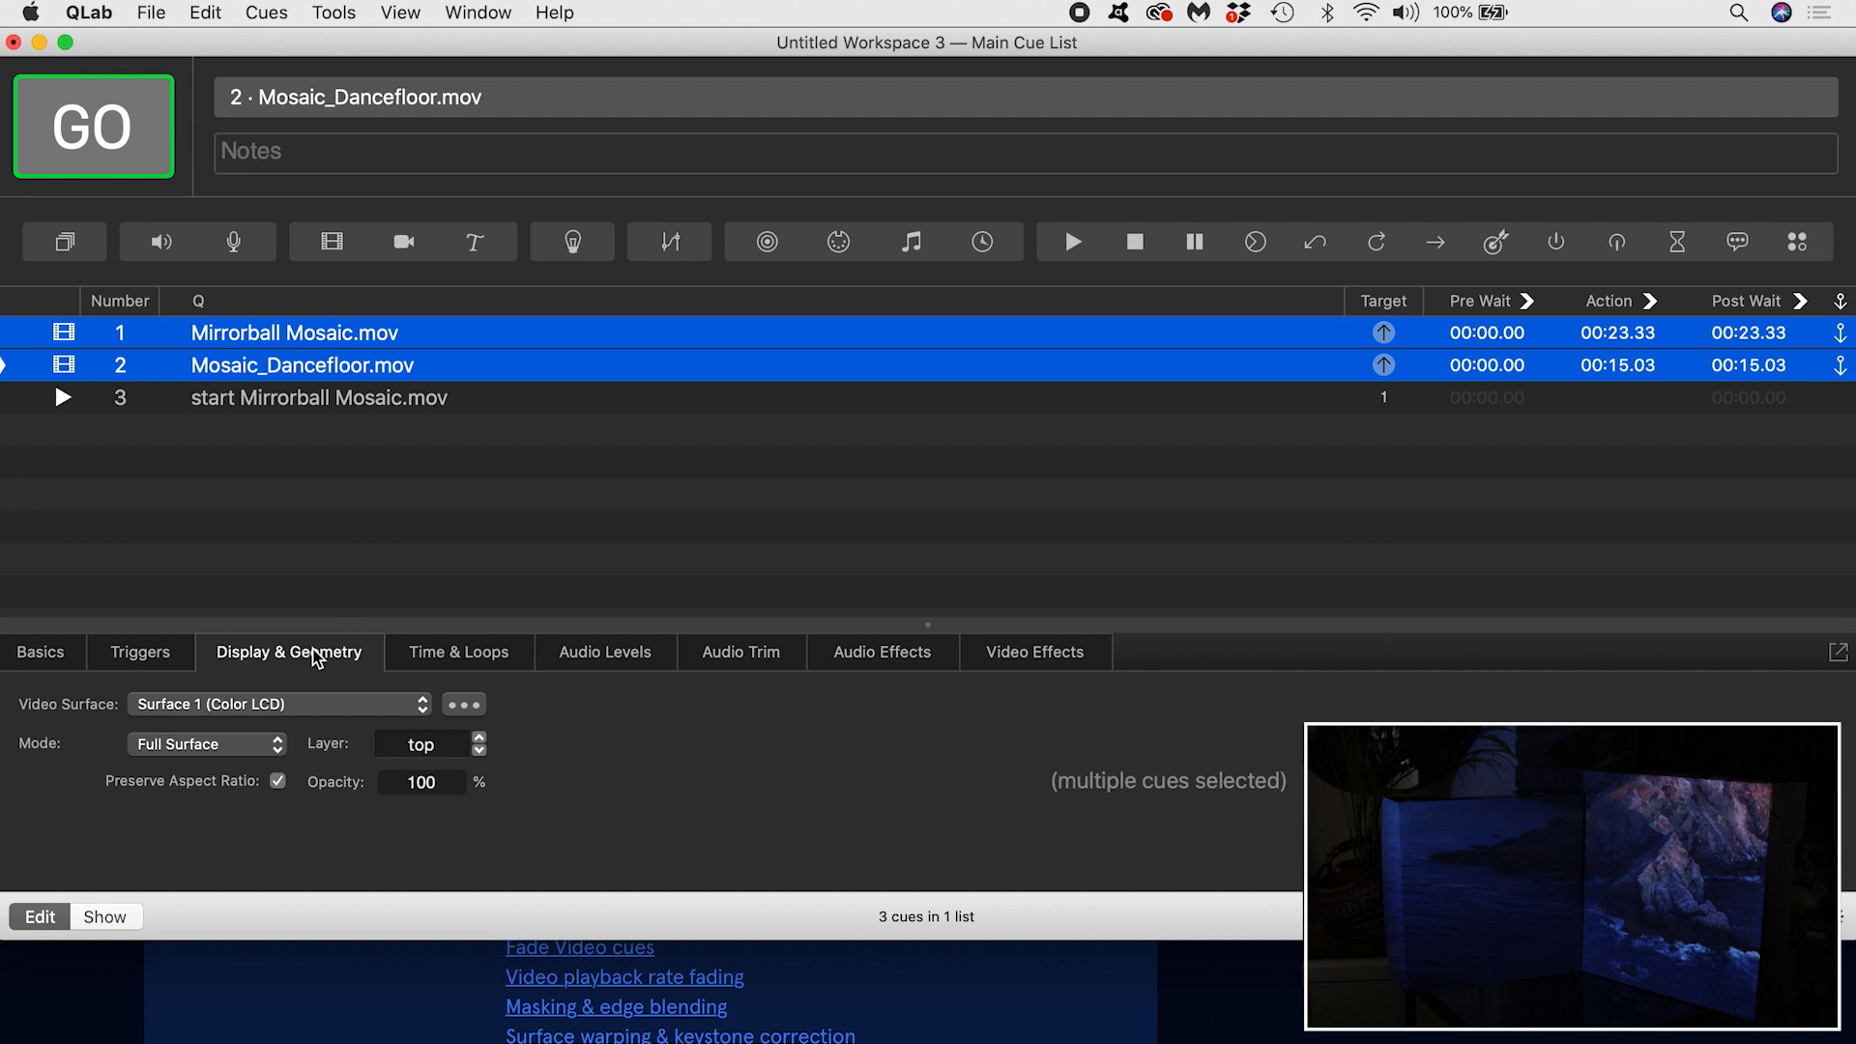
{"action": "left_click", "coordinate": [278, 704]}
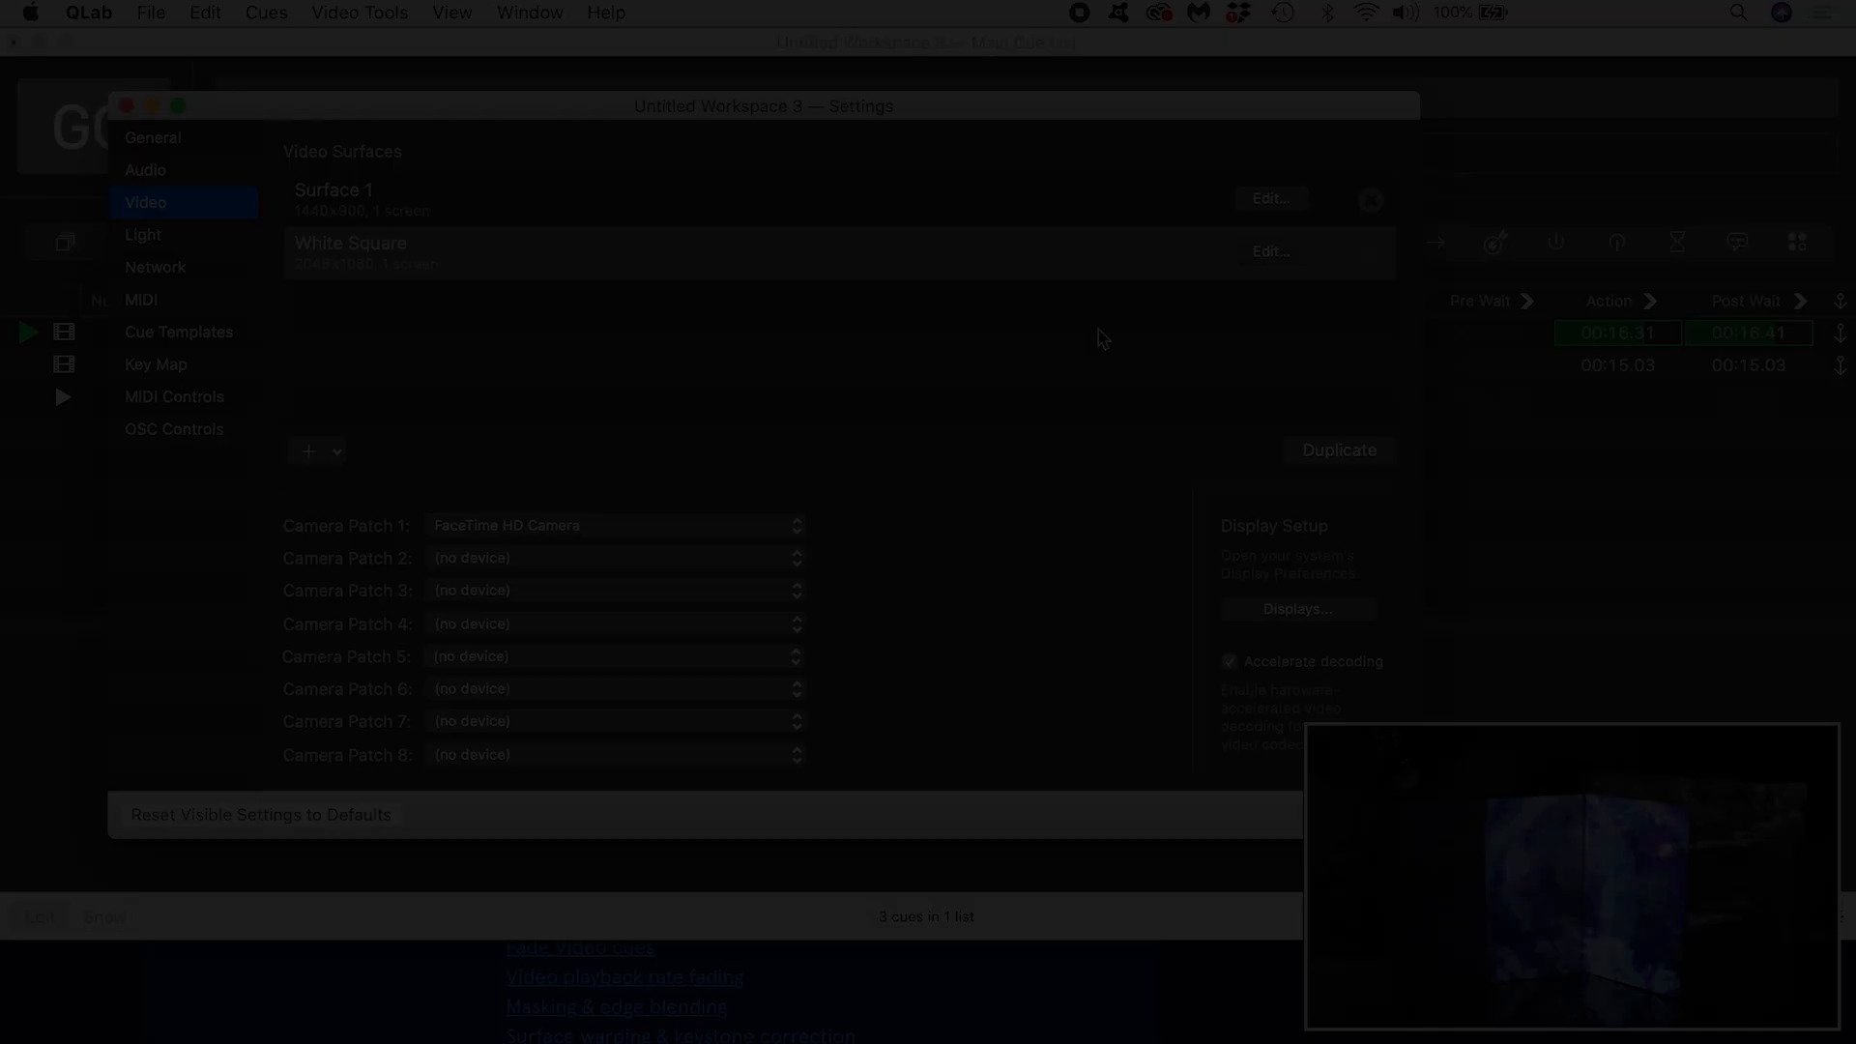
Step: Add a second BenQ PJ screen to the White Square surface
{"action": "left_click", "coordinate": [1269, 252]}
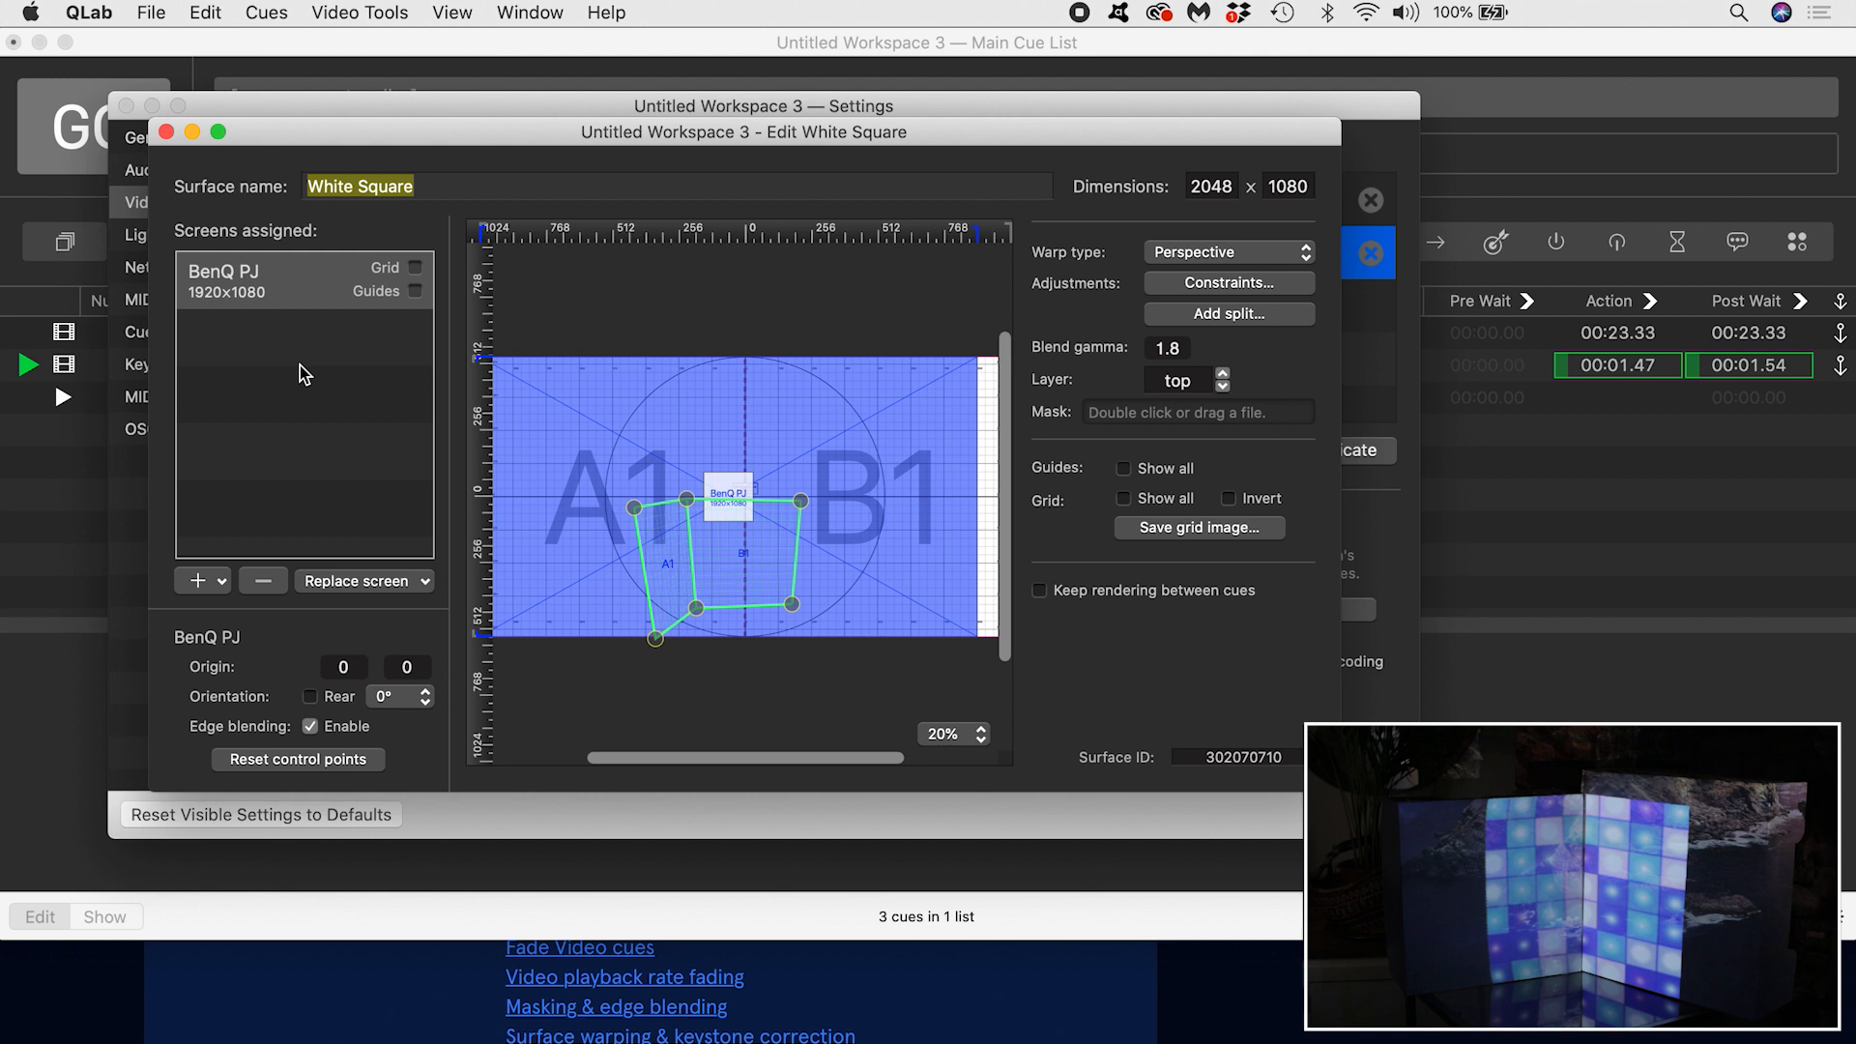
{"action": "left_click", "coordinate": [303, 337]}
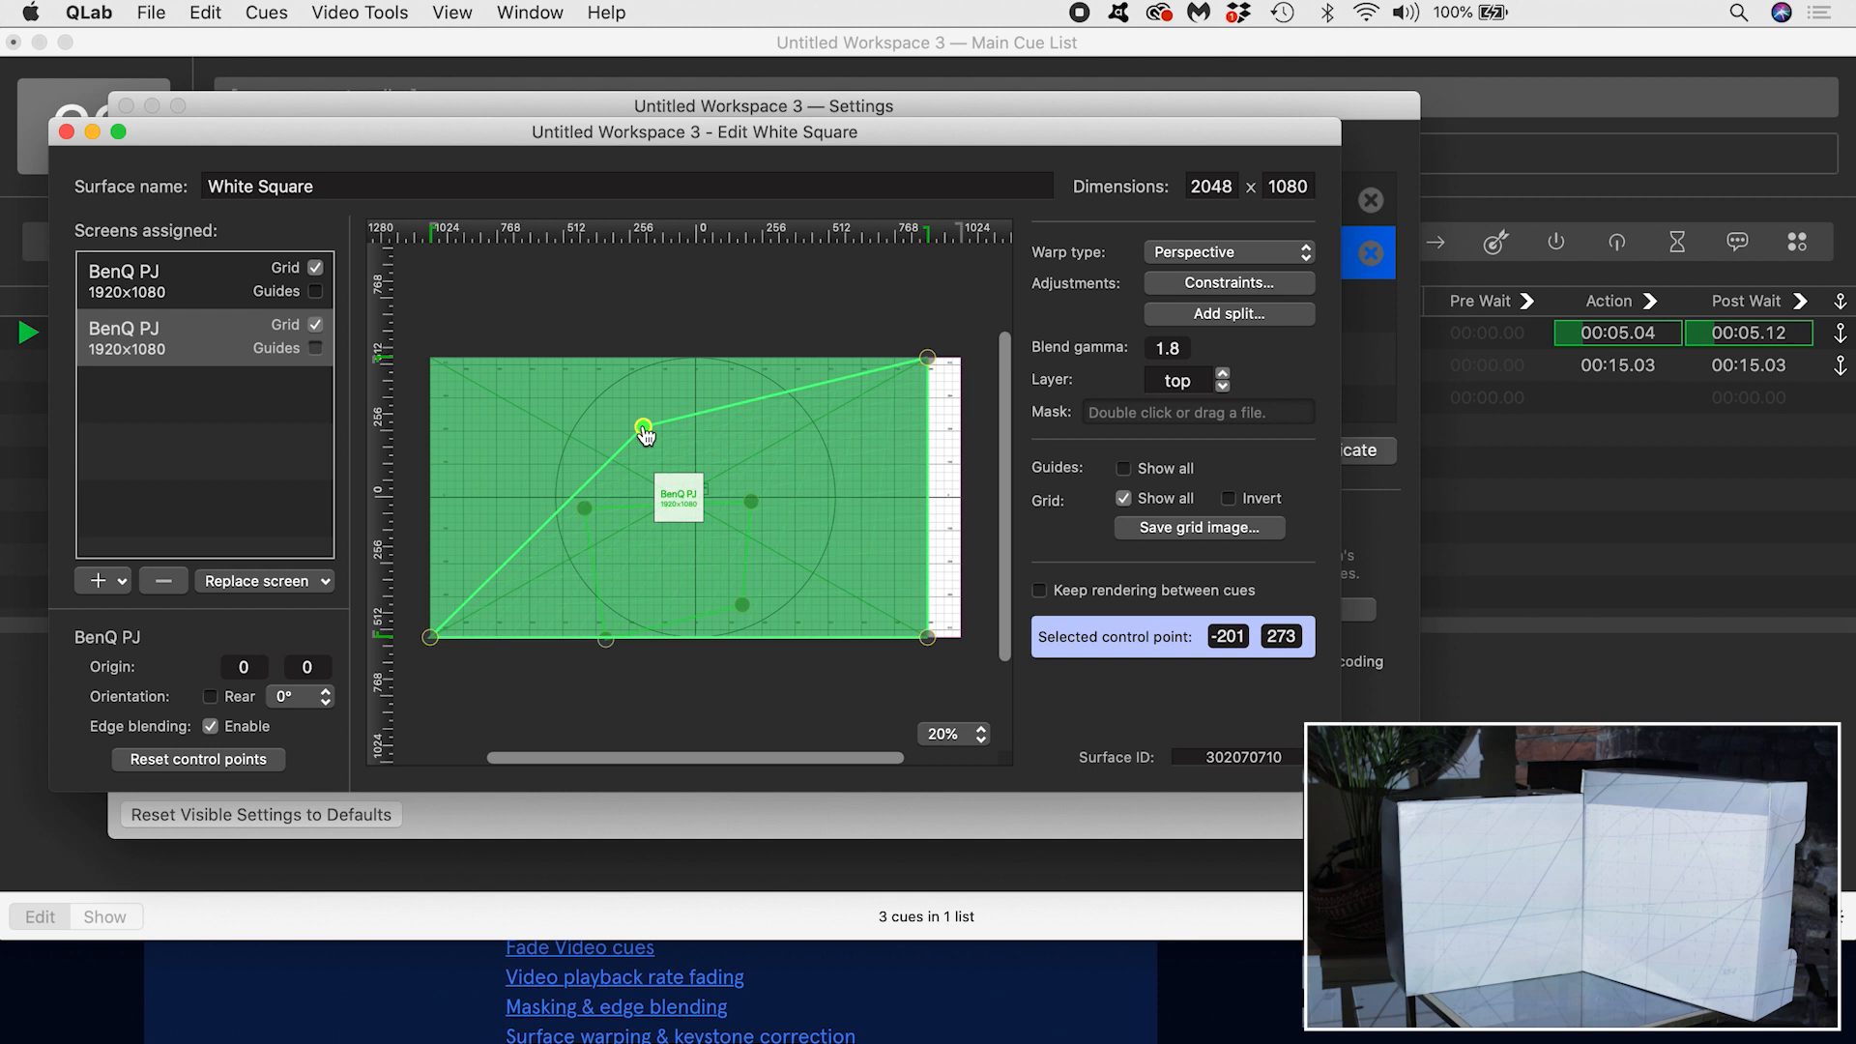
Step: Pin the second screen's corners to its box and refit the first screen's corners to the other box
{"action": "left_click_drag", "start_coordinate": [642, 429], "coordinate": [609, 617]}
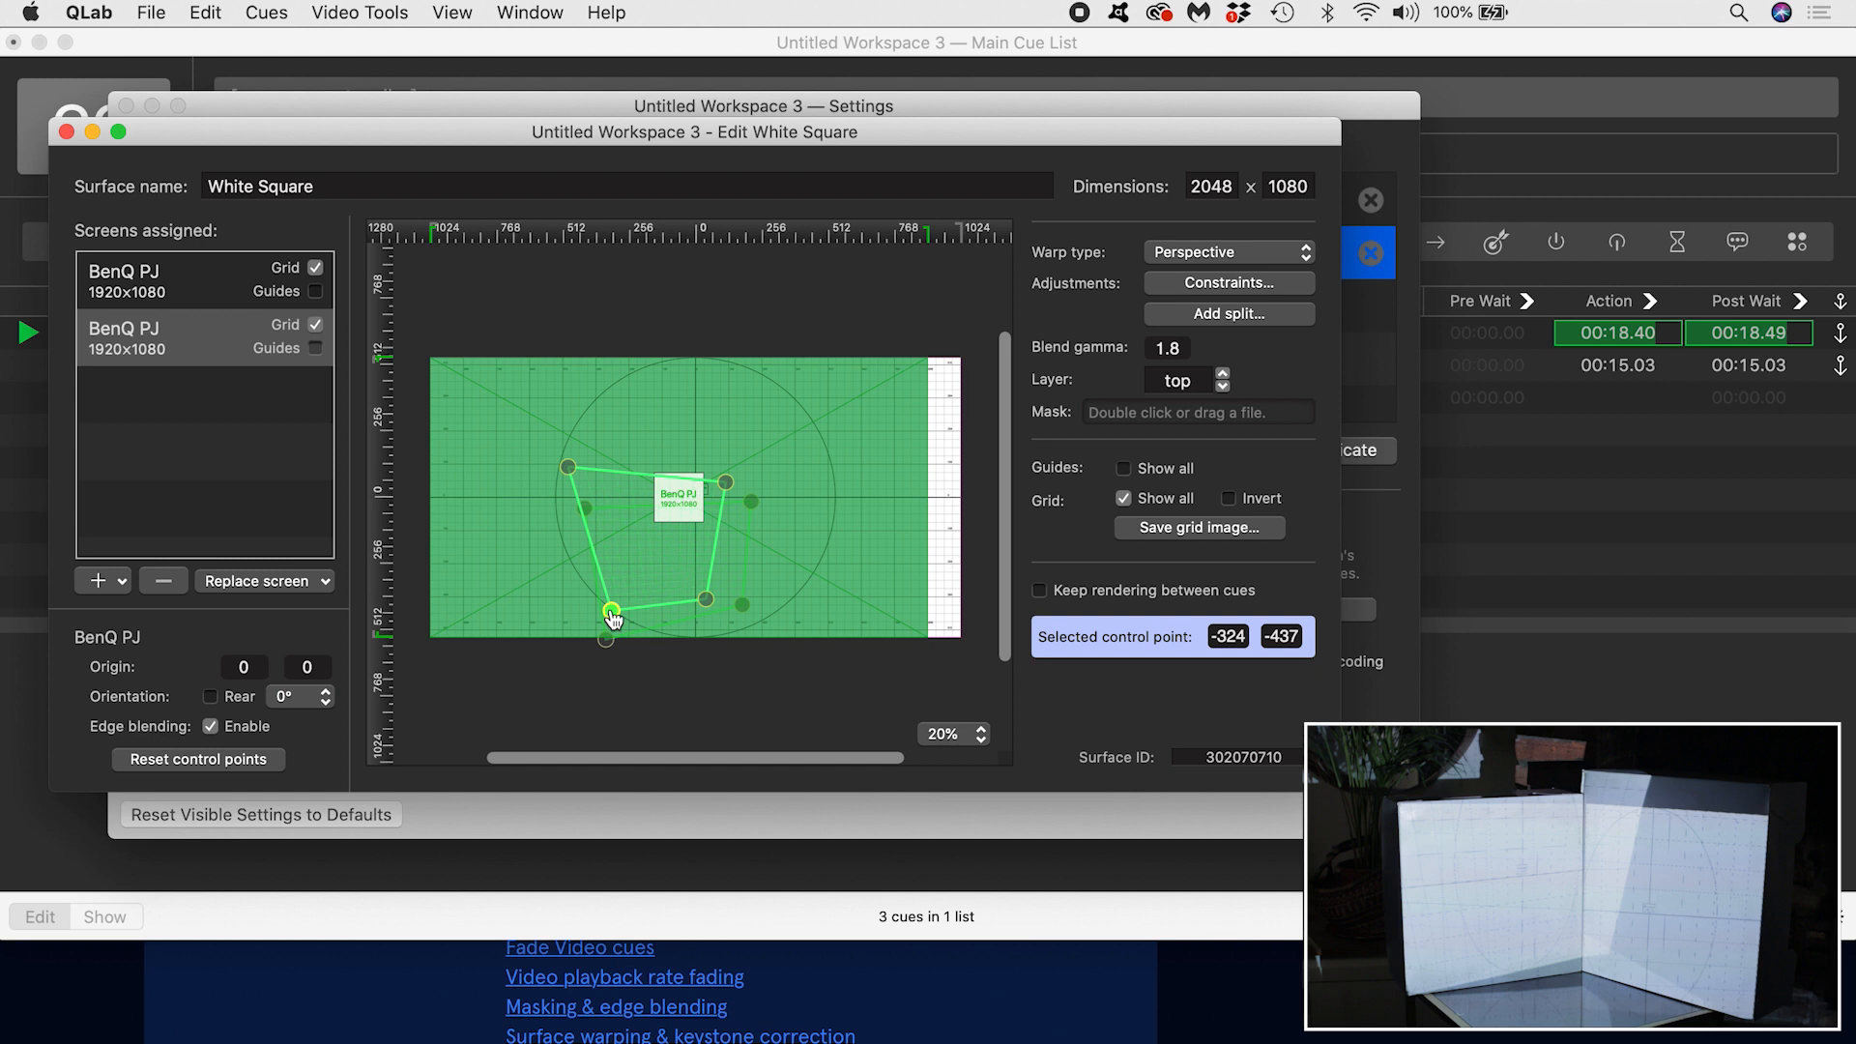
{"action": "left_click_drag", "start_coordinate": [606, 609], "coordinate": [596, 484]}
{"action": "type", "text": "1080"}
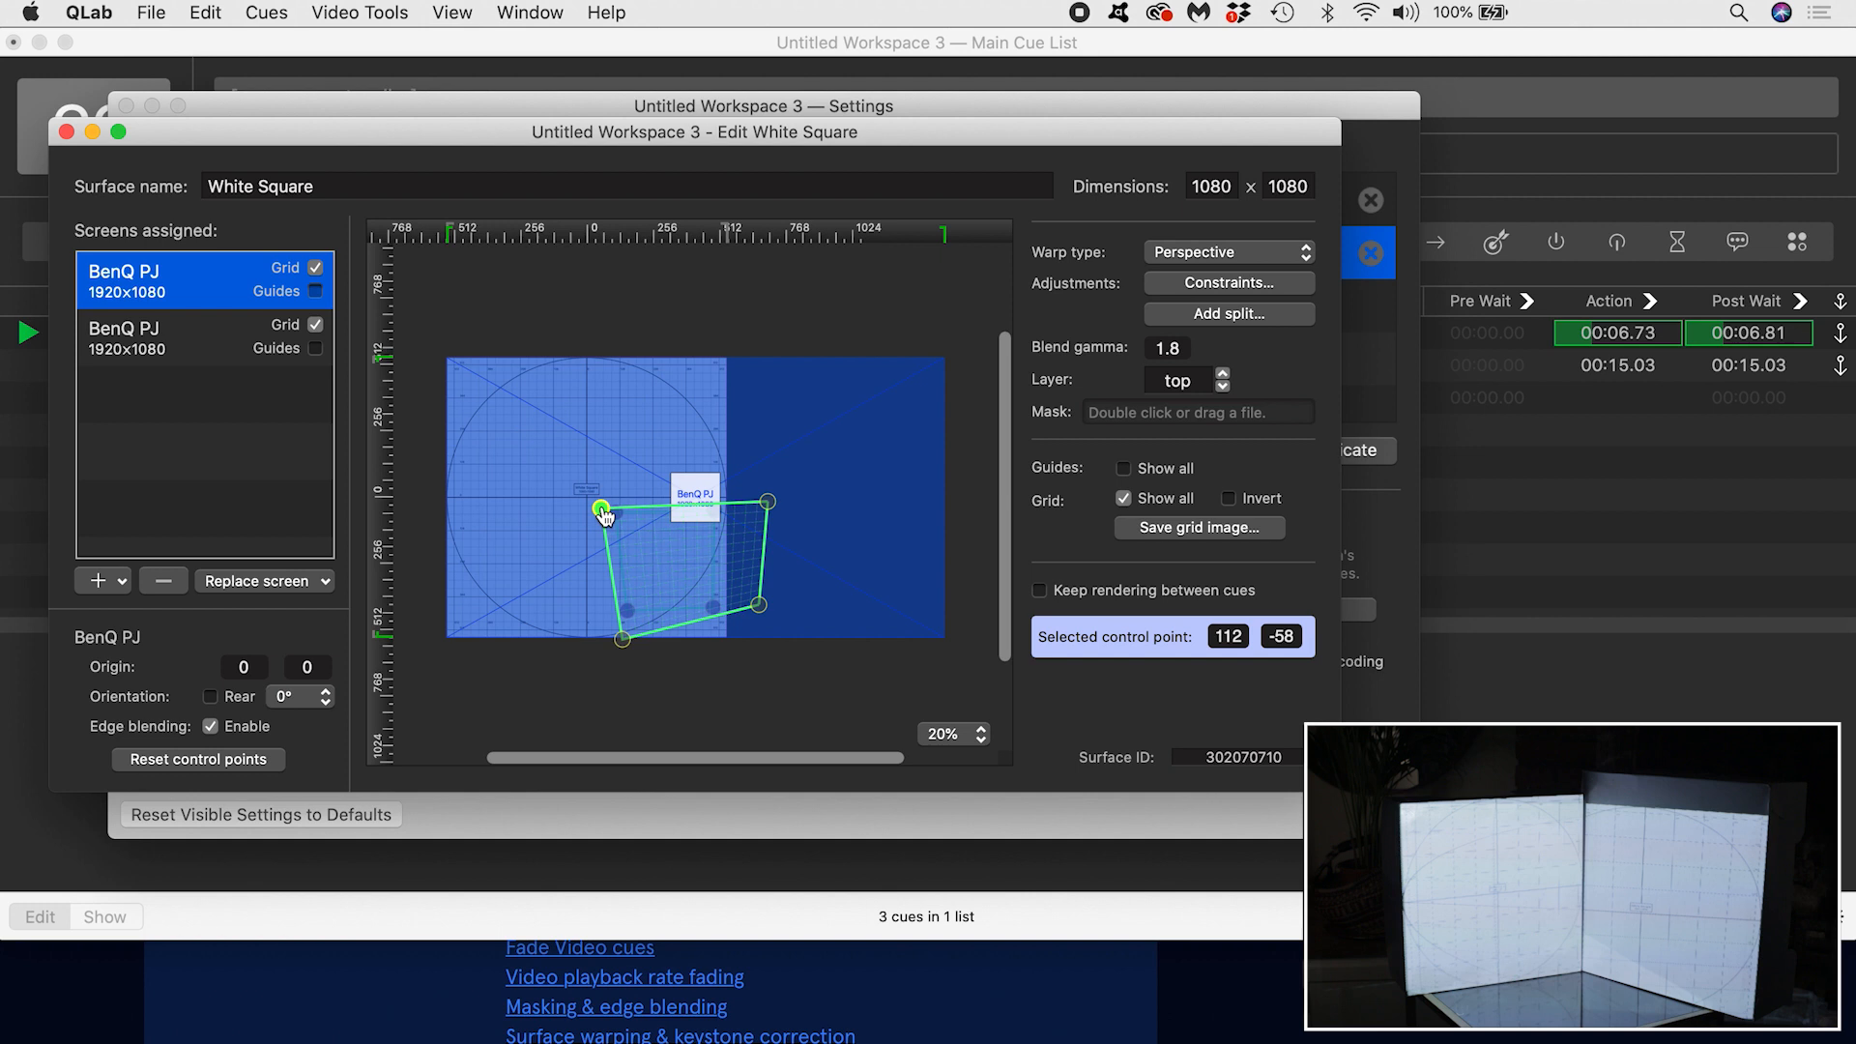
{"action": "left_click_drag", "start_coordinate": [603, 511], "coordinate": [762, 609]}
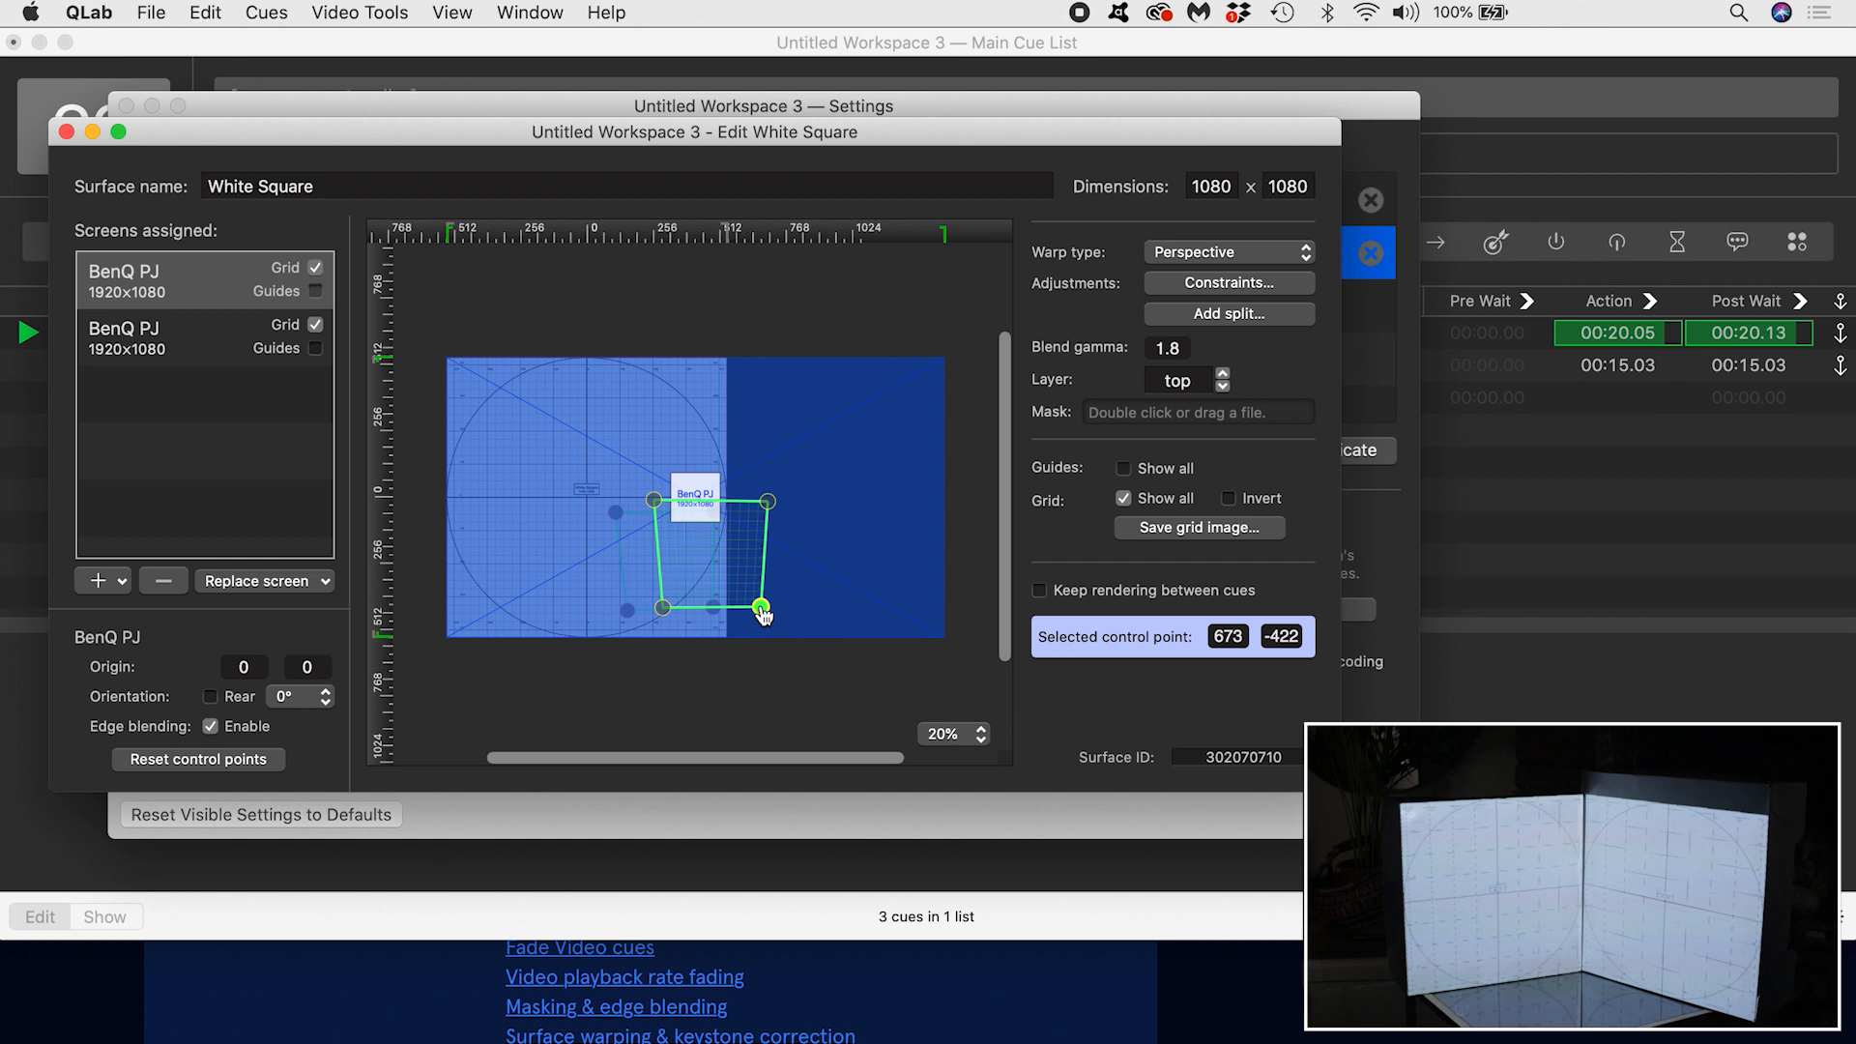
{"action": "left_click_drag", "start_coordinate": [763, 609], "coordinate": [764, 487]}
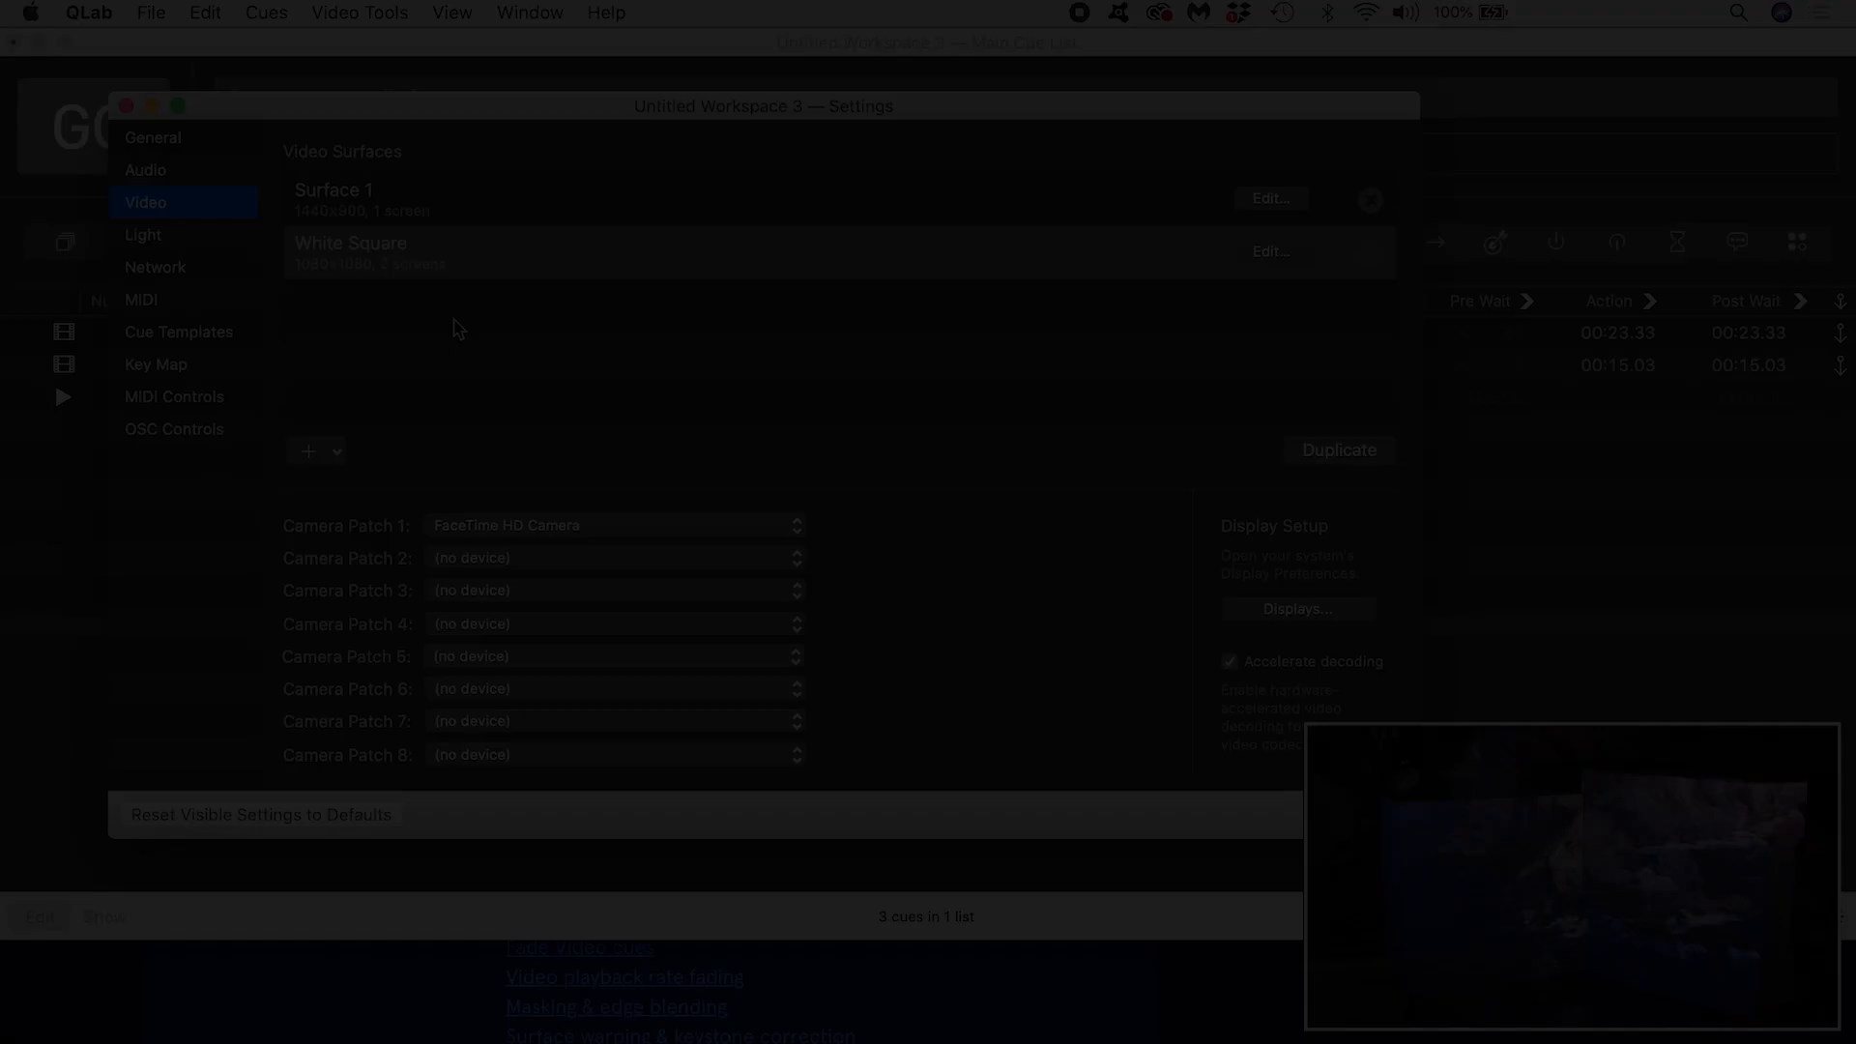
Step: Add a 1080 × 1080 surface named Left and pin its corner points onto the left box
{"action": "left_click", "coordinate": [1270, 251]}
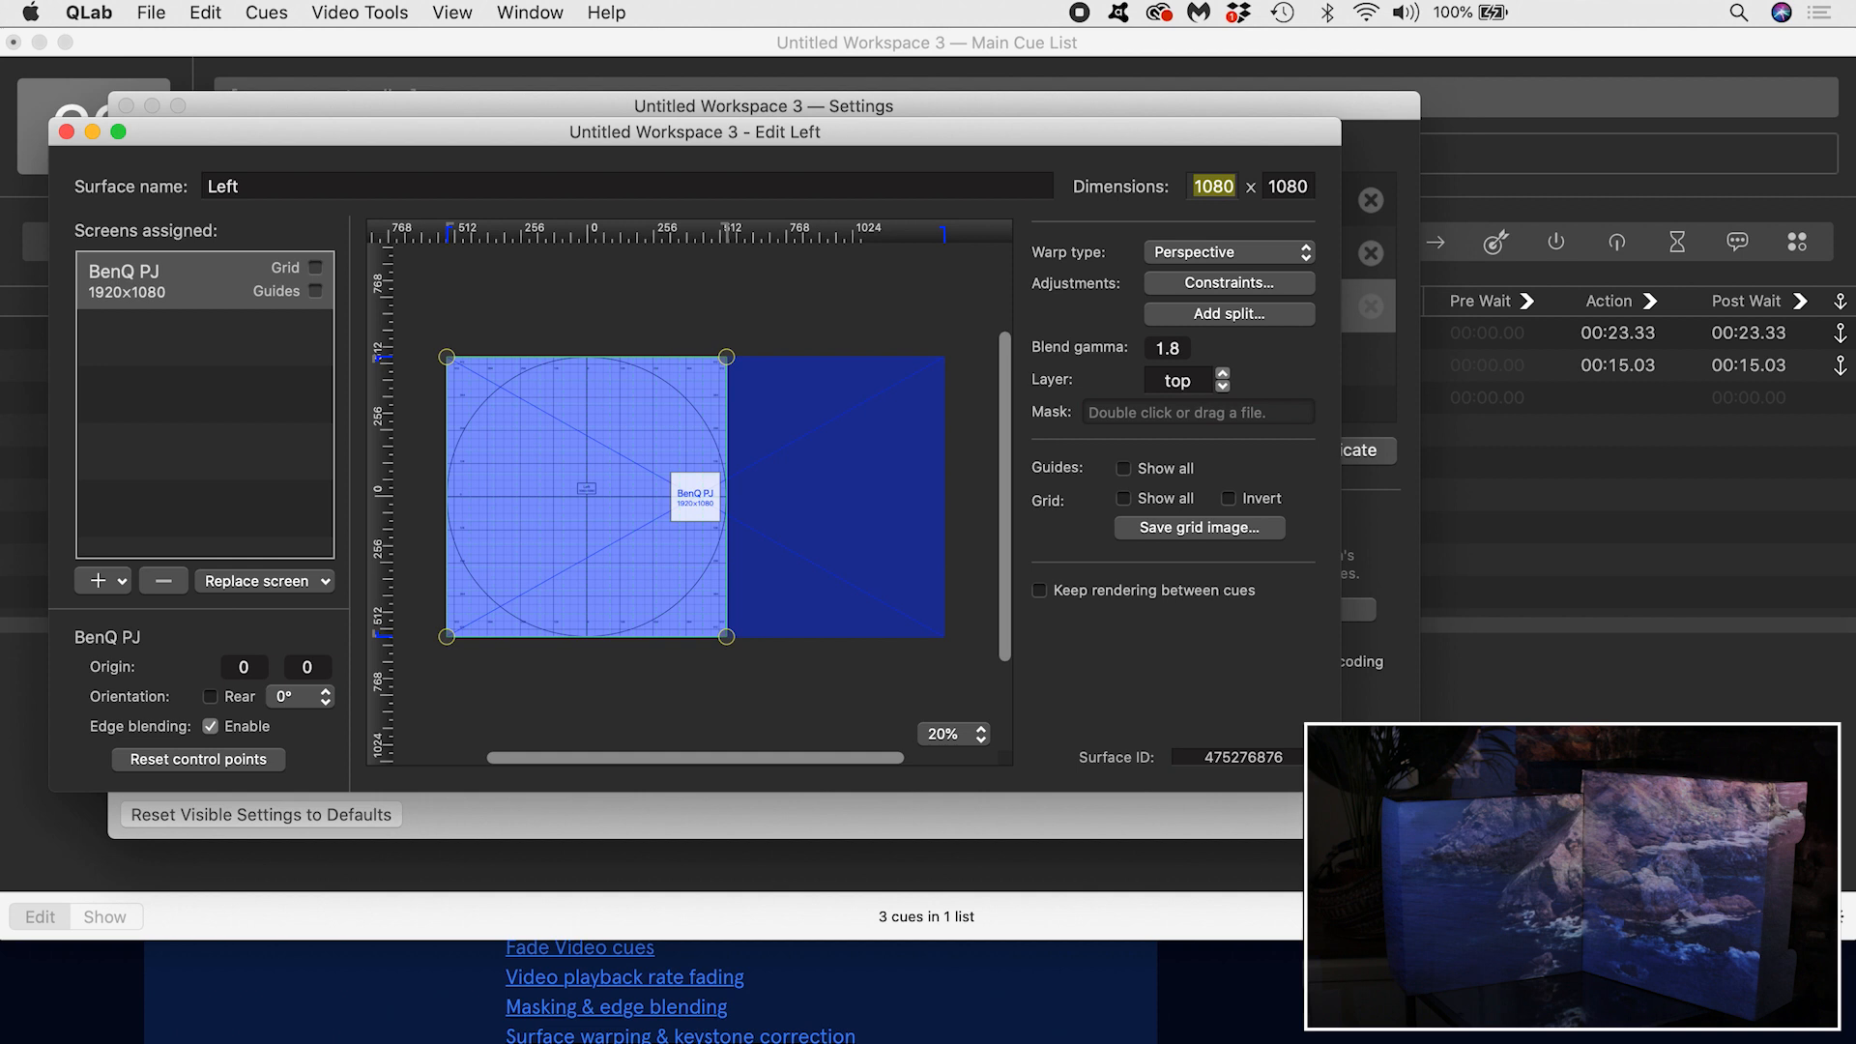
{"action": "left_click_drag", "start_coordinate": [727, 356], "coordinate": [708, 534]}
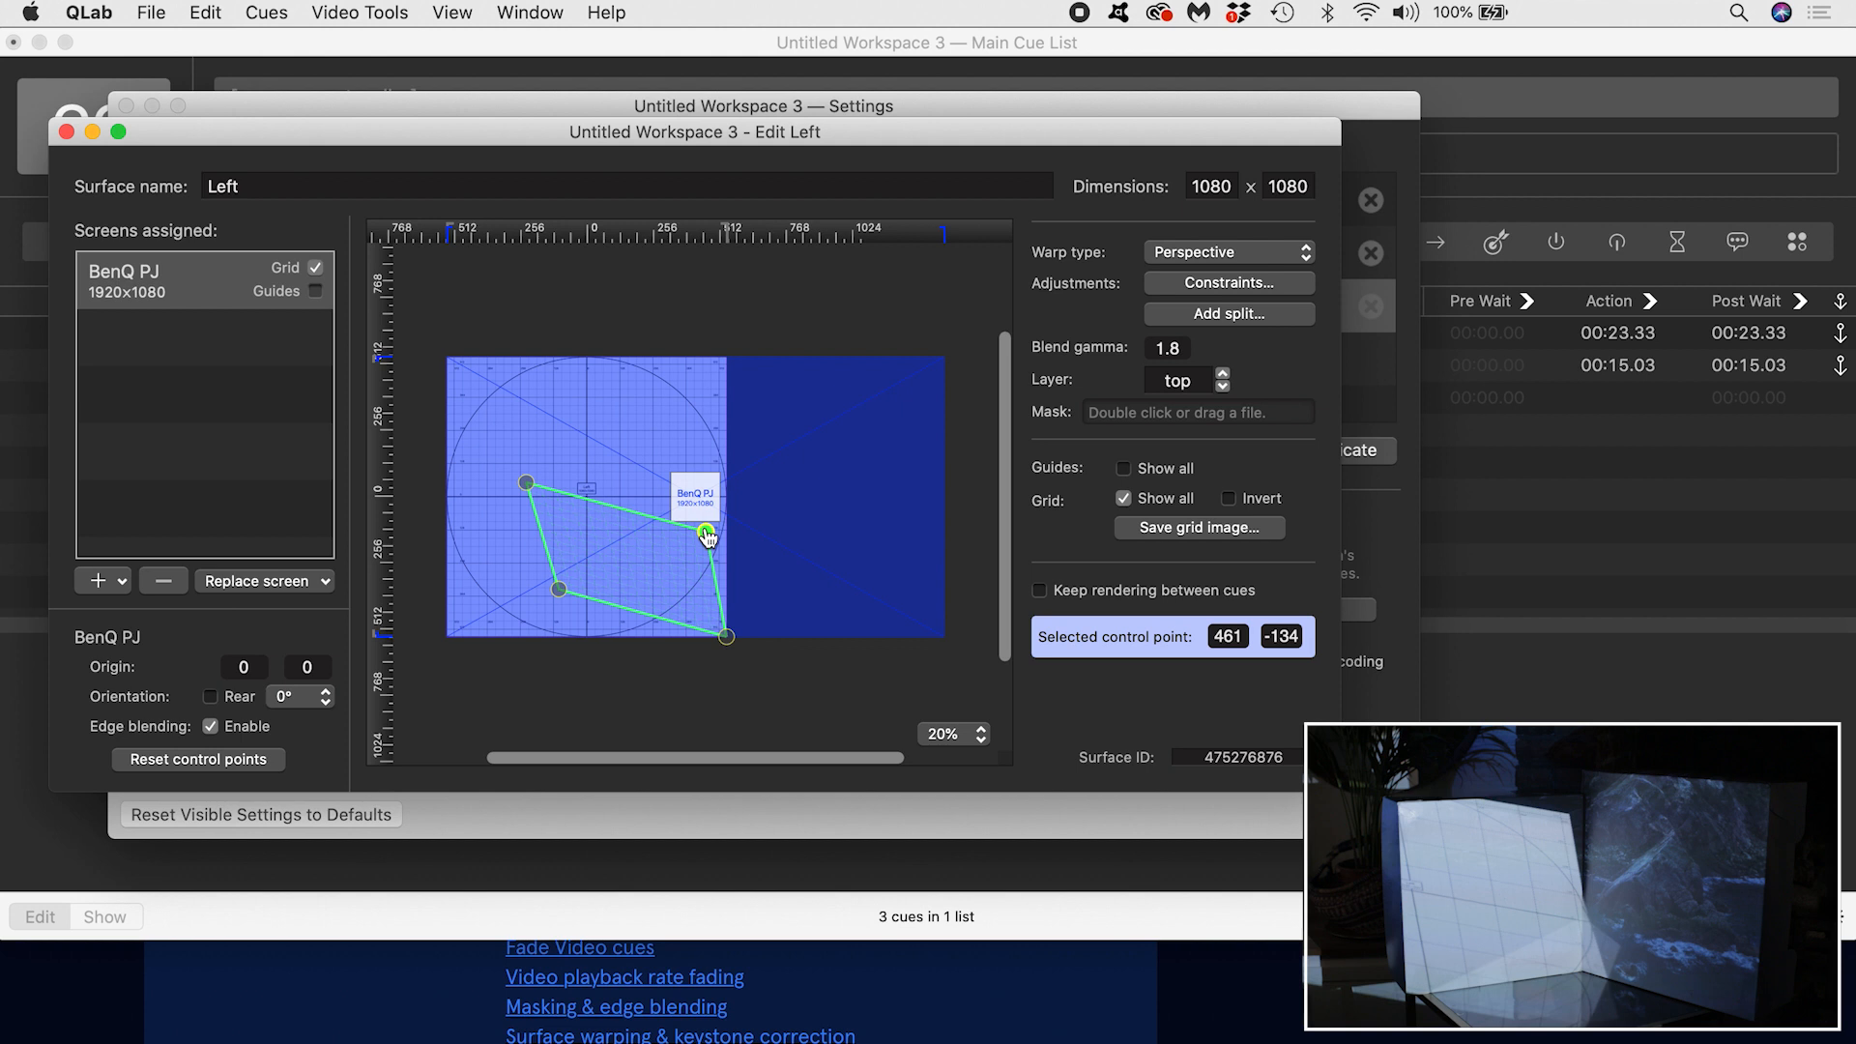
{"action": "left_click_drag", "start_coordinate": [708, 534], "coordinate": [615, 518]}
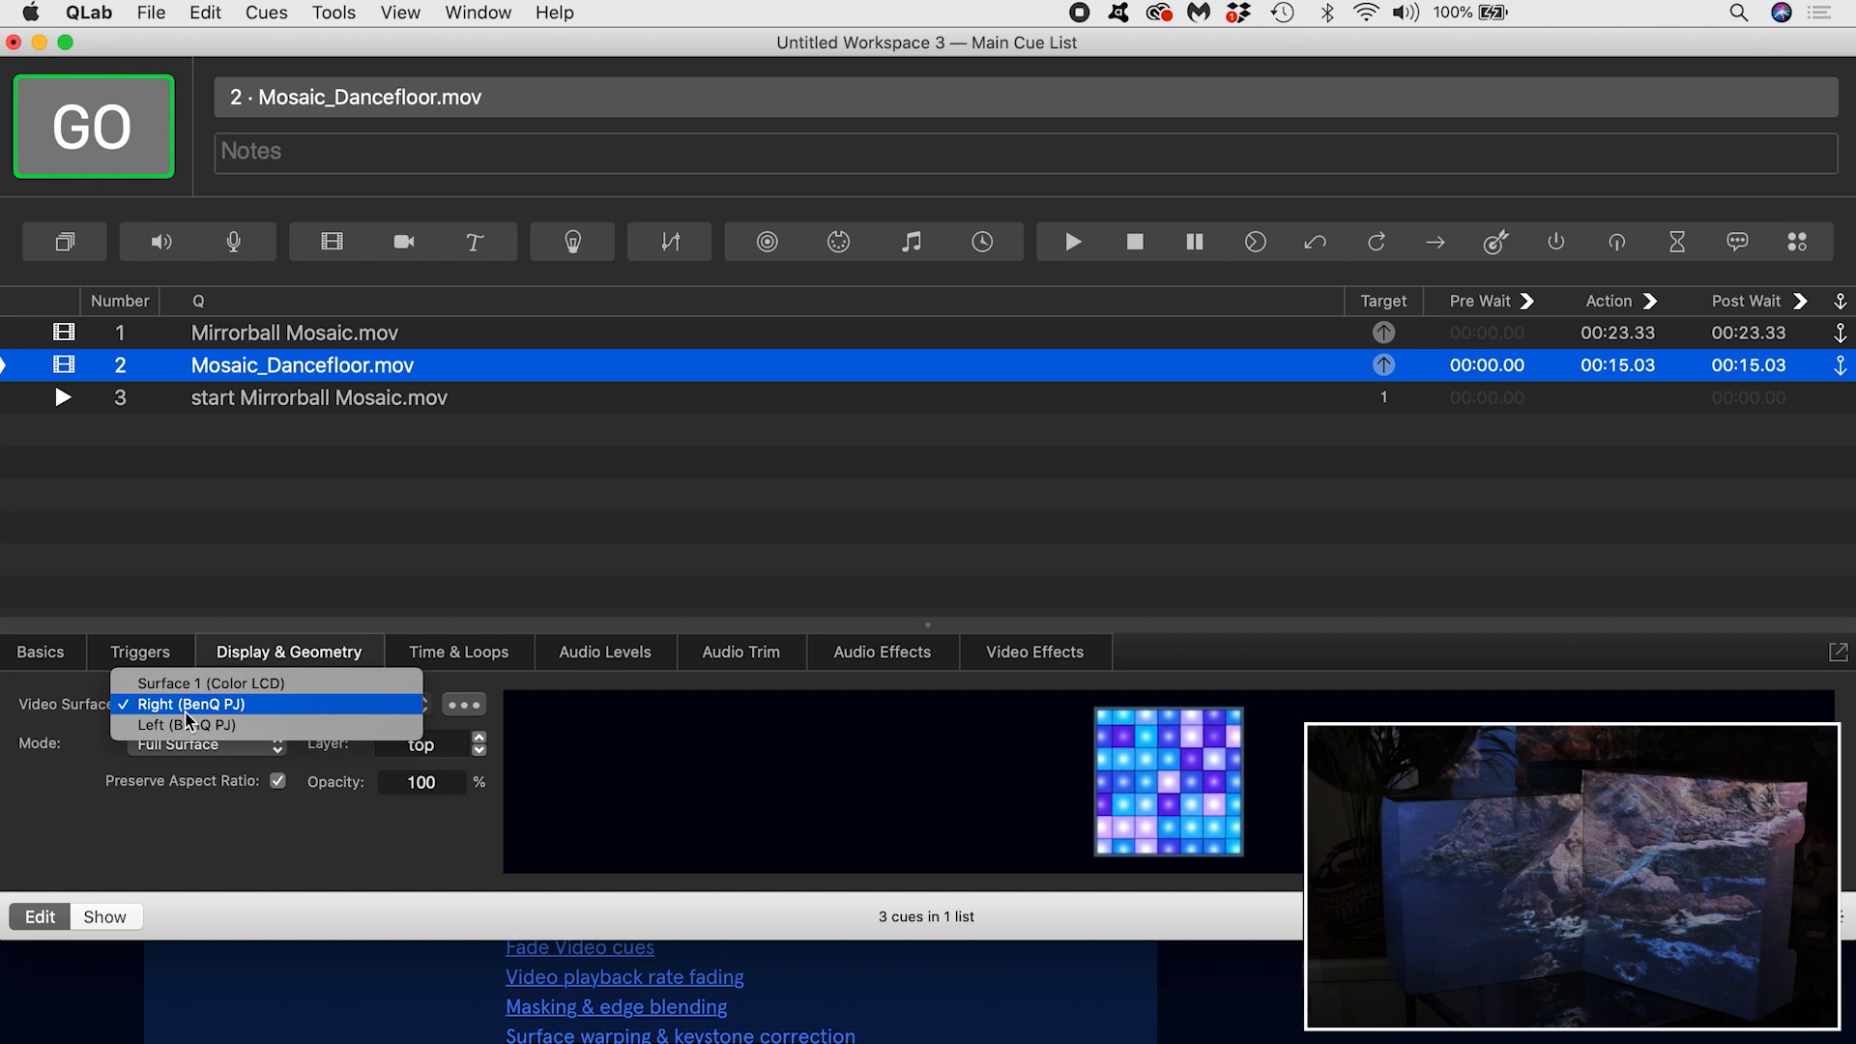
Step: Send Mosaic_Dancefloor.mov to Left and Mirrorball Mosaic.mov to Right, then fire both cues together
{"action": "left_click", "coordinate": [237, 499]}
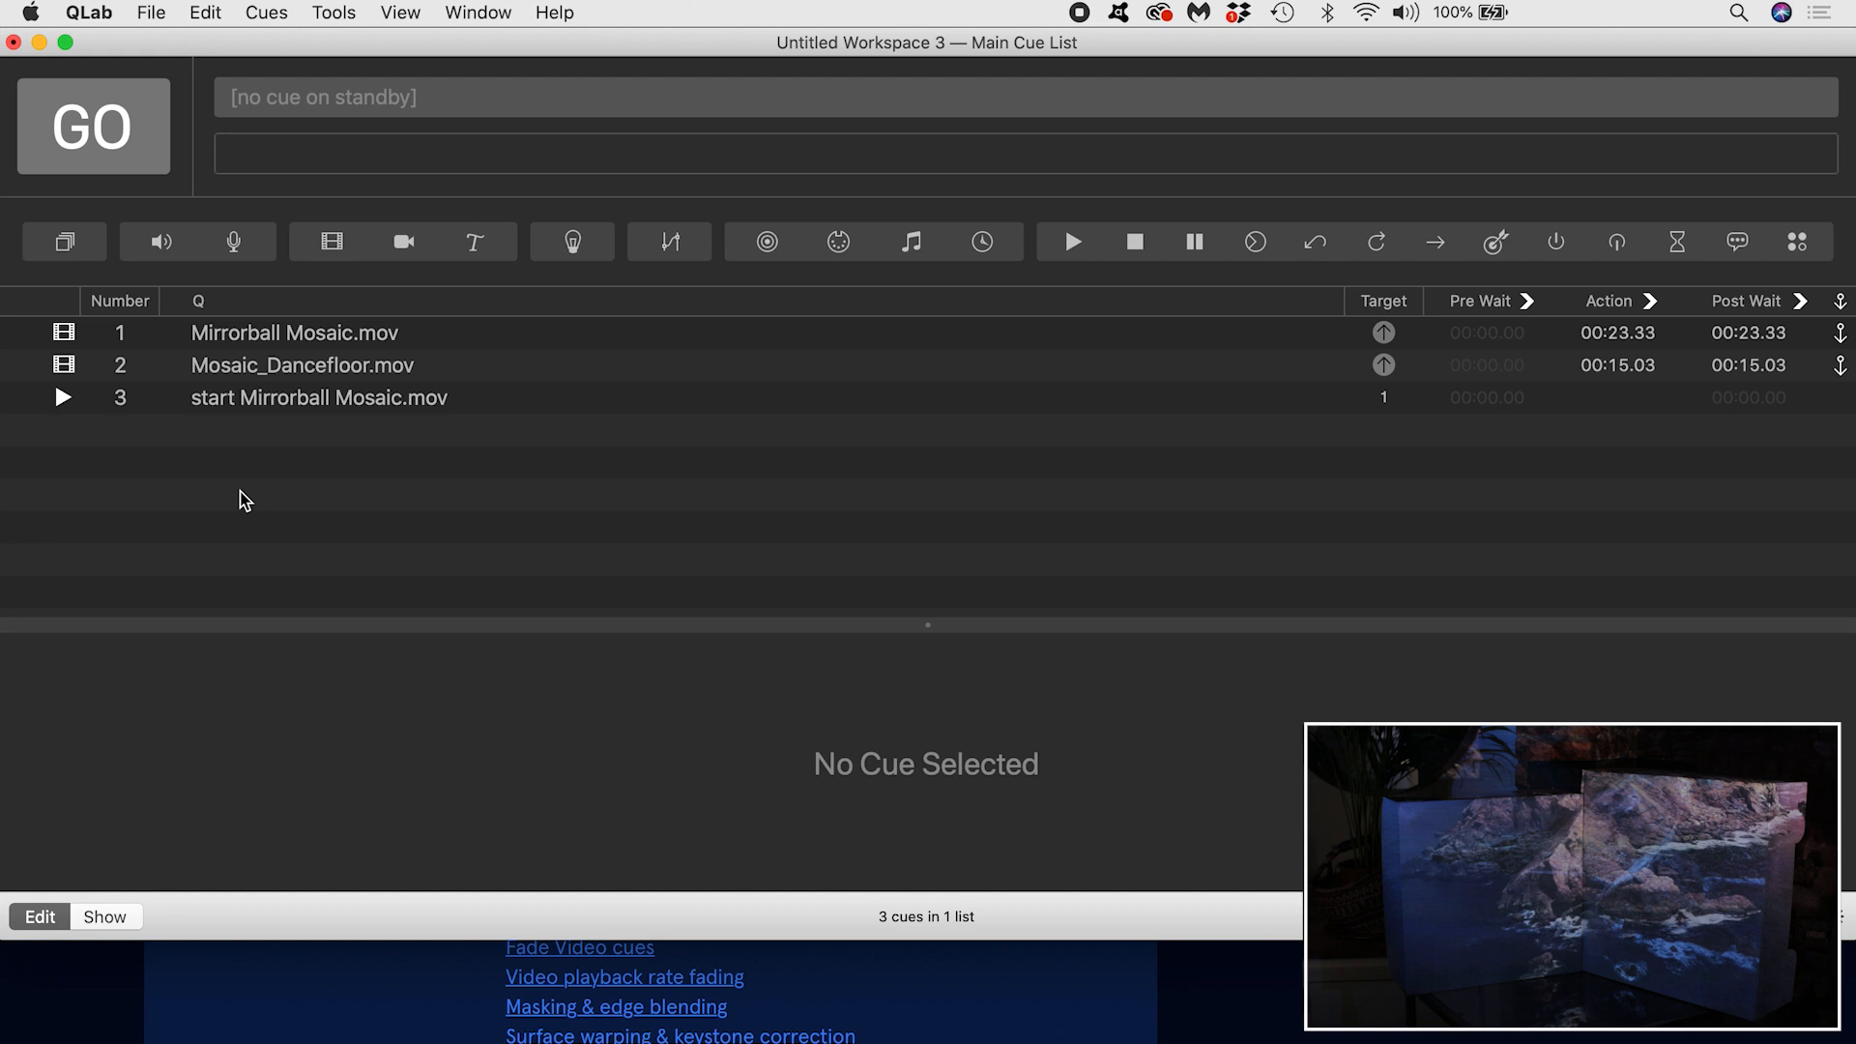
{"action": "mouse_move", "coordinate": [1696, 412]}
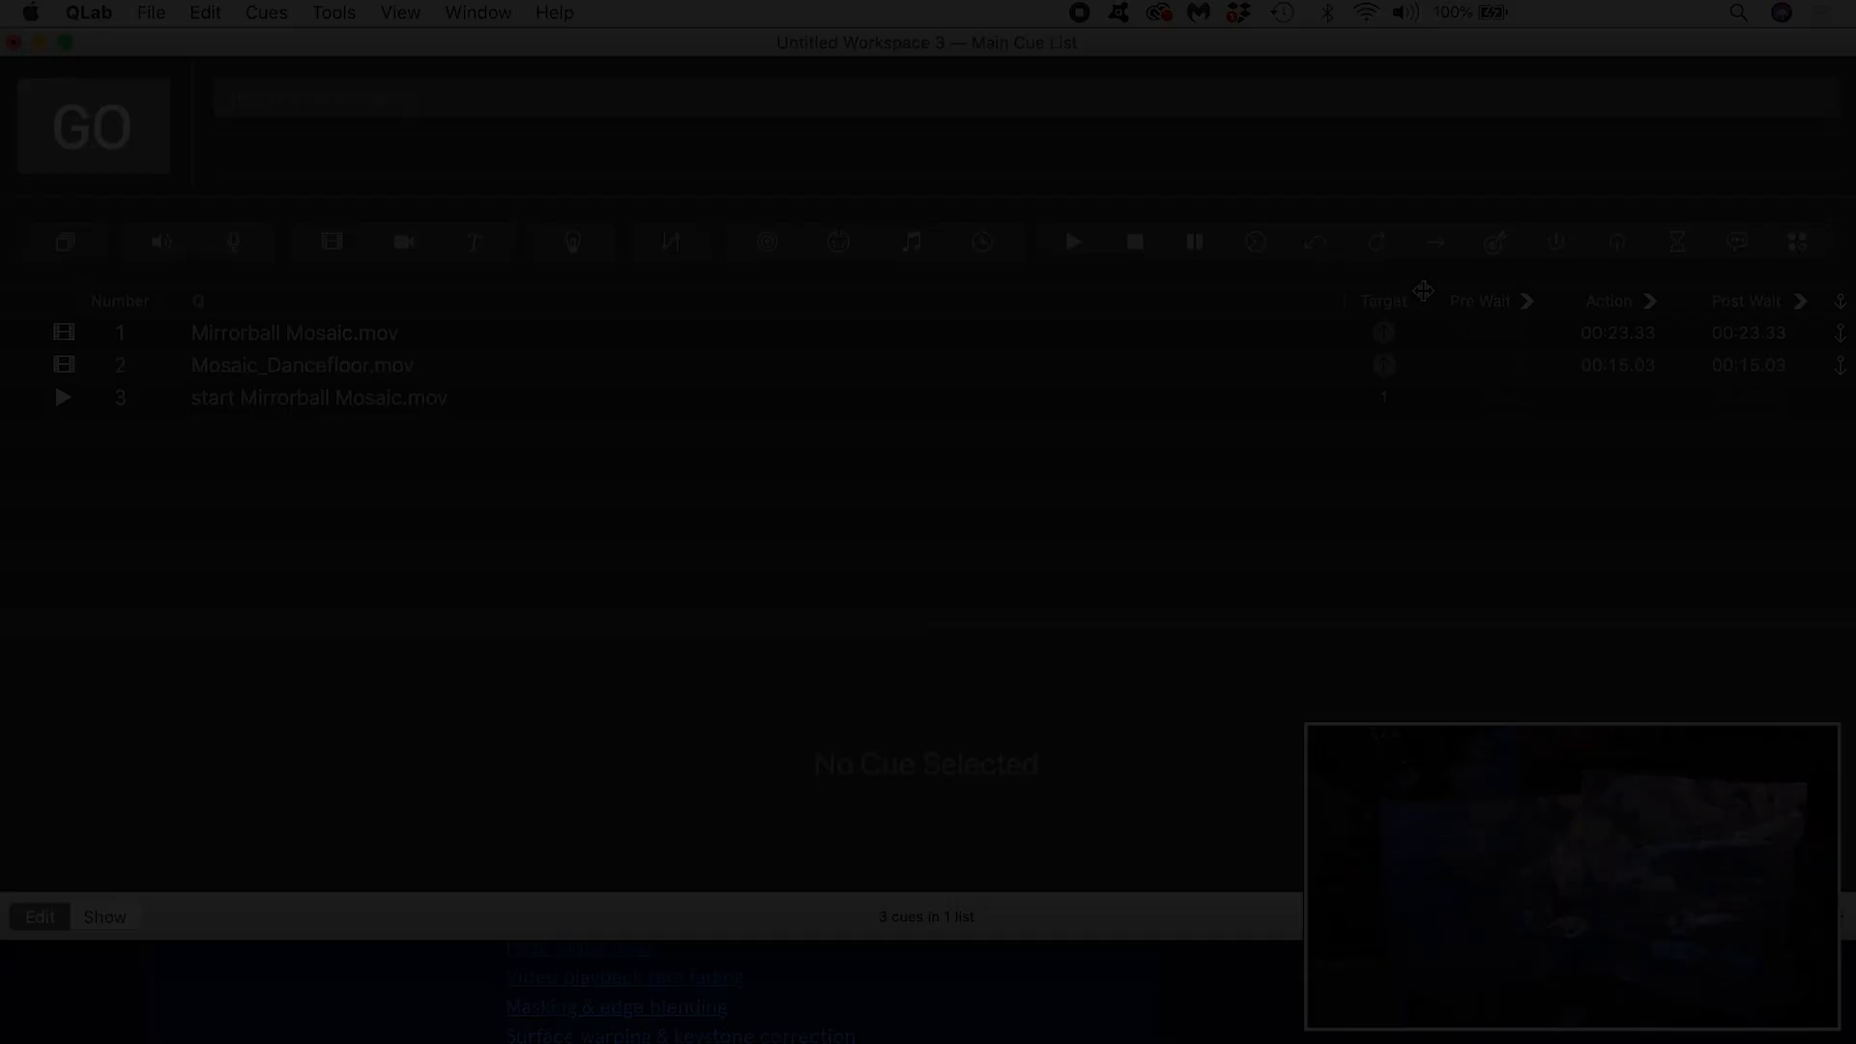
{"action": "left_click", "coordinate": [296, 332]}
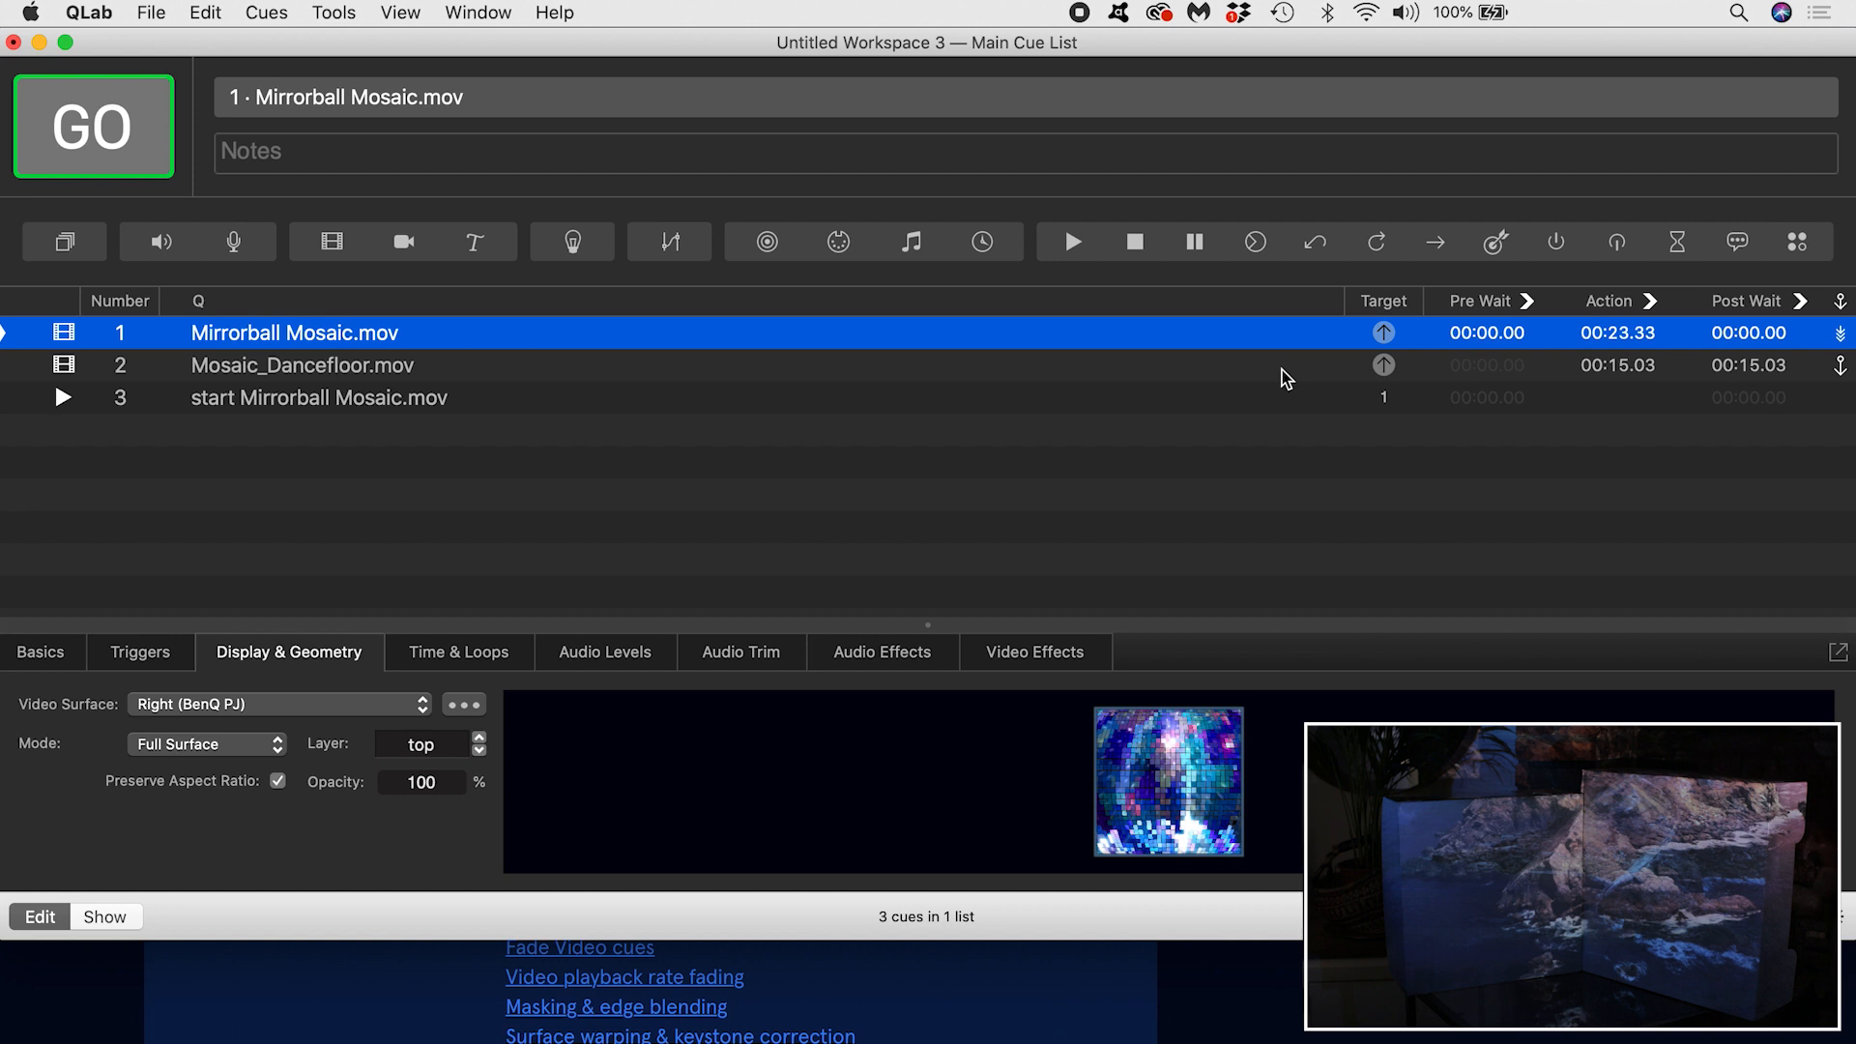
{"action": "left_click", "coordinate": [301, 366]}
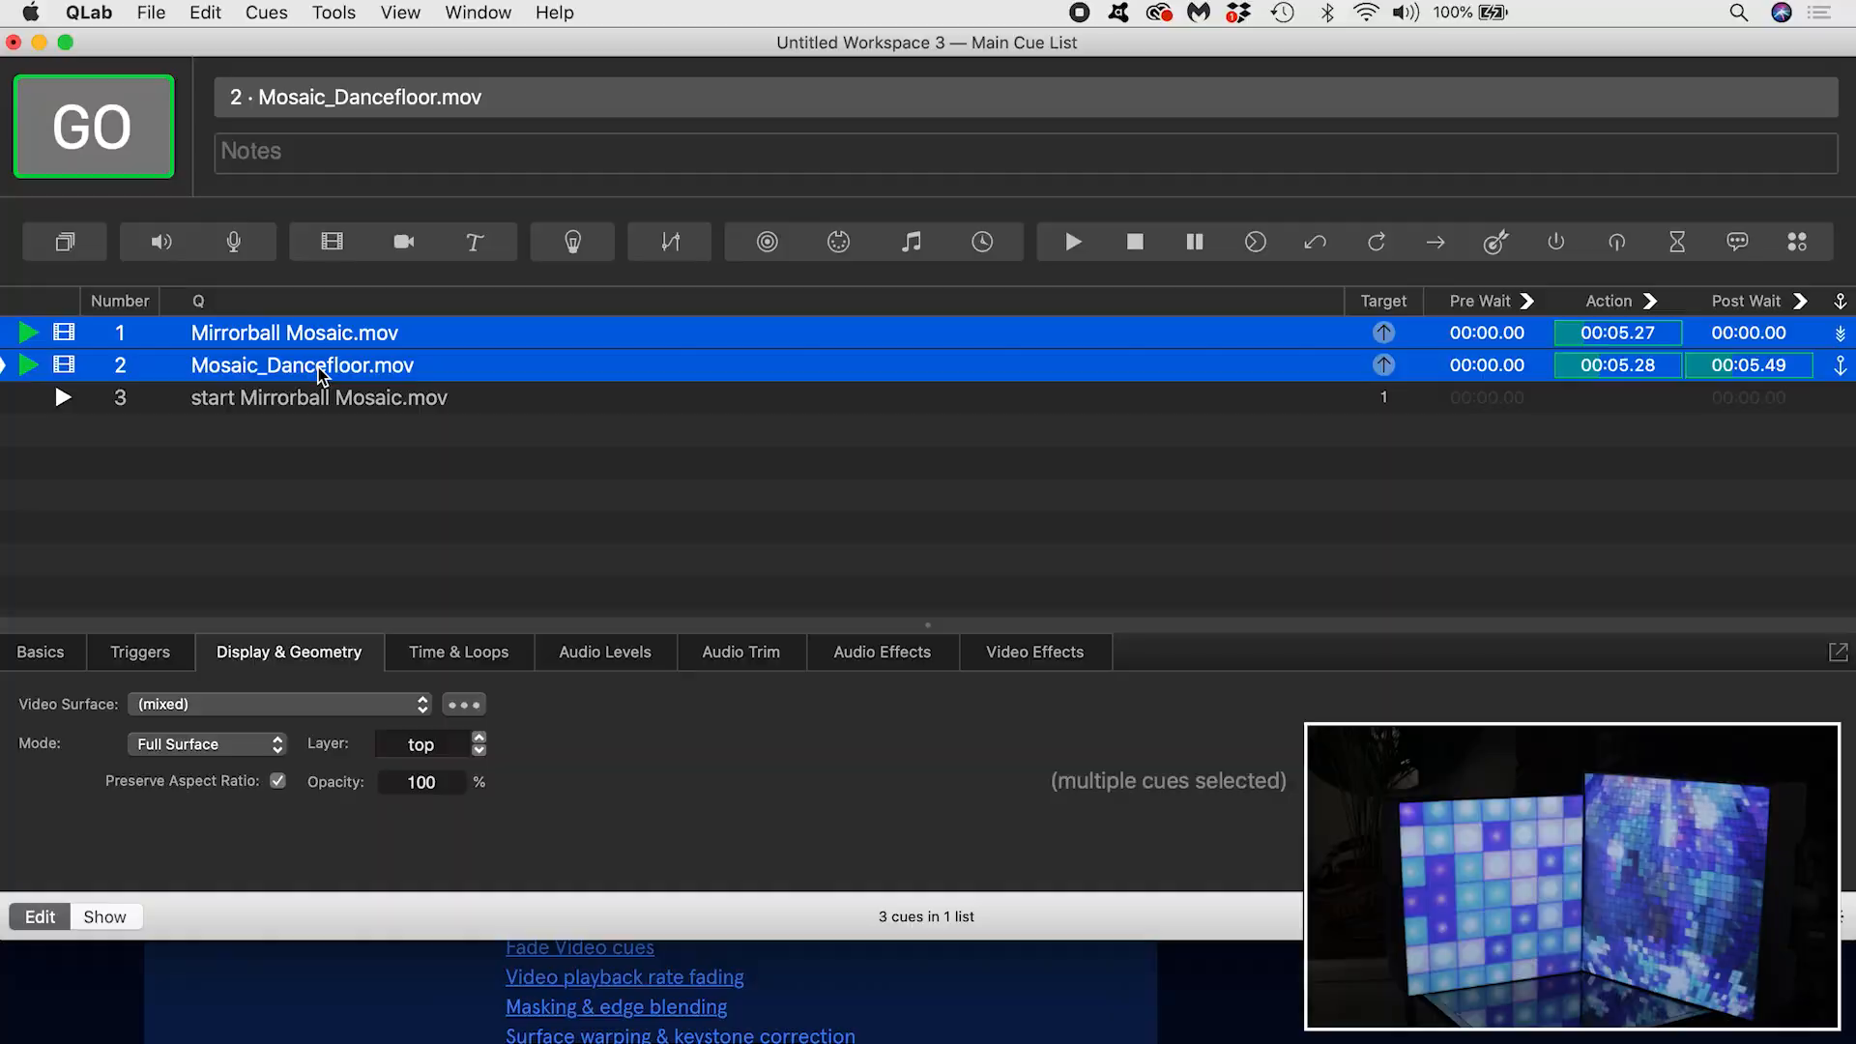